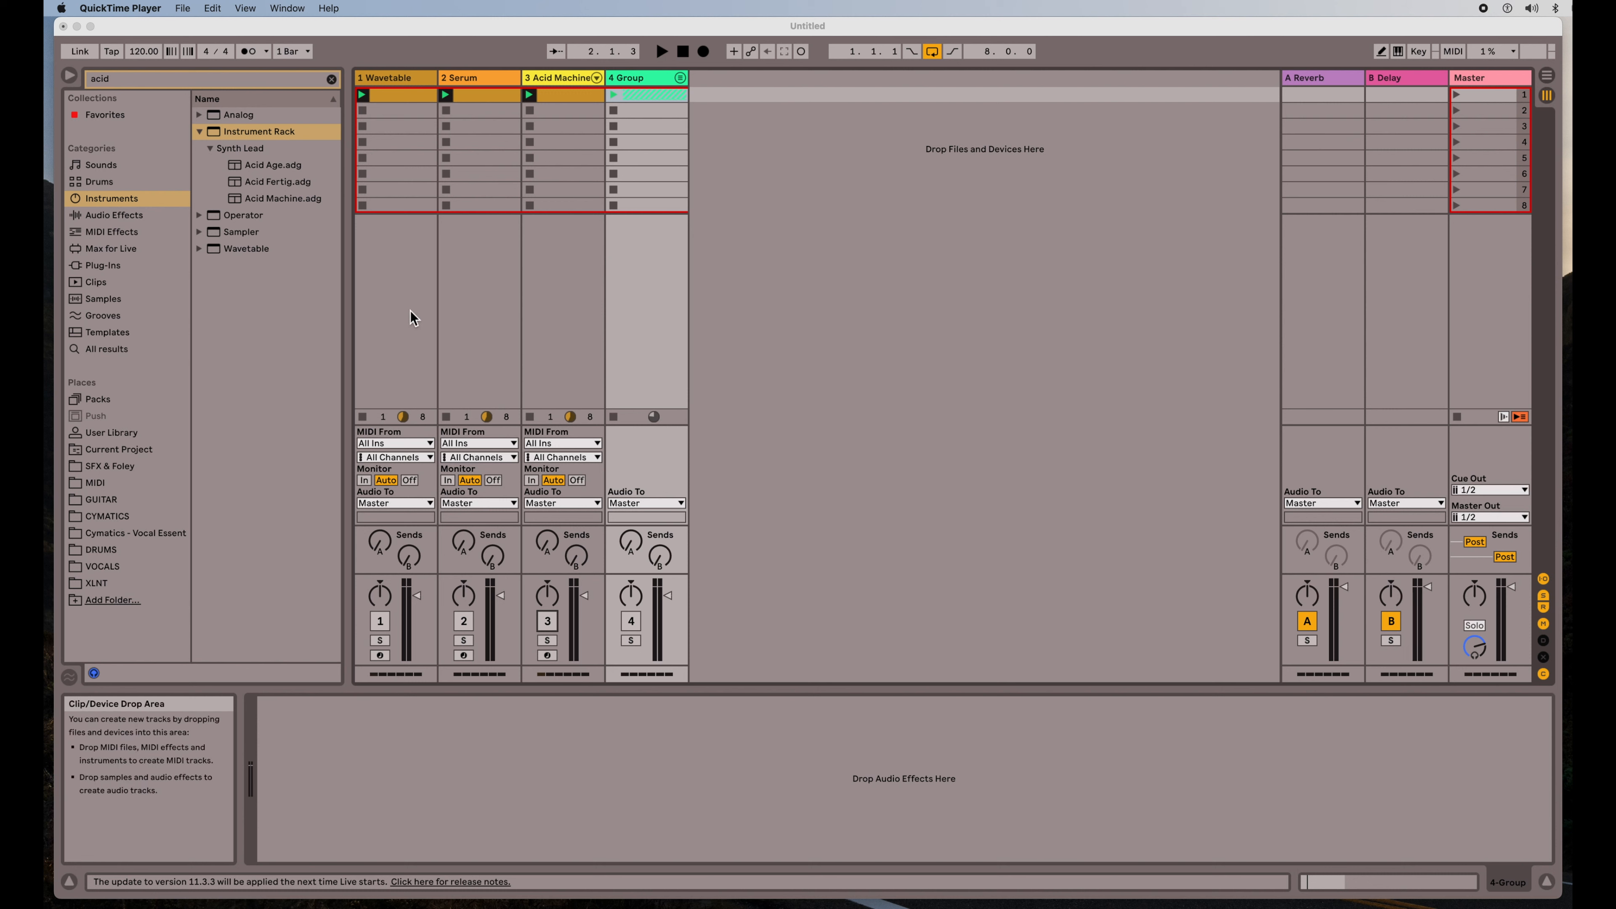
mouse_move(410, 318)
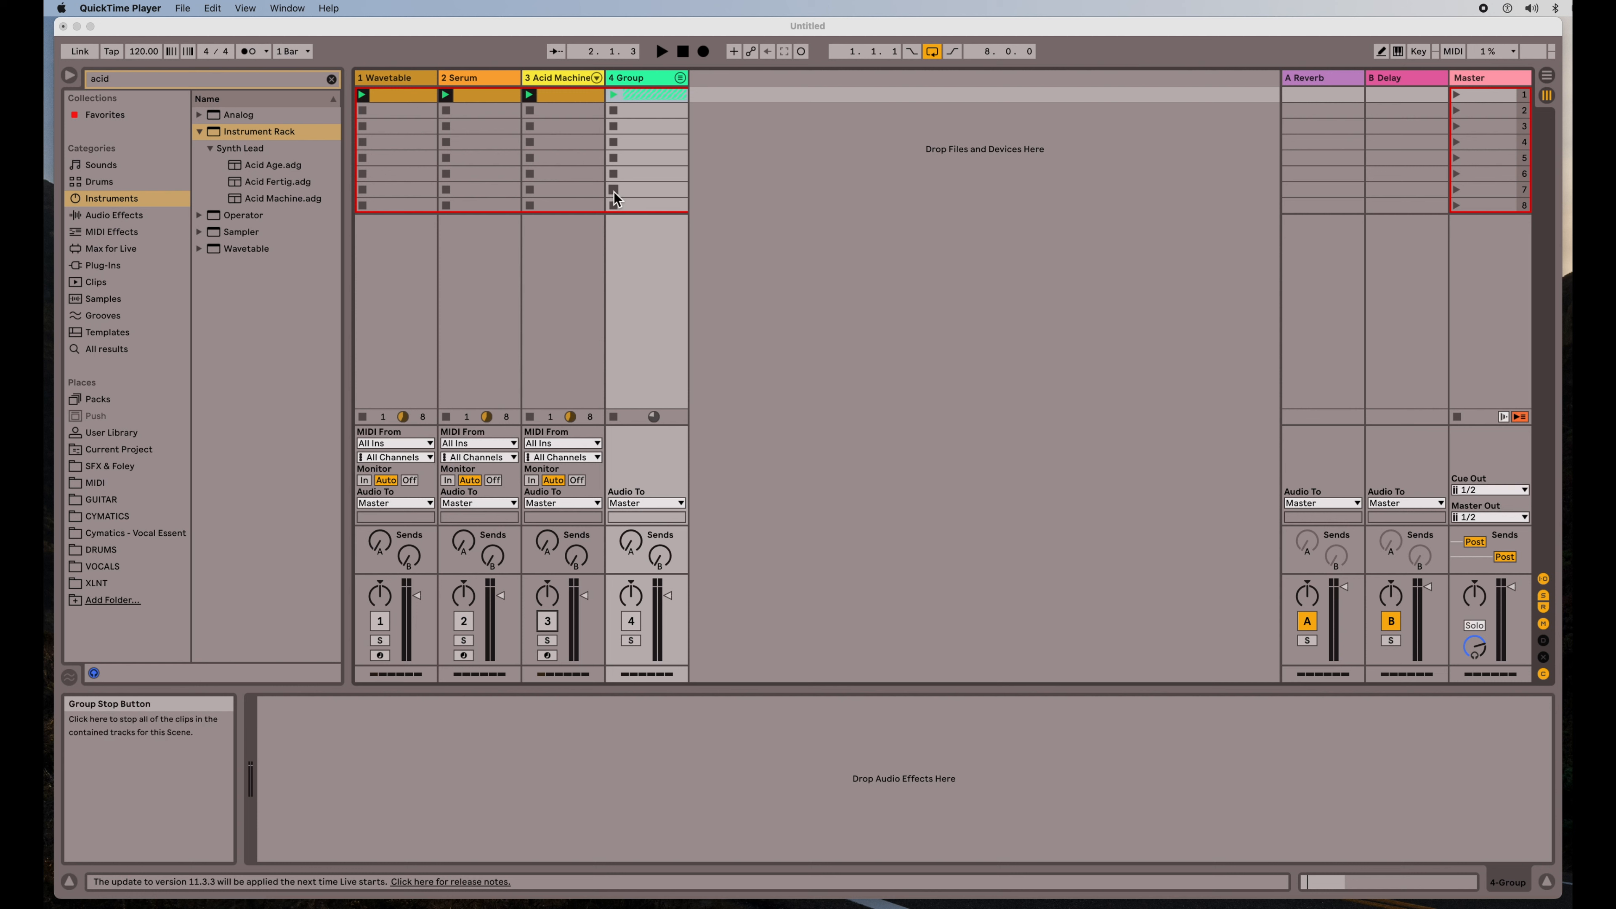
mouse_move(409, 92)
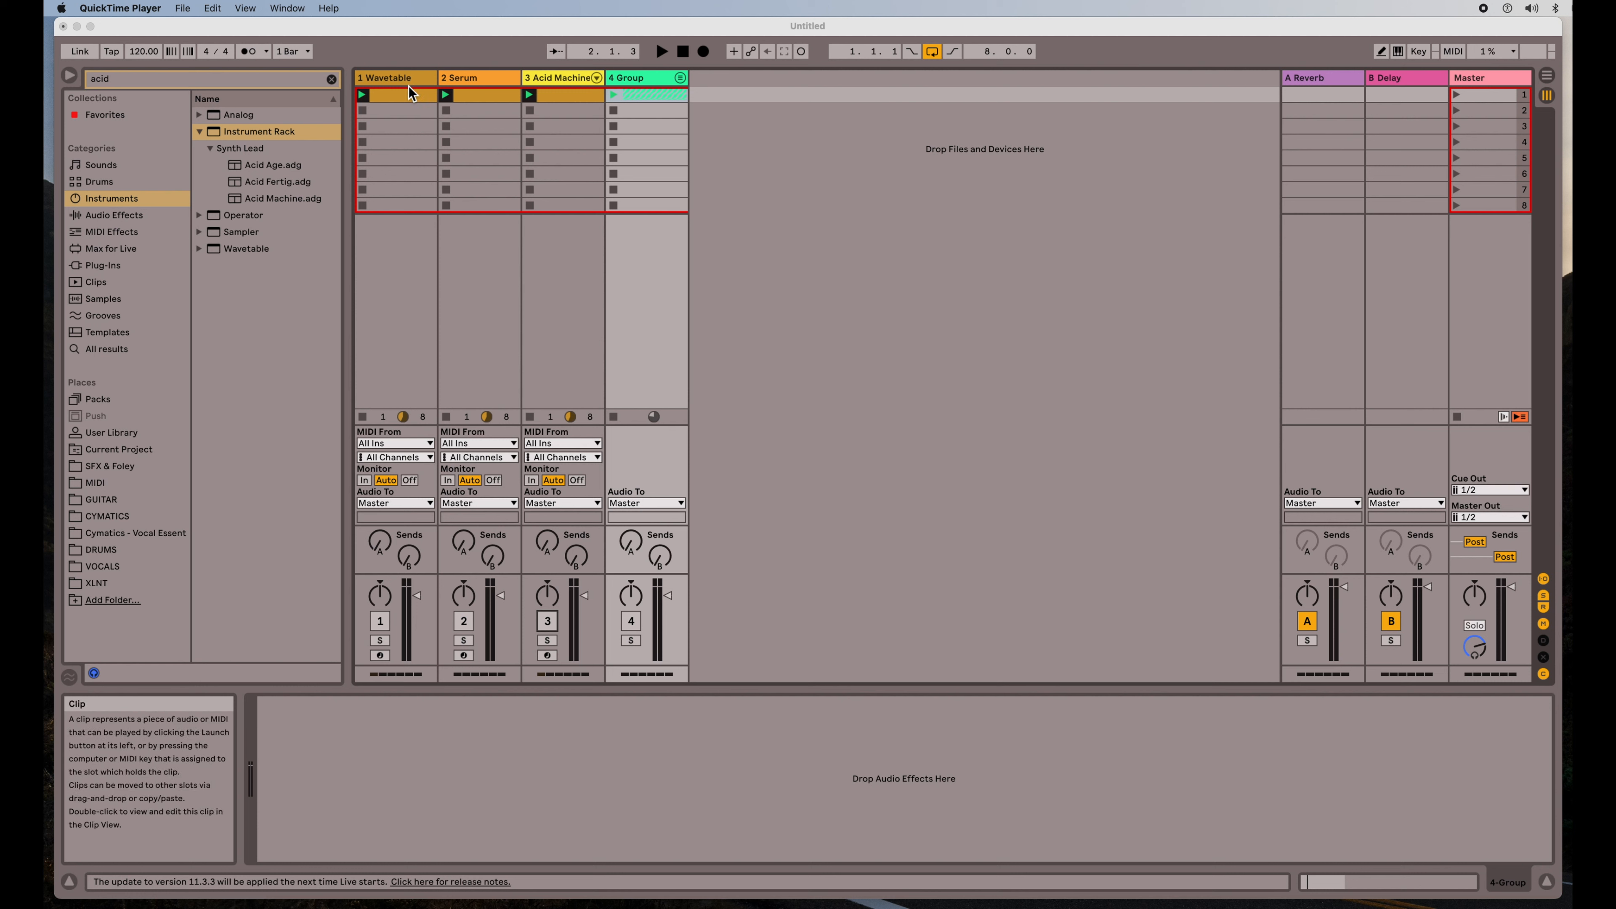
mouse_move(494, 175)
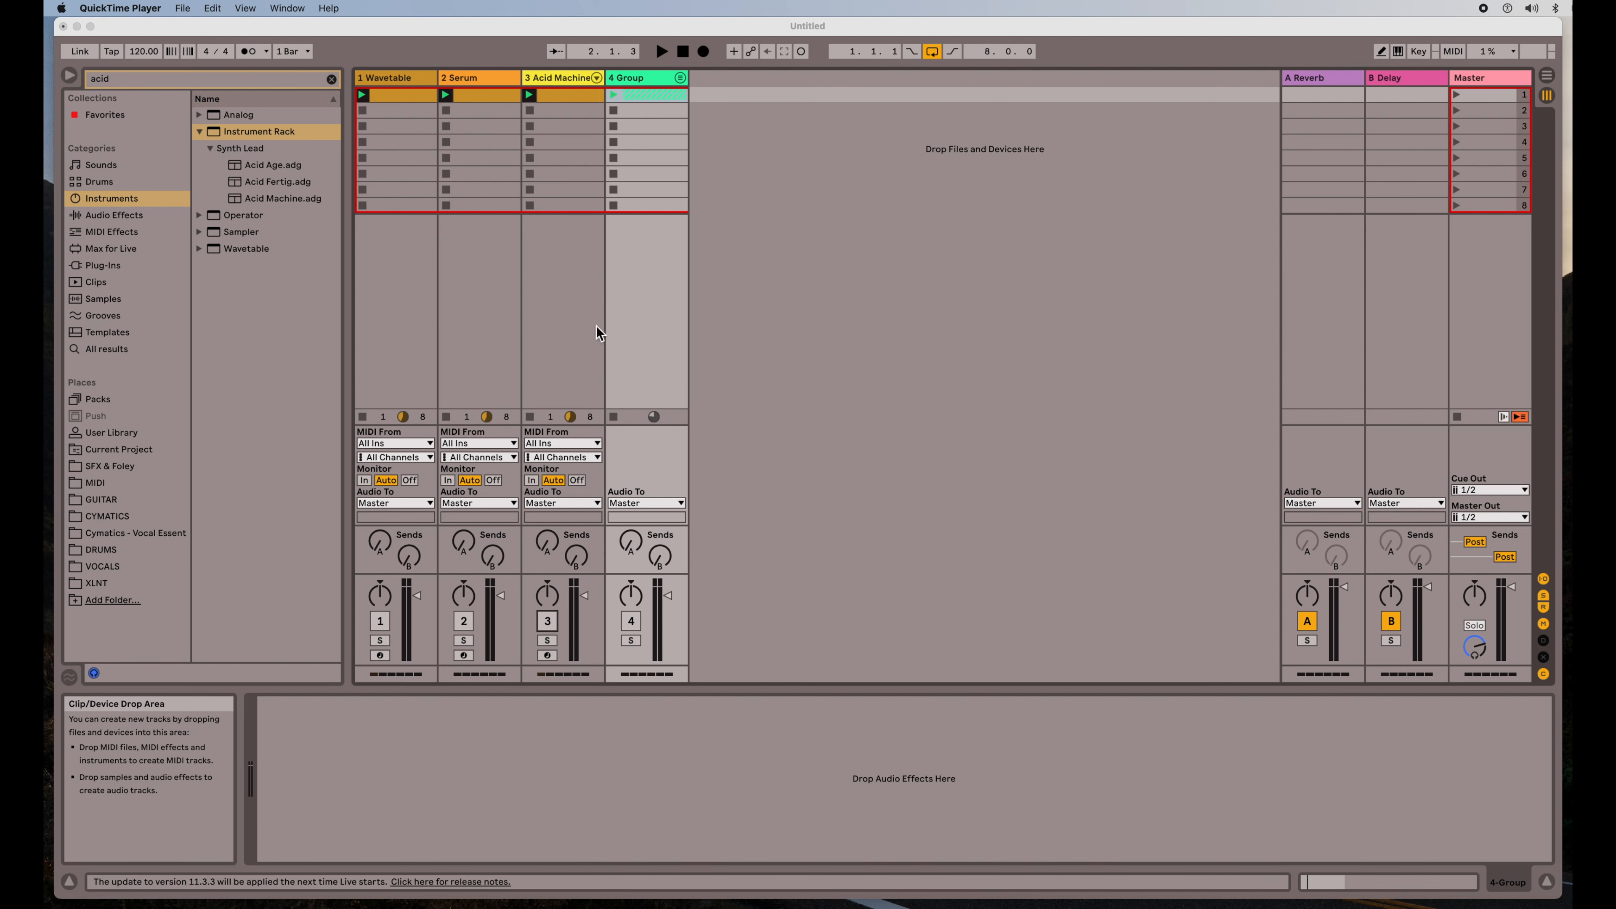
mouse_move(729, 331)
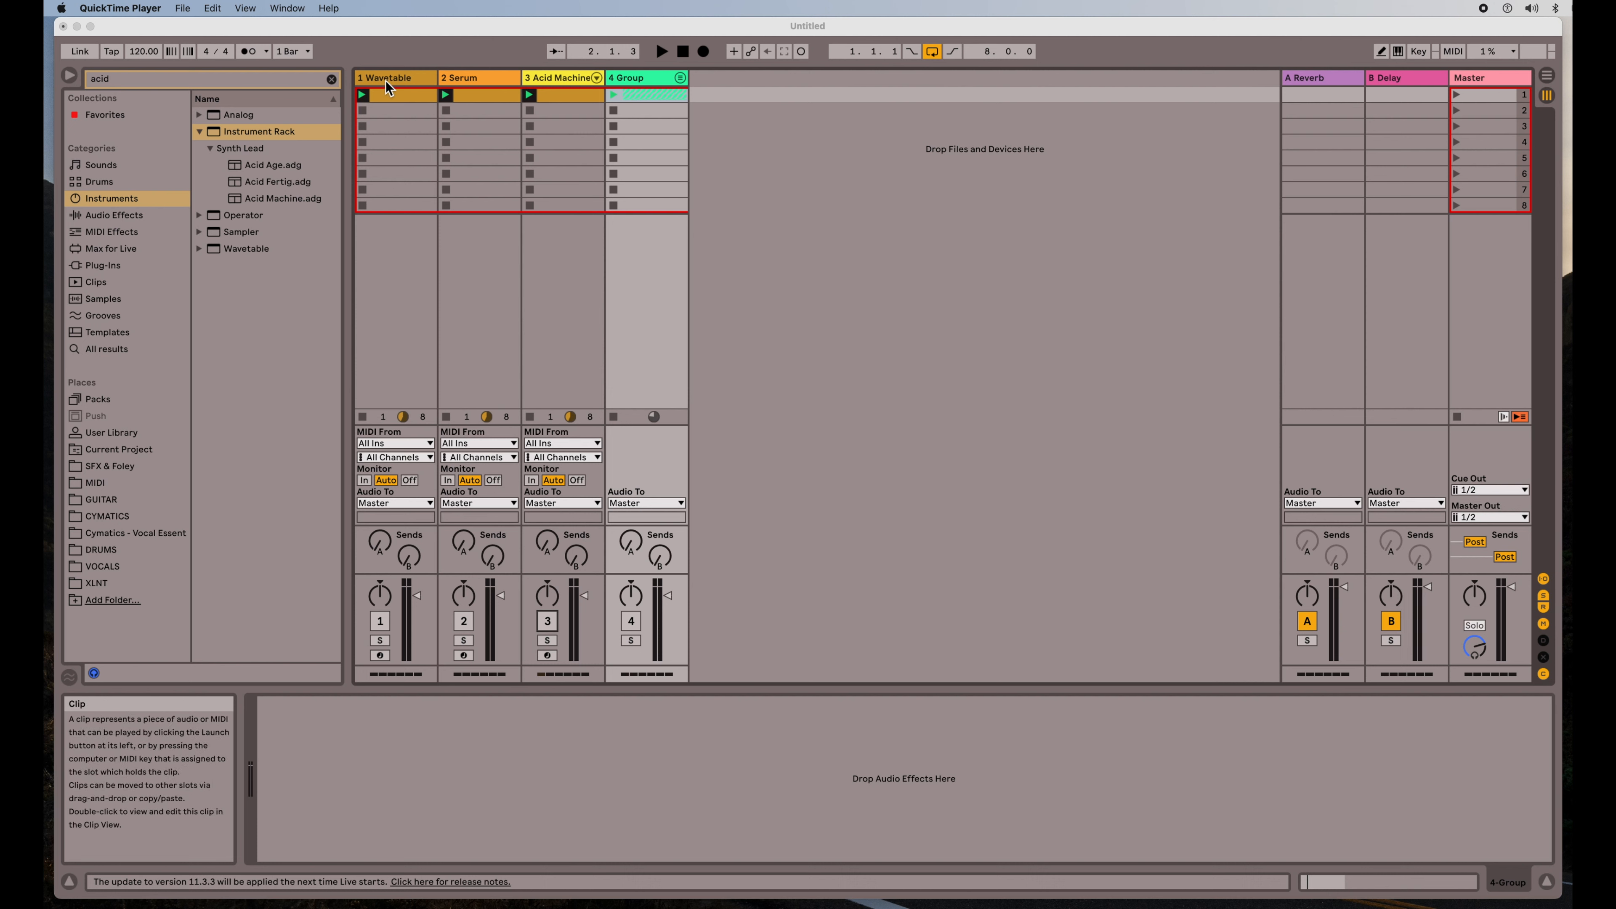
mouse_move(386, 77)
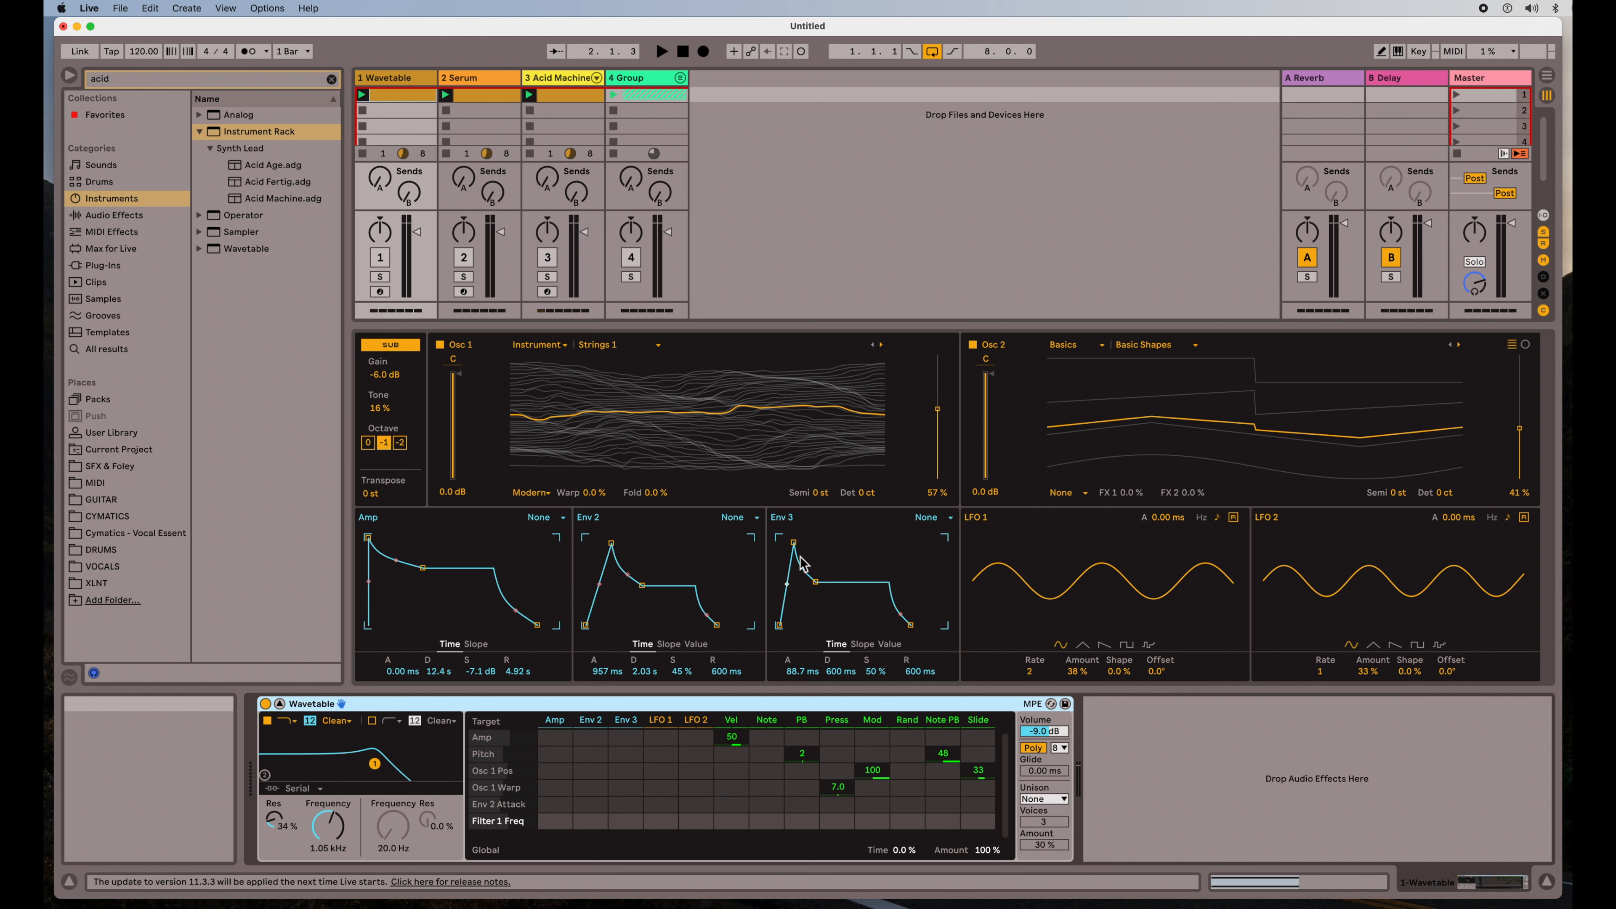
mouse_move(1013, 546)
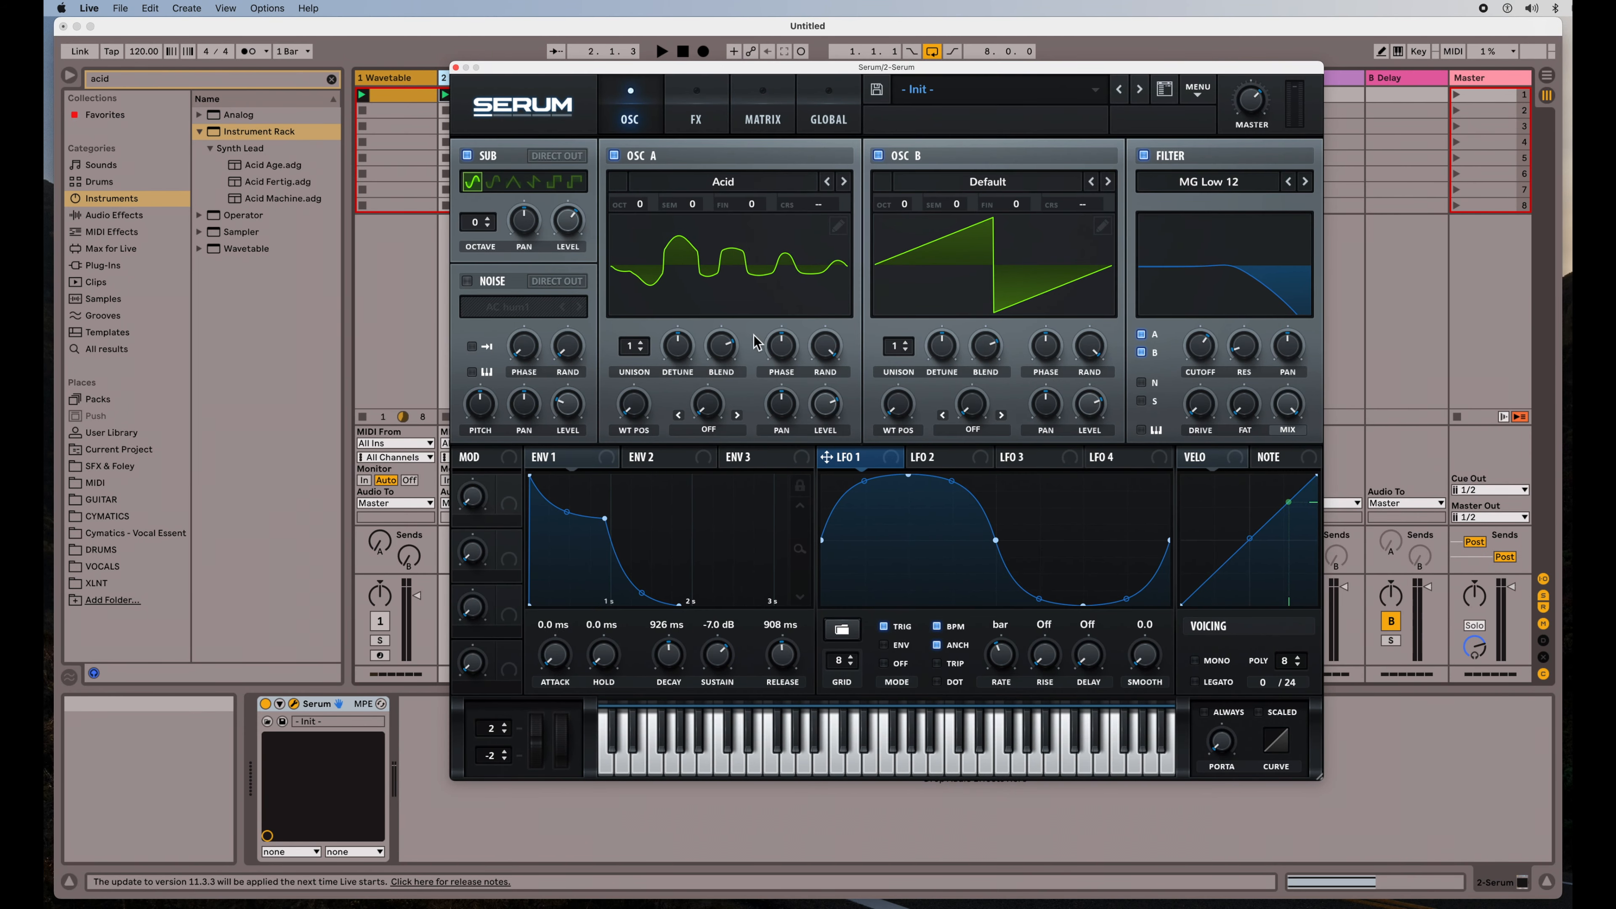
mouse_move(97, 283)
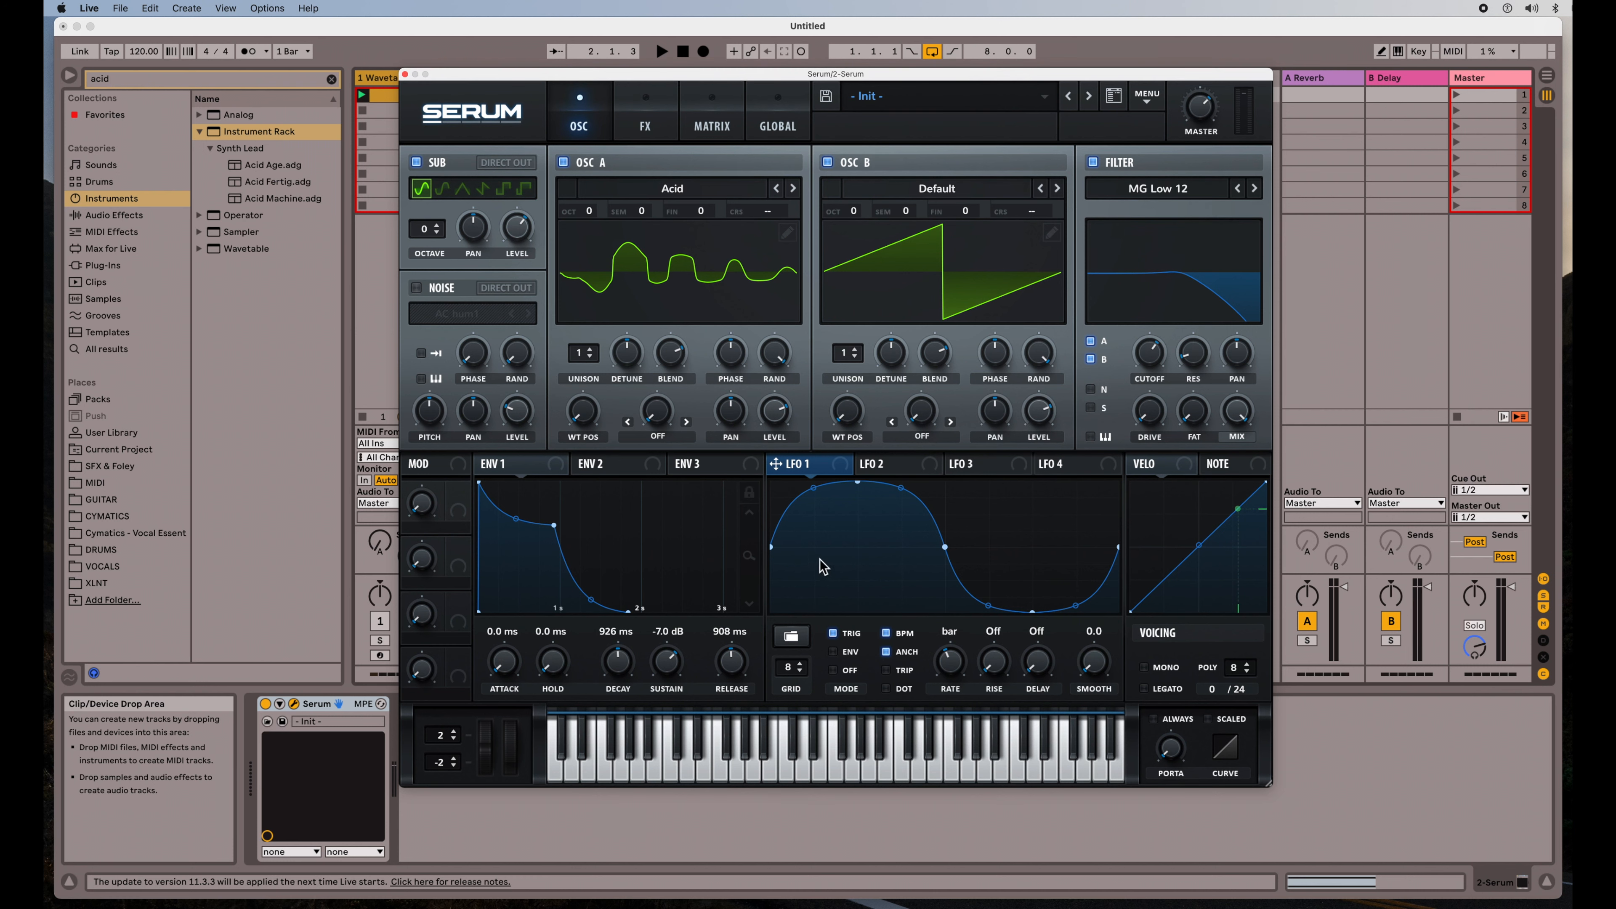
mouse_move(781, 532)
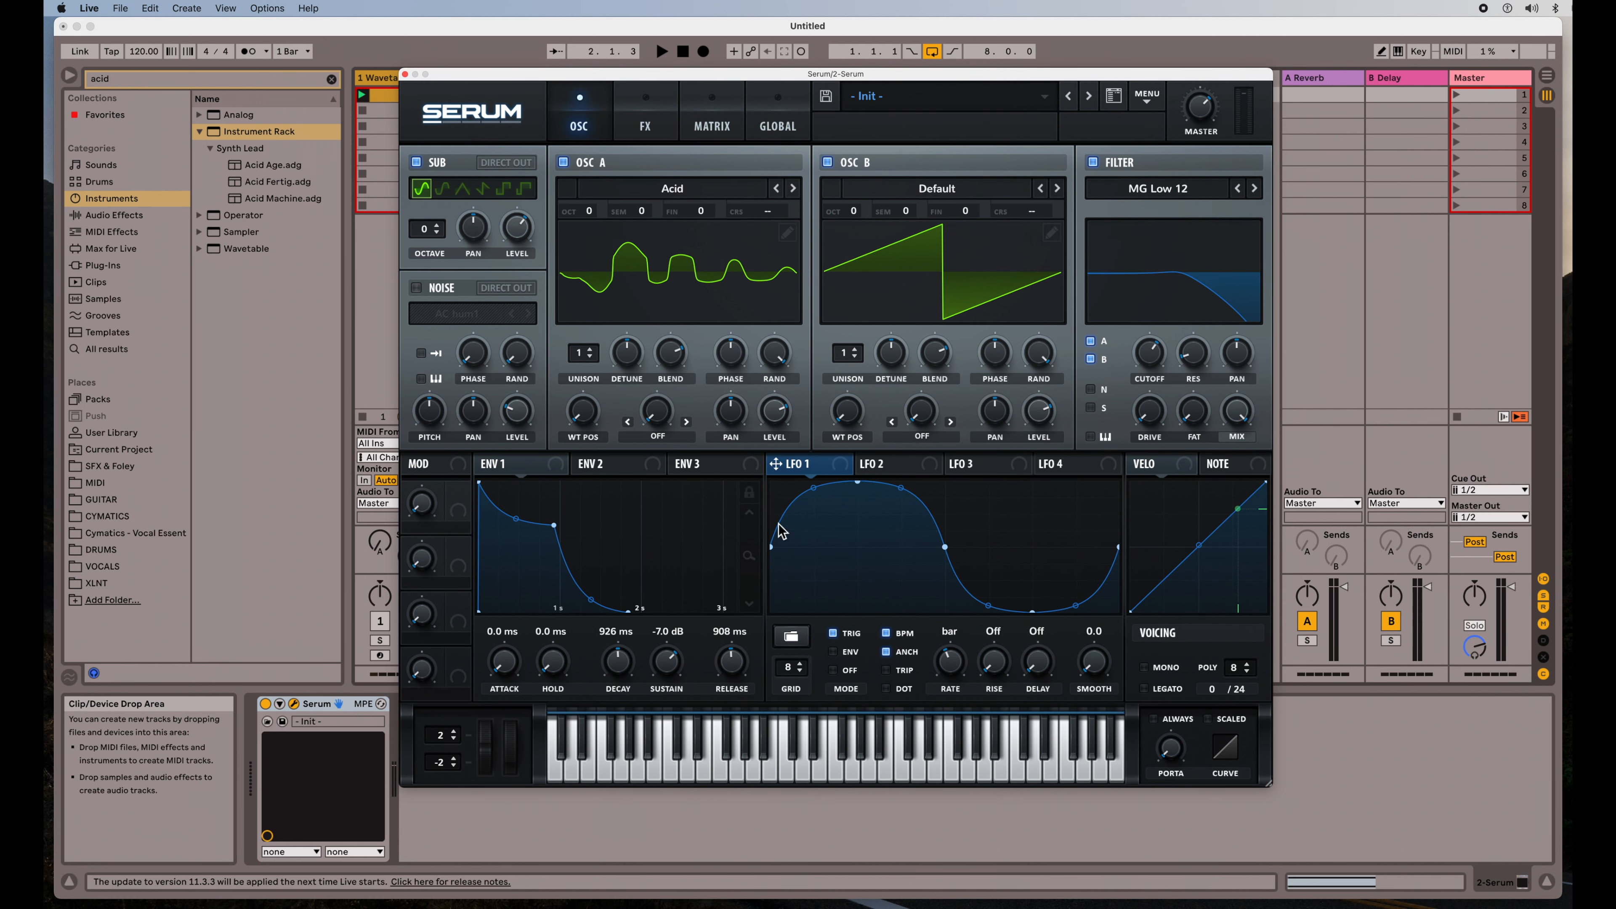
mouse_move(679, 447)
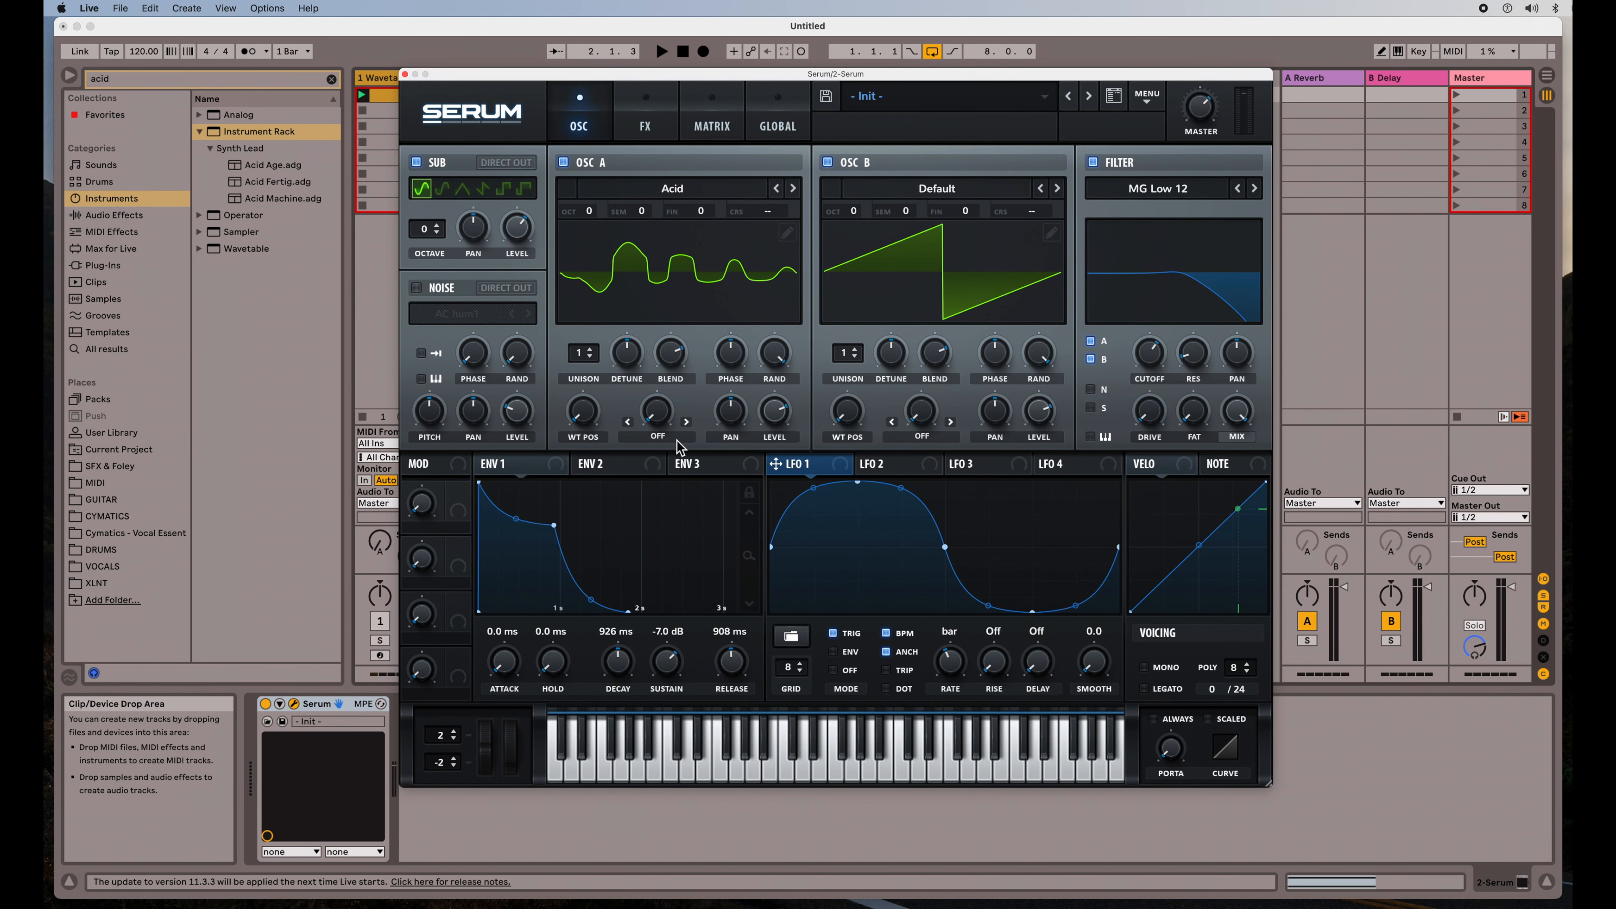
mouse_move(794, 515)
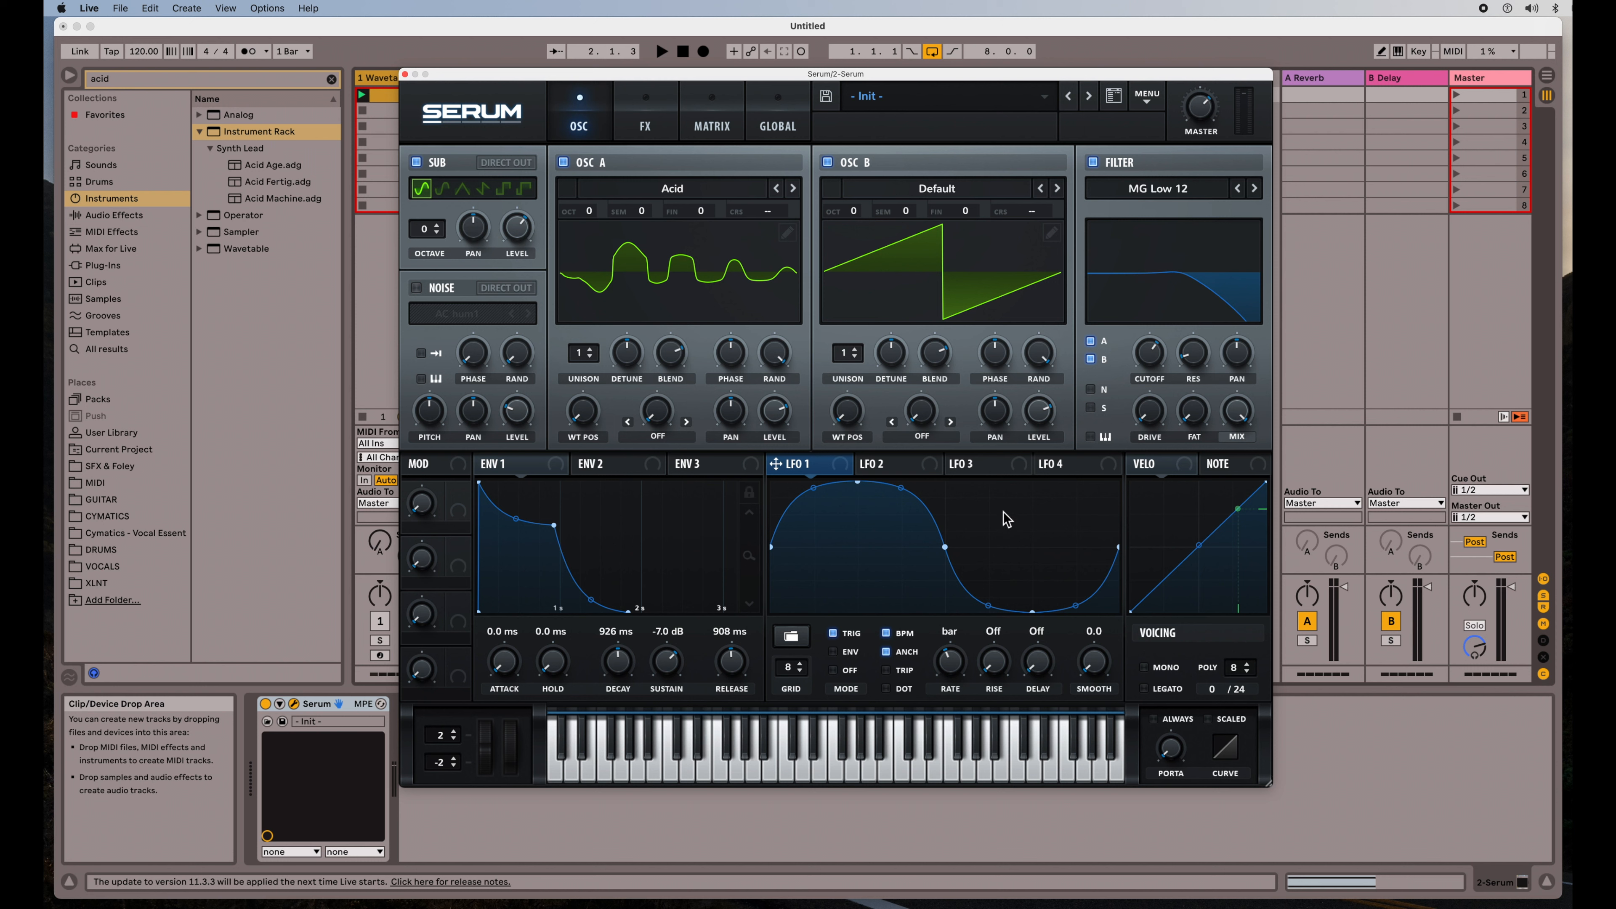
mouse_move(671, 523)
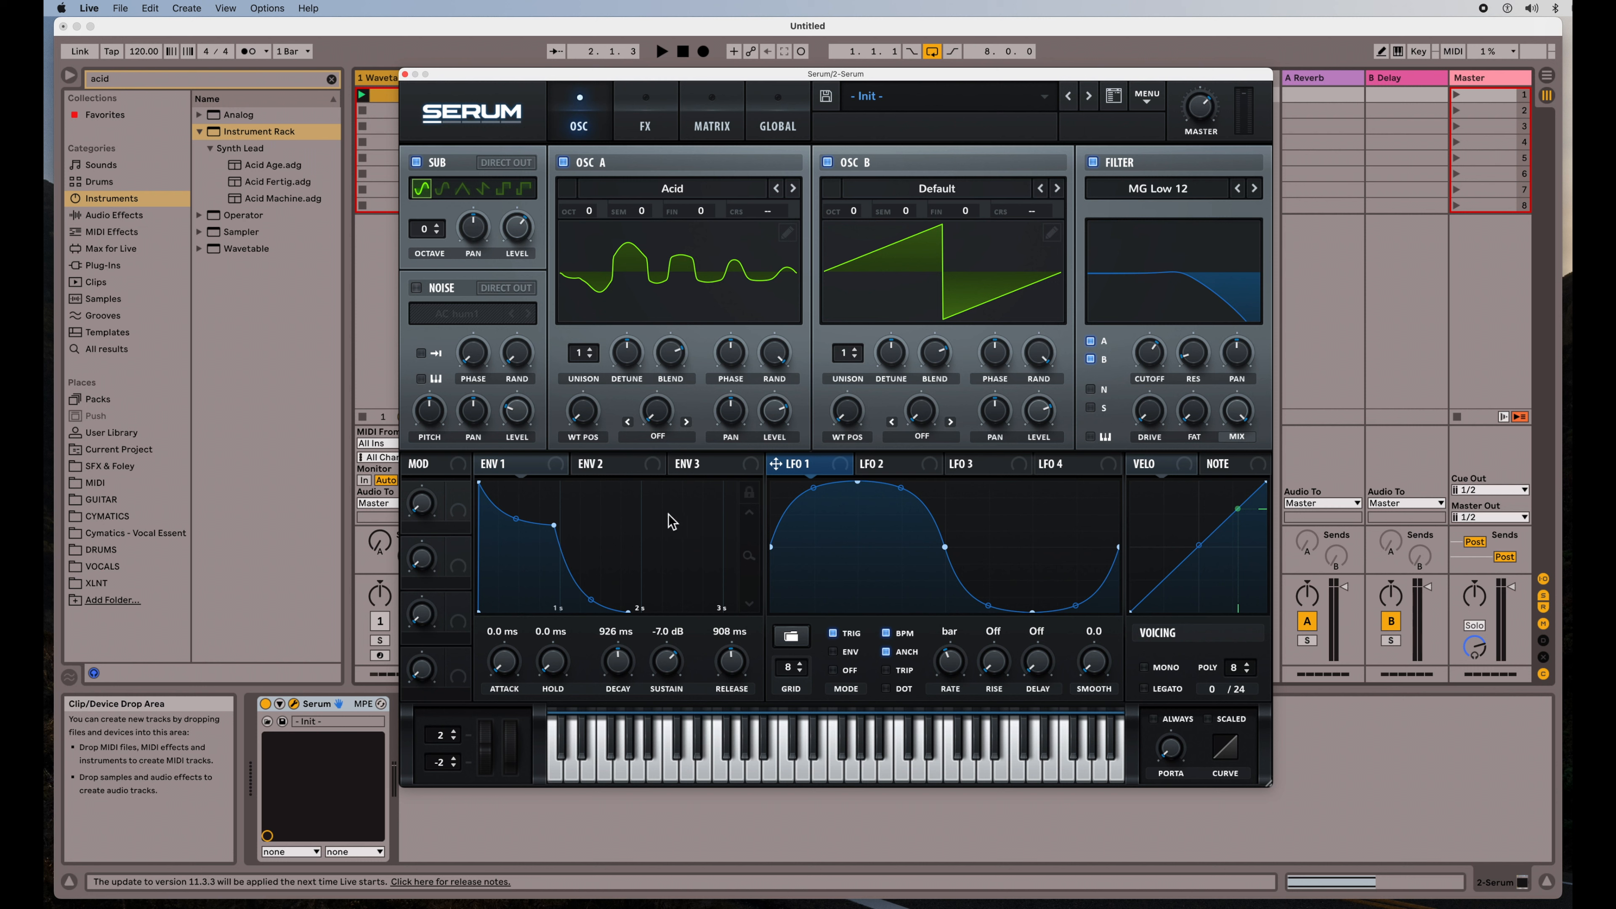
mouse_move(1007, 556)
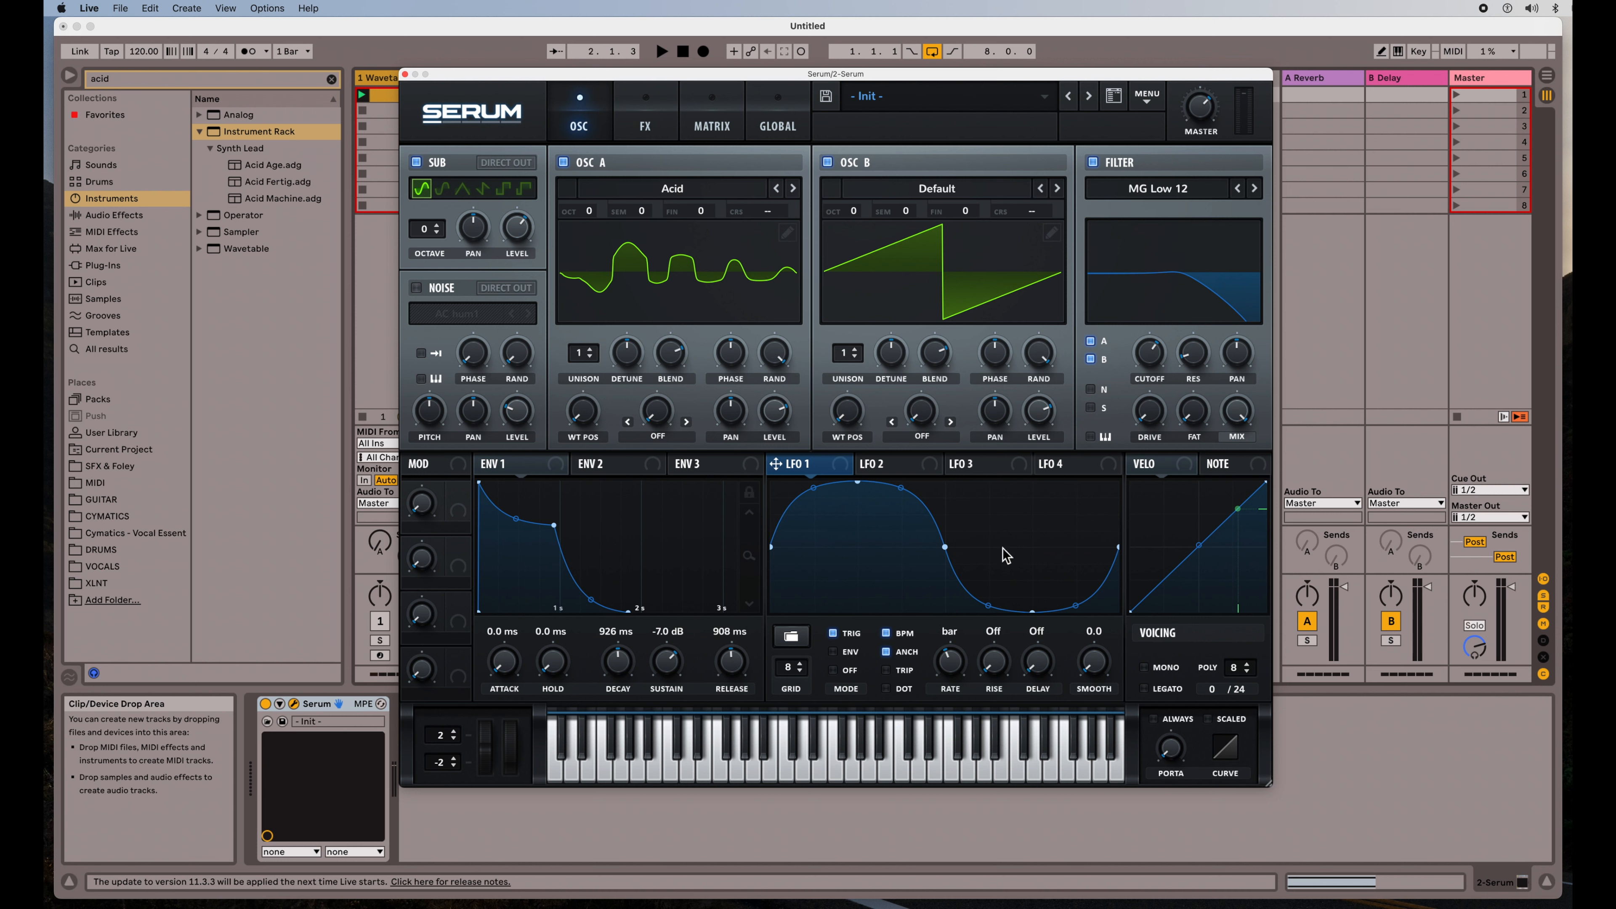
mouse_move(485, 202)
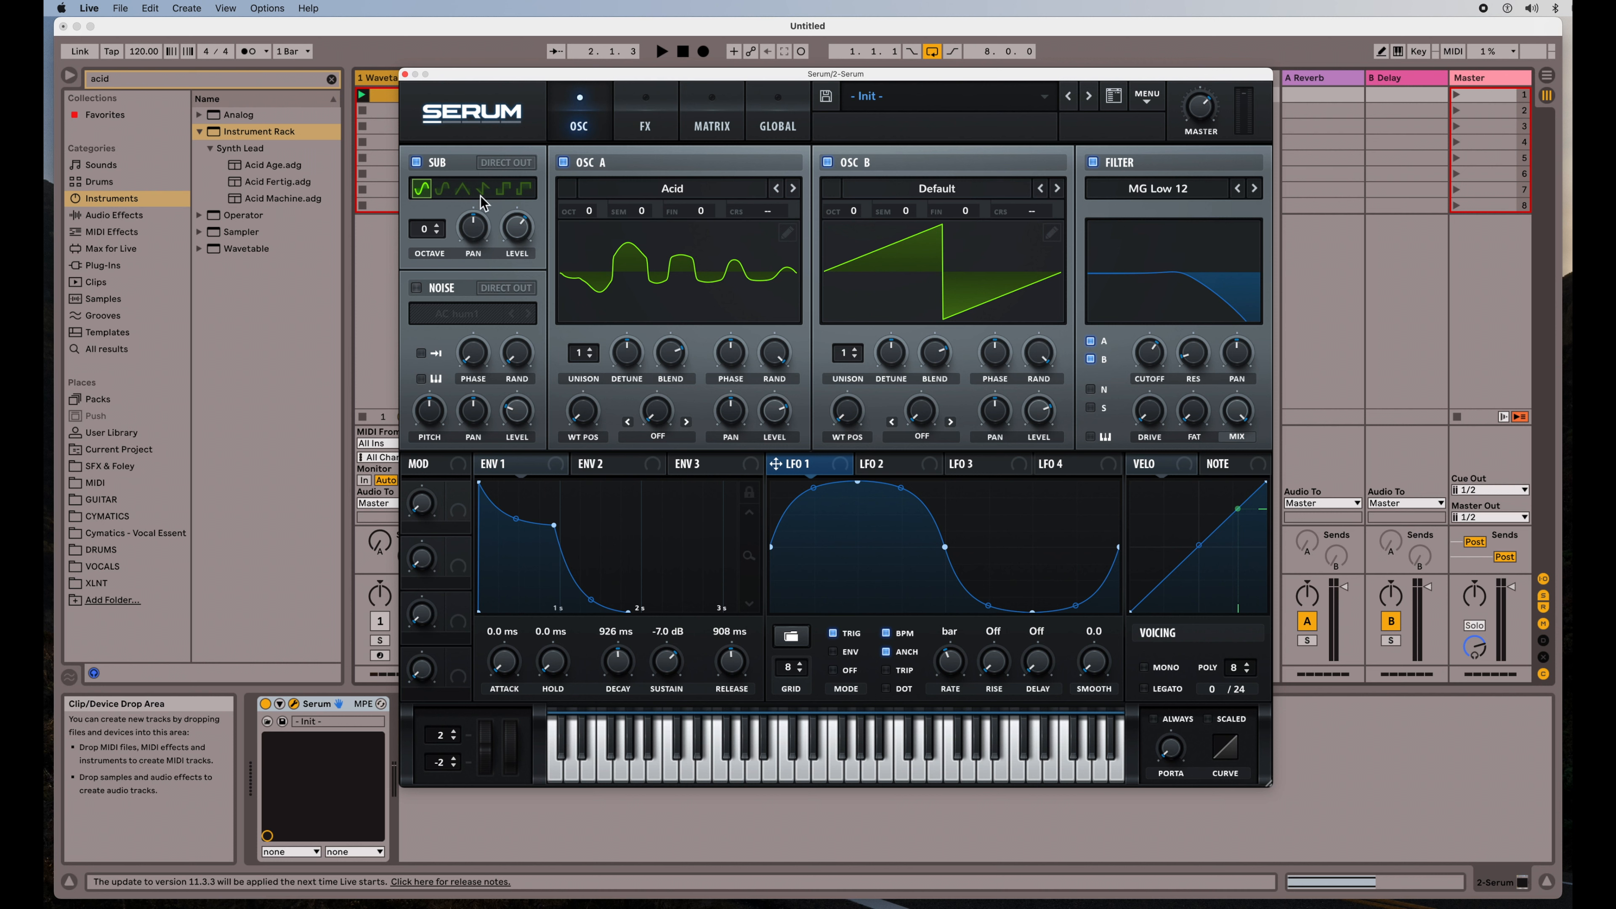
mouse_move(665, 324)
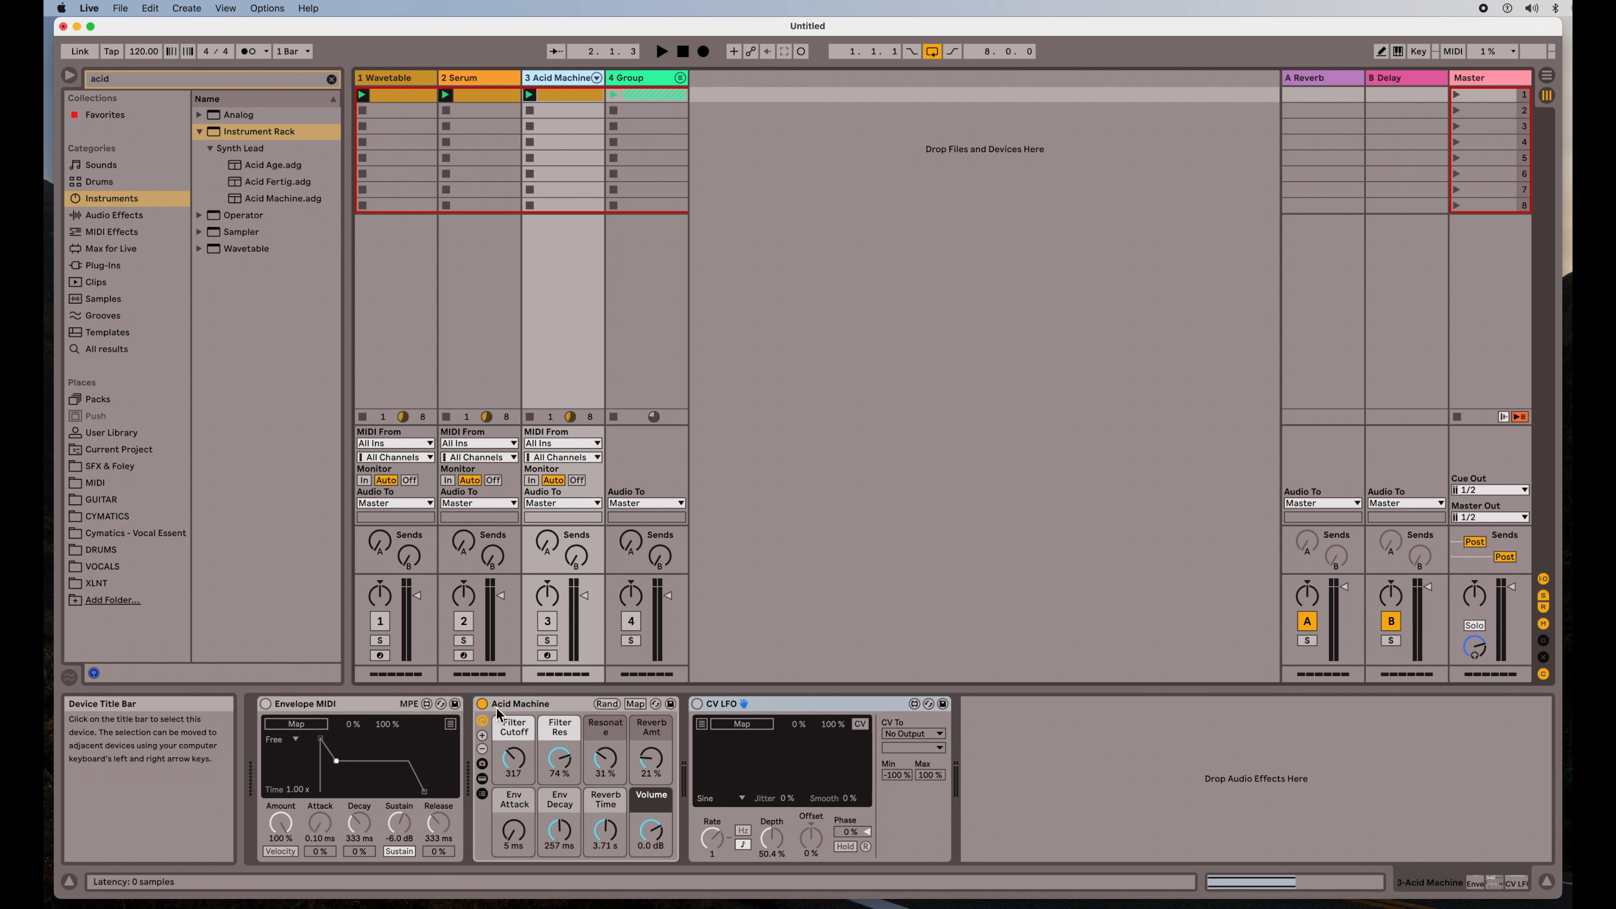
mouse_move(560, 761)
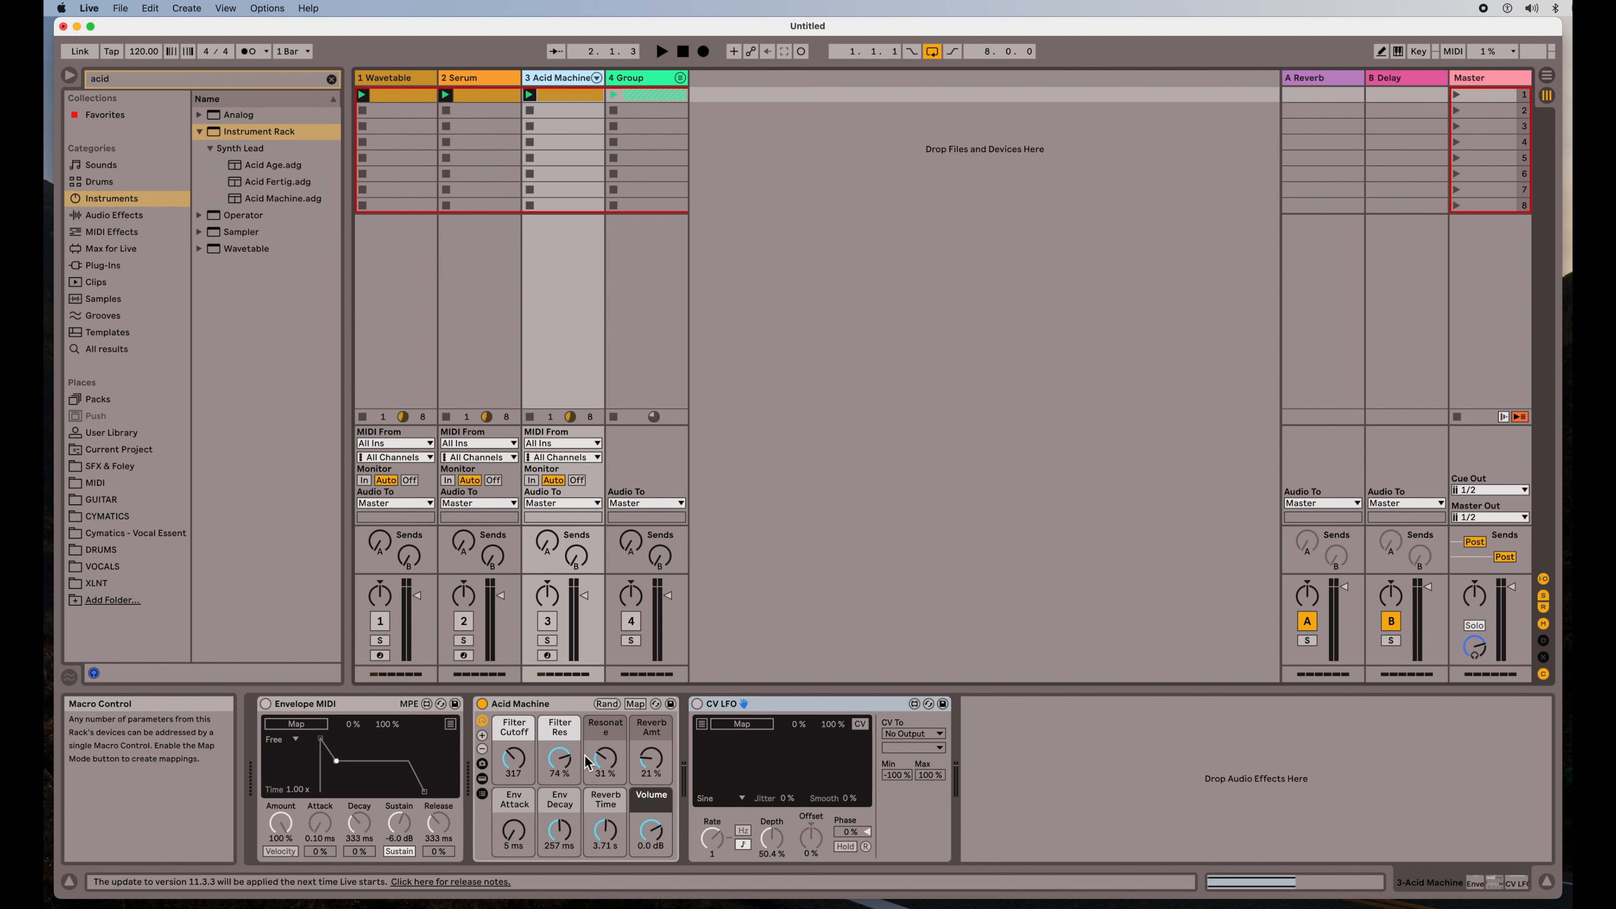
mouse_move(759, 763)
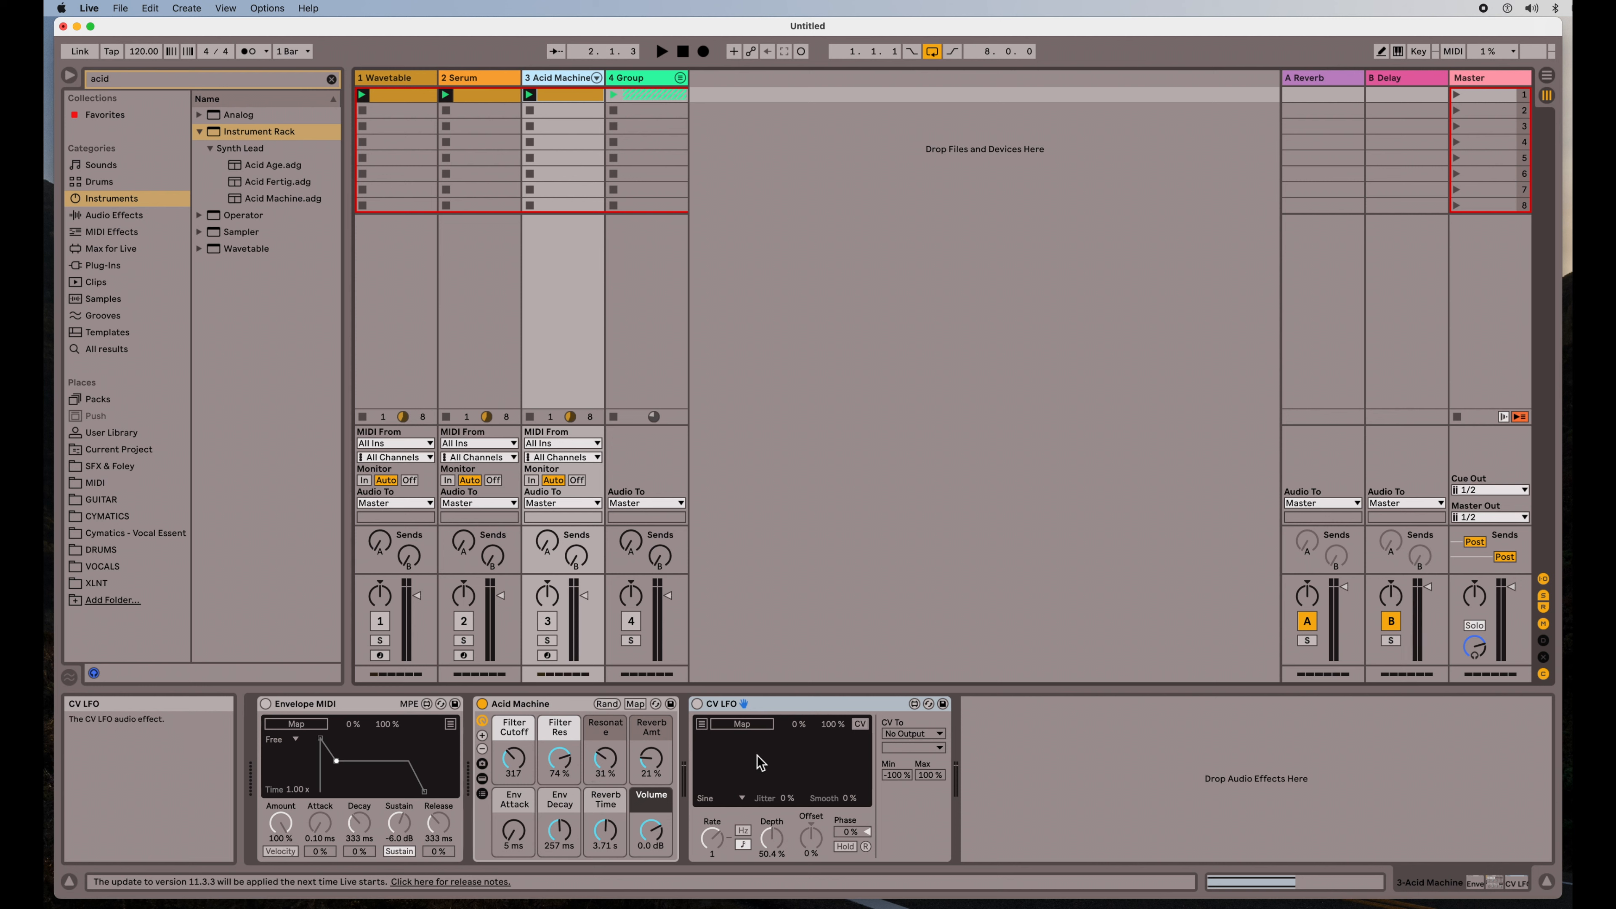
mouse_move(371, 740)
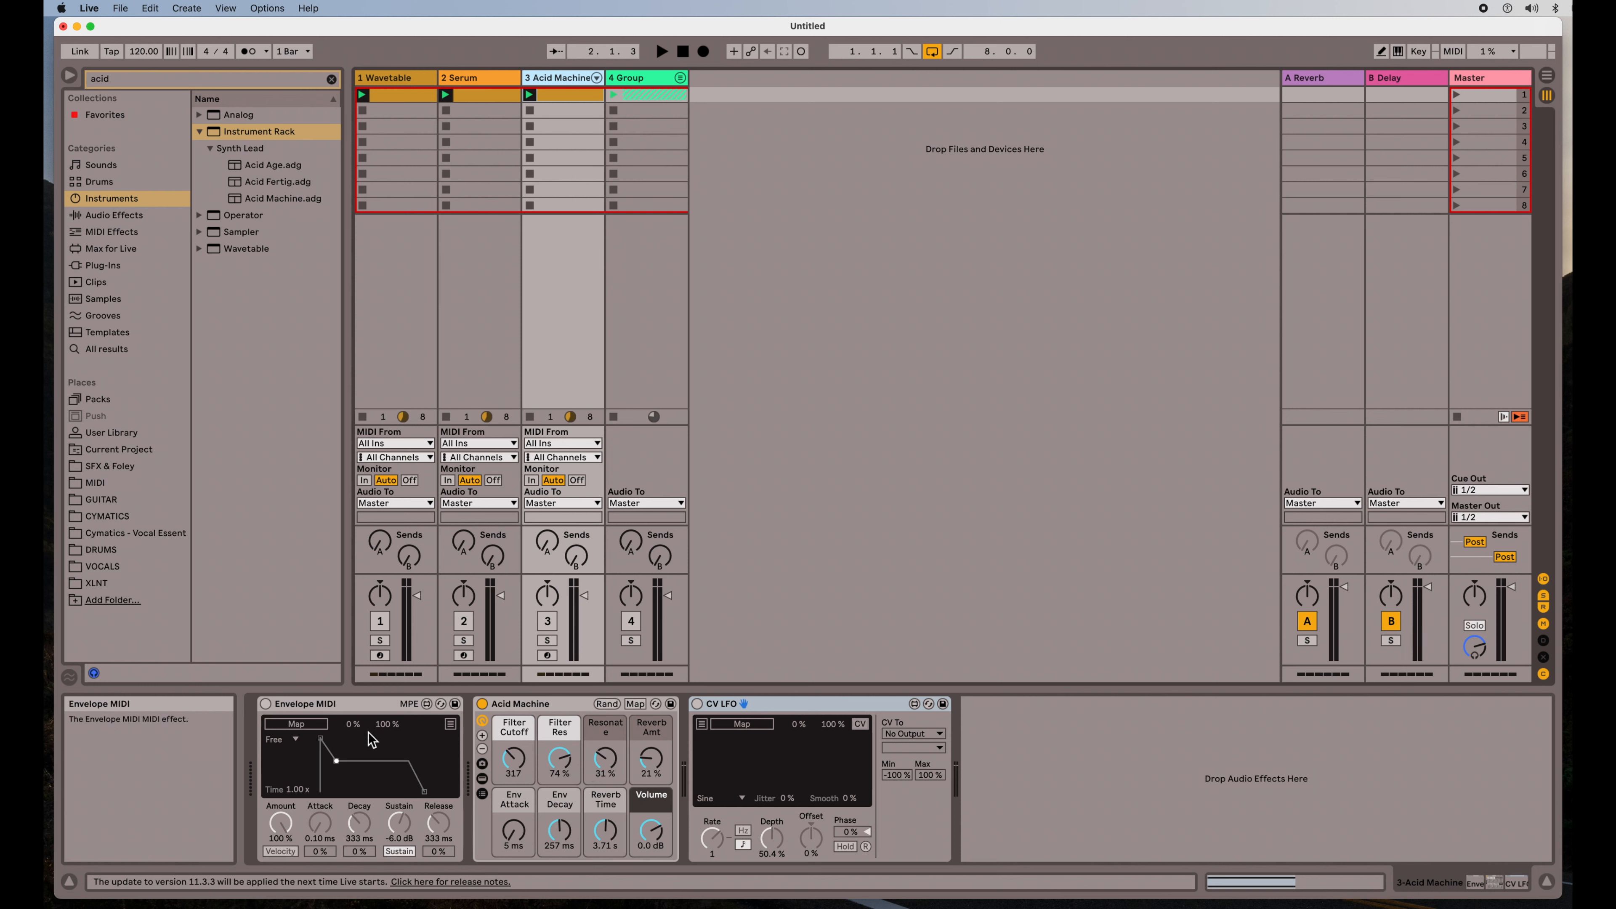
mouse_move(559, 760)
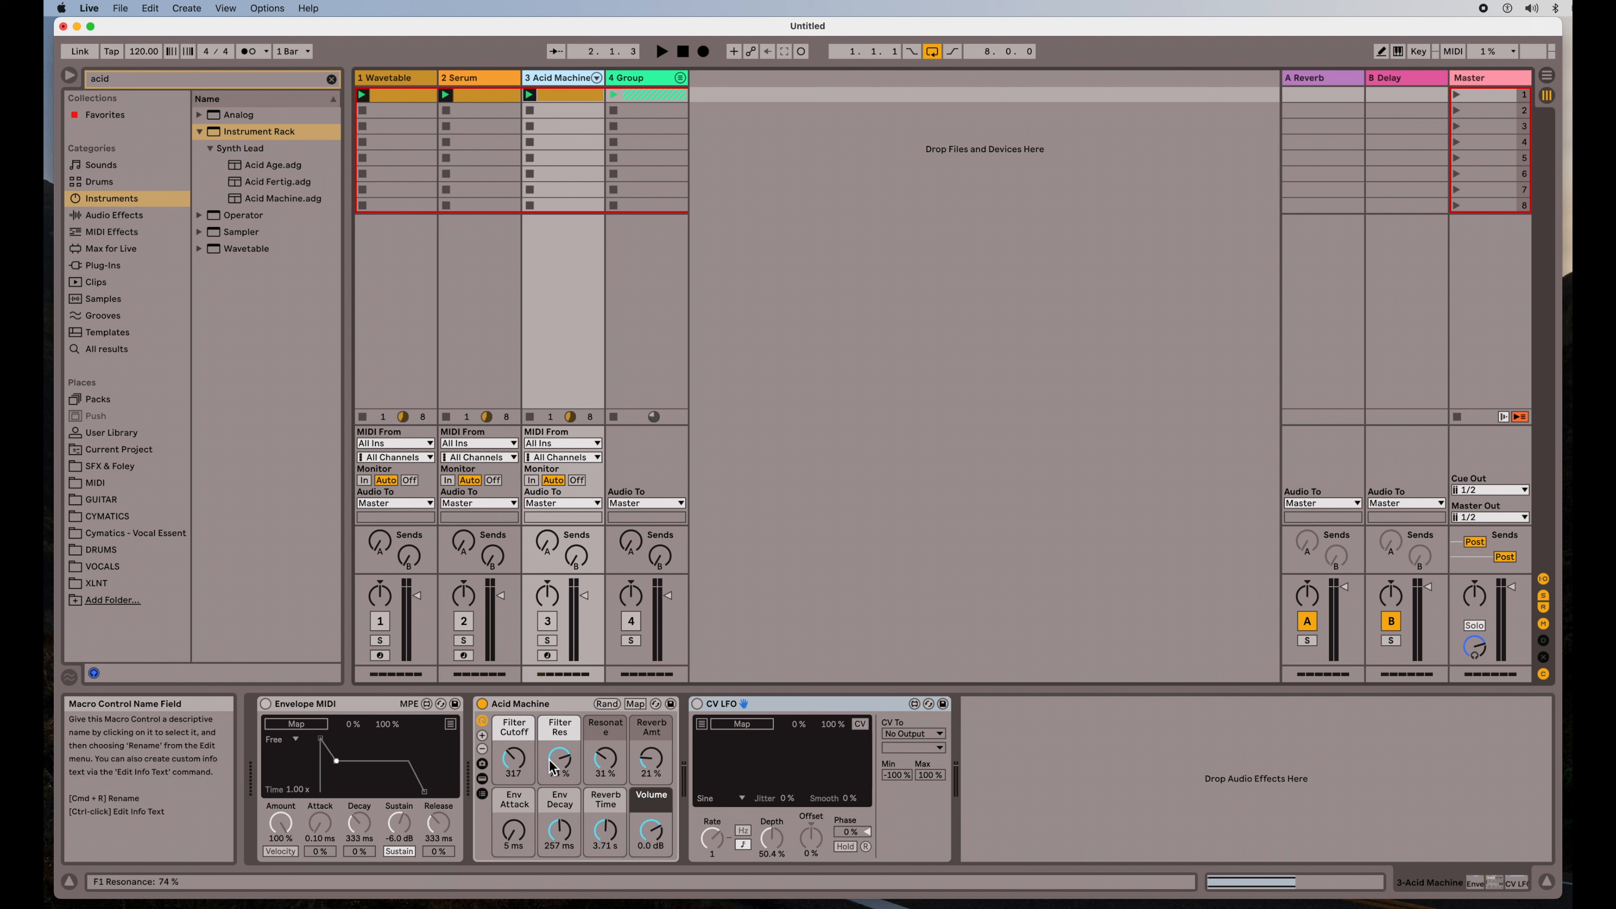
mouse_move(559, 762)
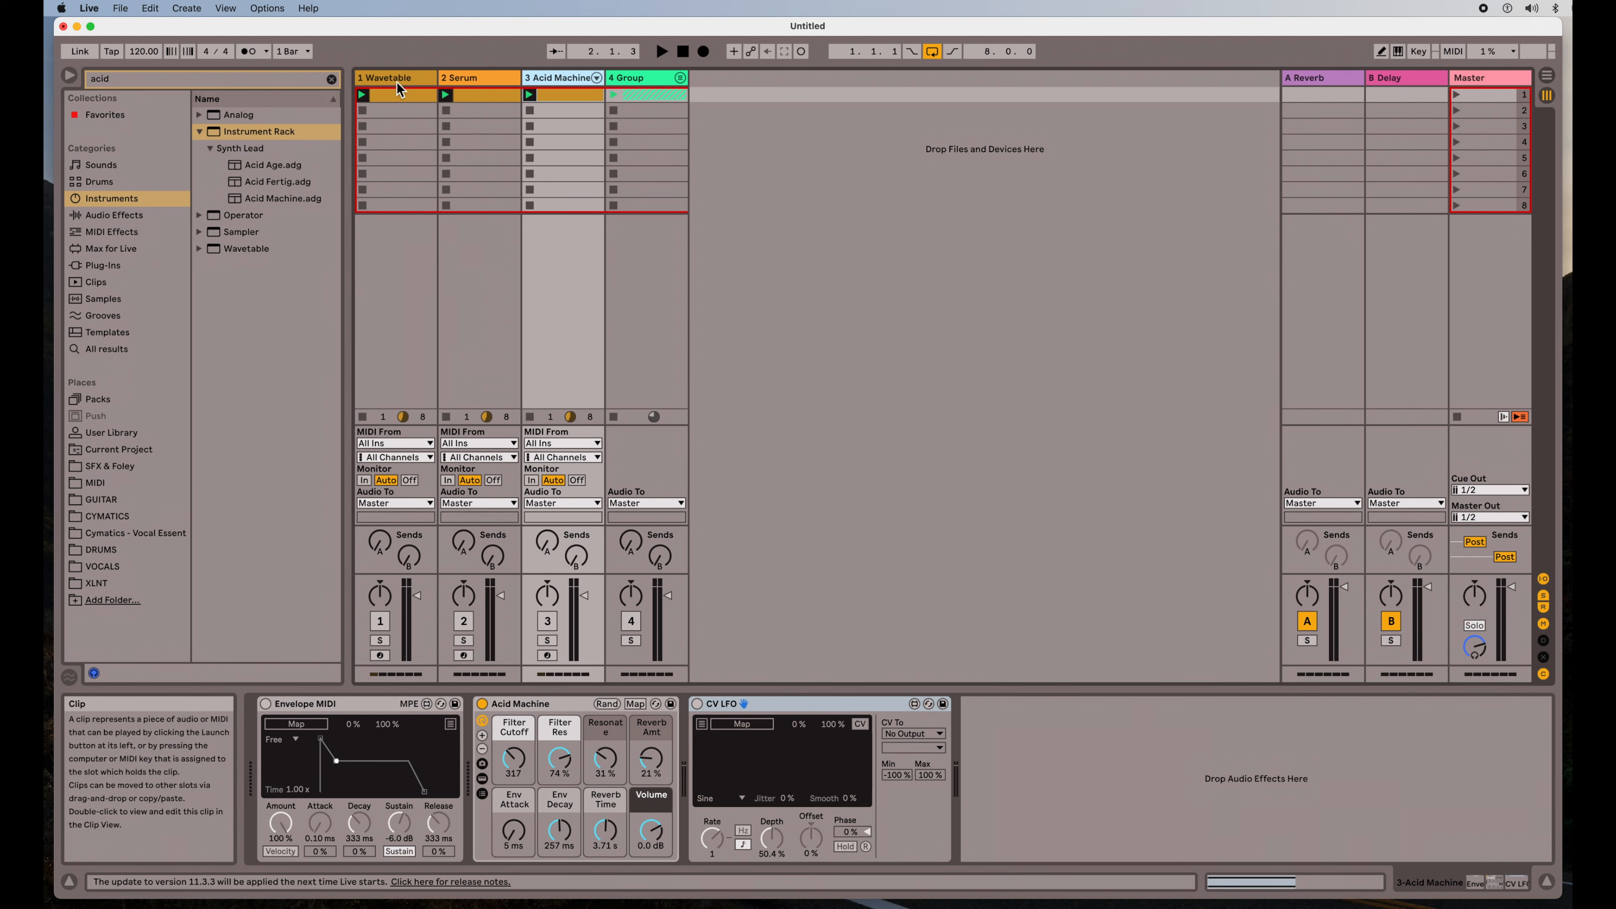
- On the Wavetable track, route Env 2 to Filter 1 Freq in the Mod Matrix at amount 100
left_click(390, 77)
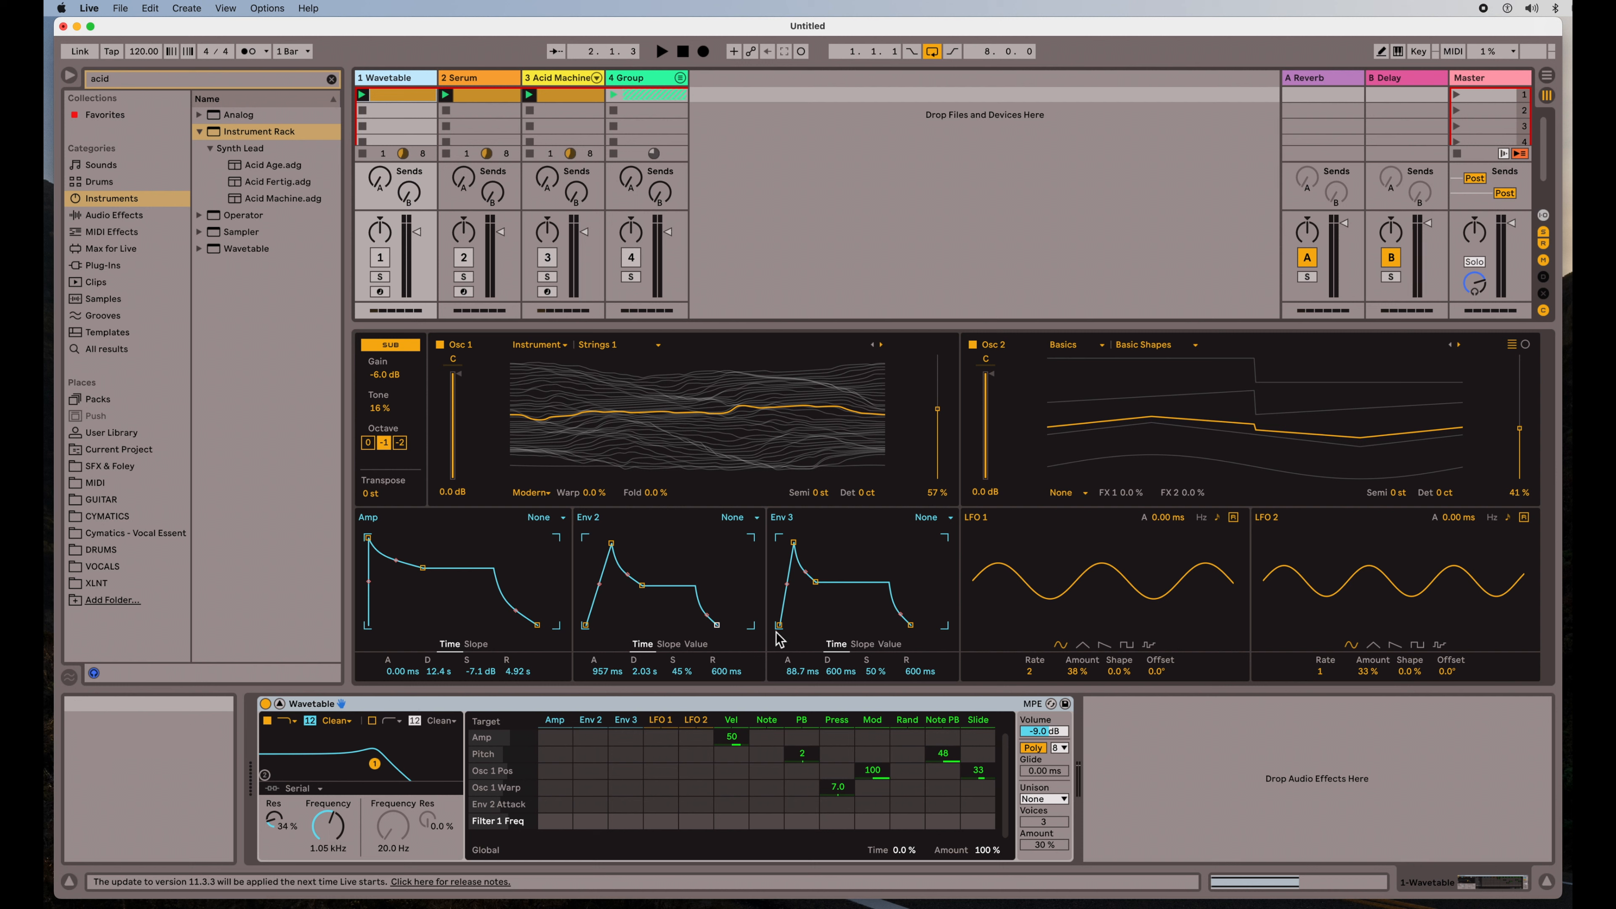
mouse_move(330, 825)
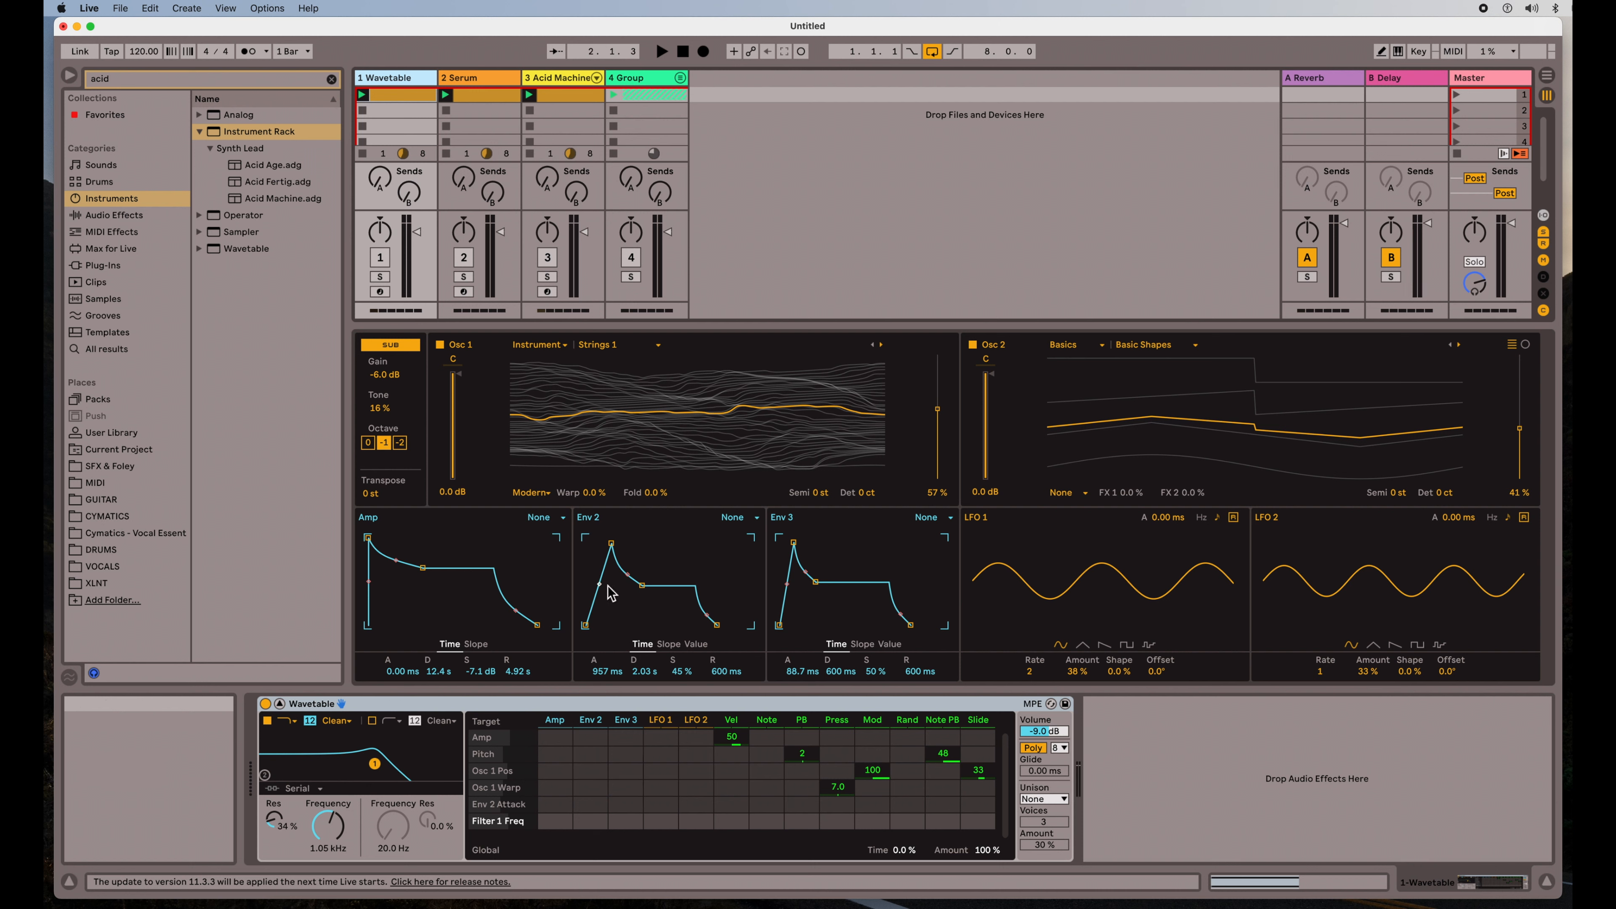
mouse_move(566, 804)
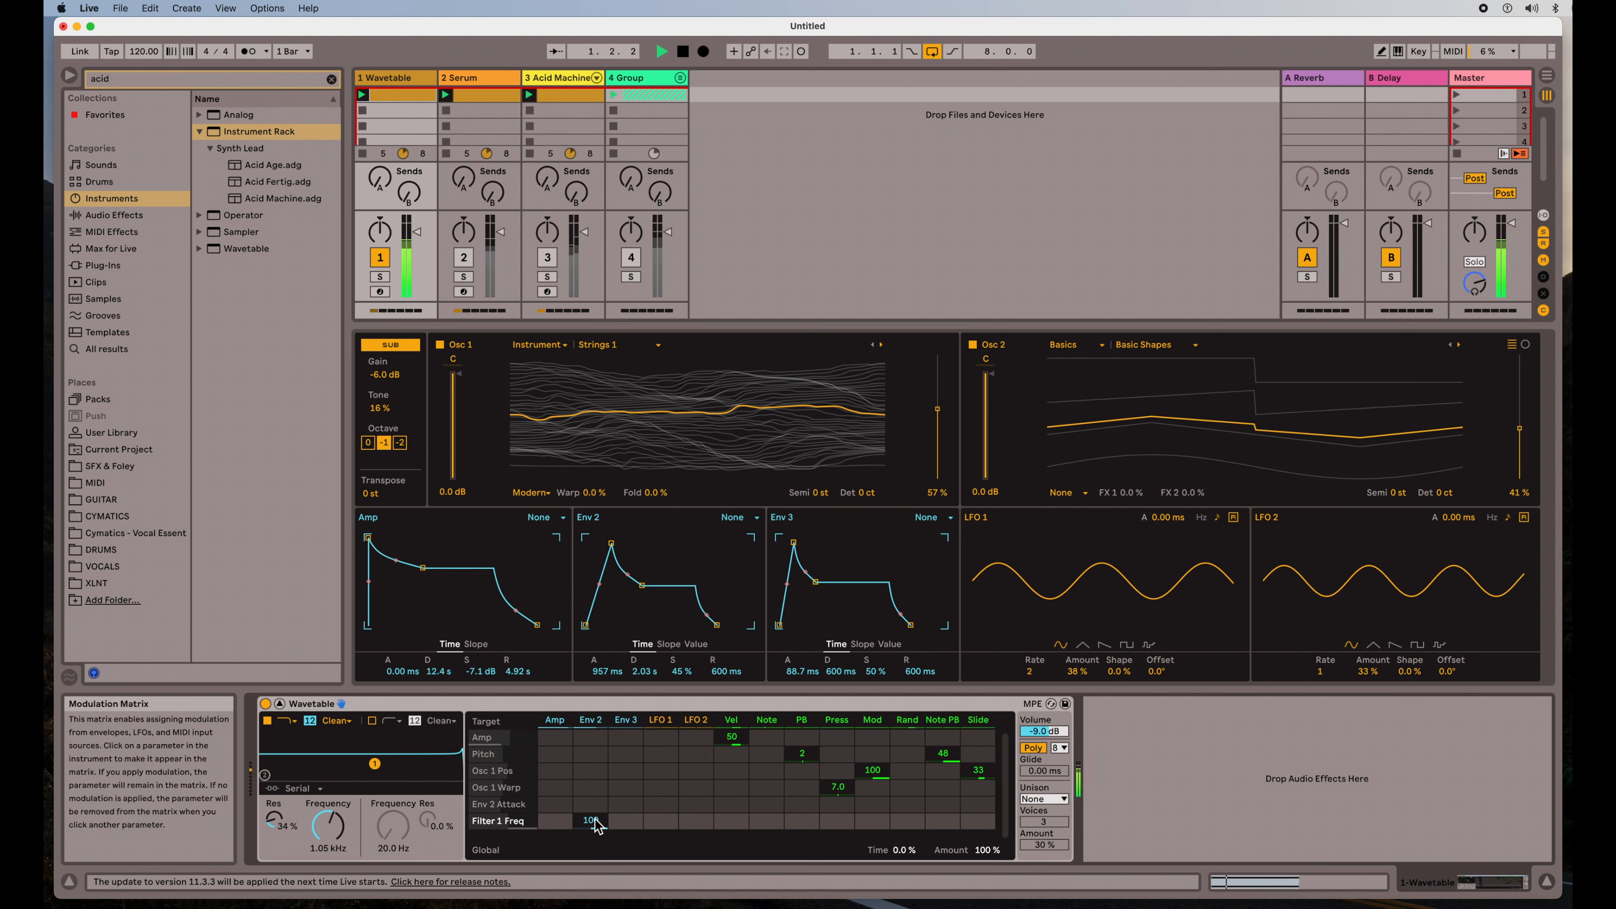
left_click_drag(593, 821, 592, 804)
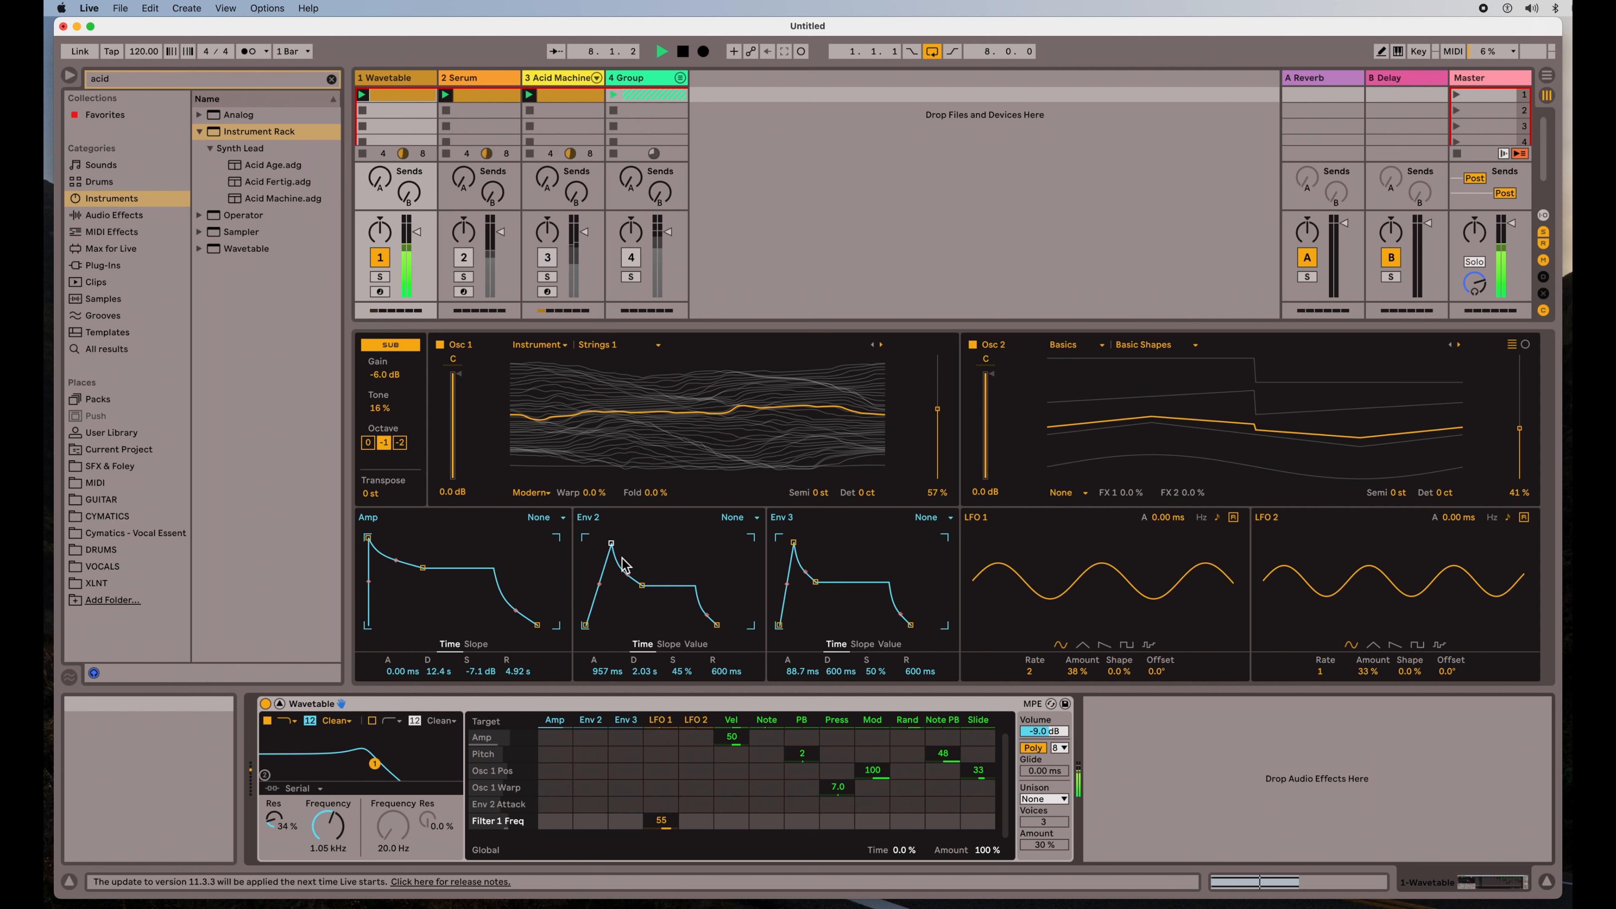
mouse_move(1031, 744)
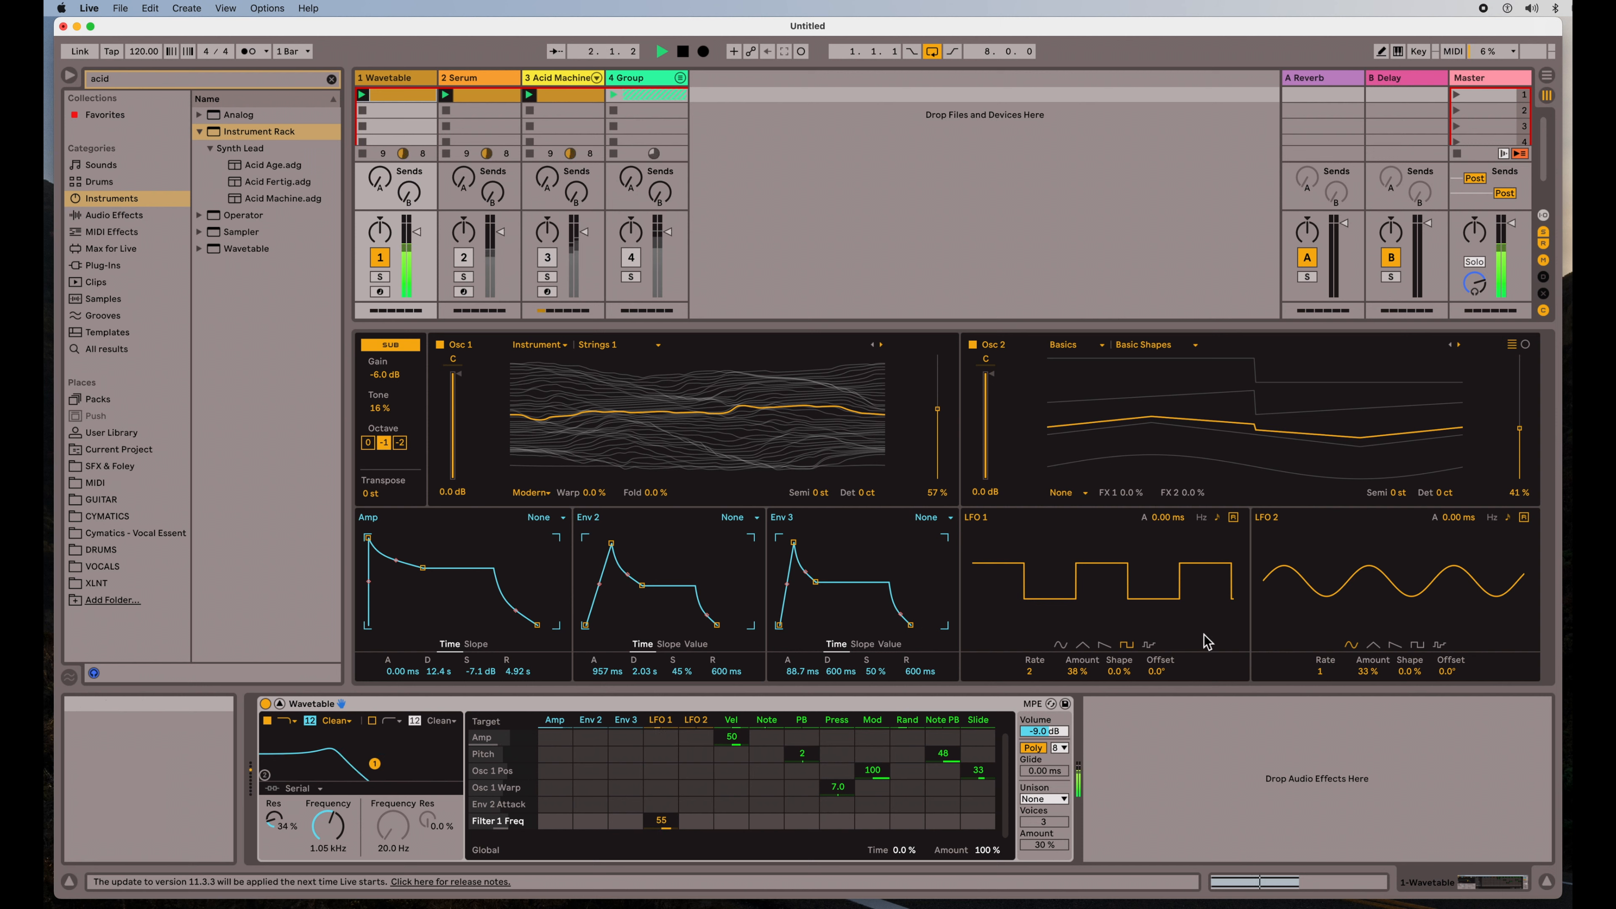
- Switch LFO 1 to a square wave so the filter frequency jumps between two levels
left_click(1061, 644)
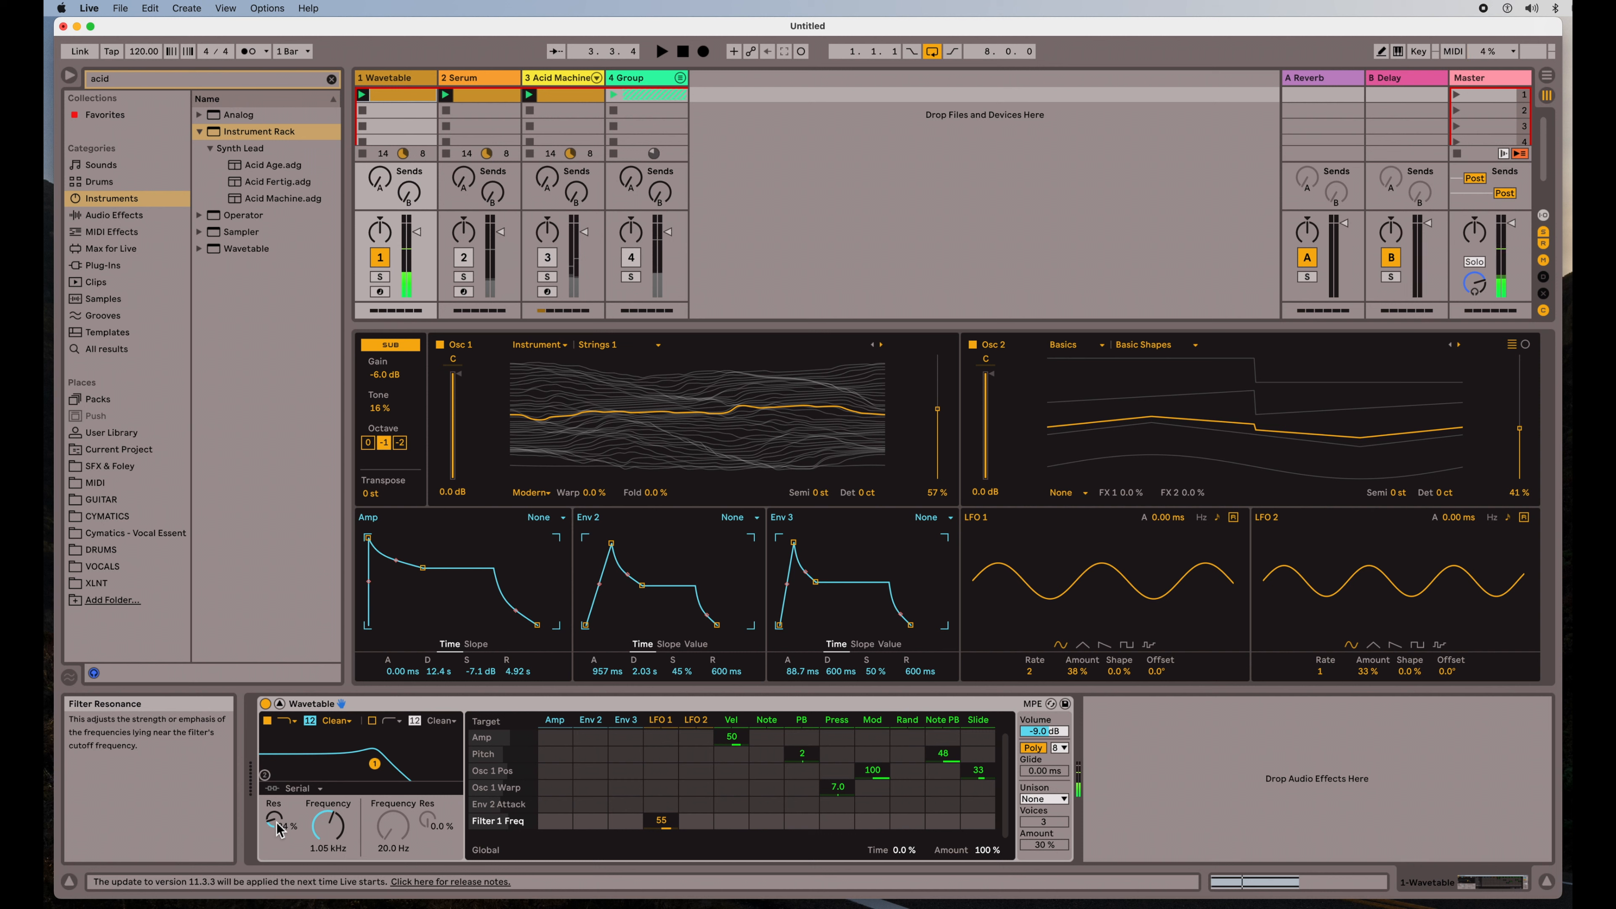
- Nudge the filter's resonance and route Env 3 to Filter 1 Res at about 52
left_click_drag(280, 825, 298, 826)
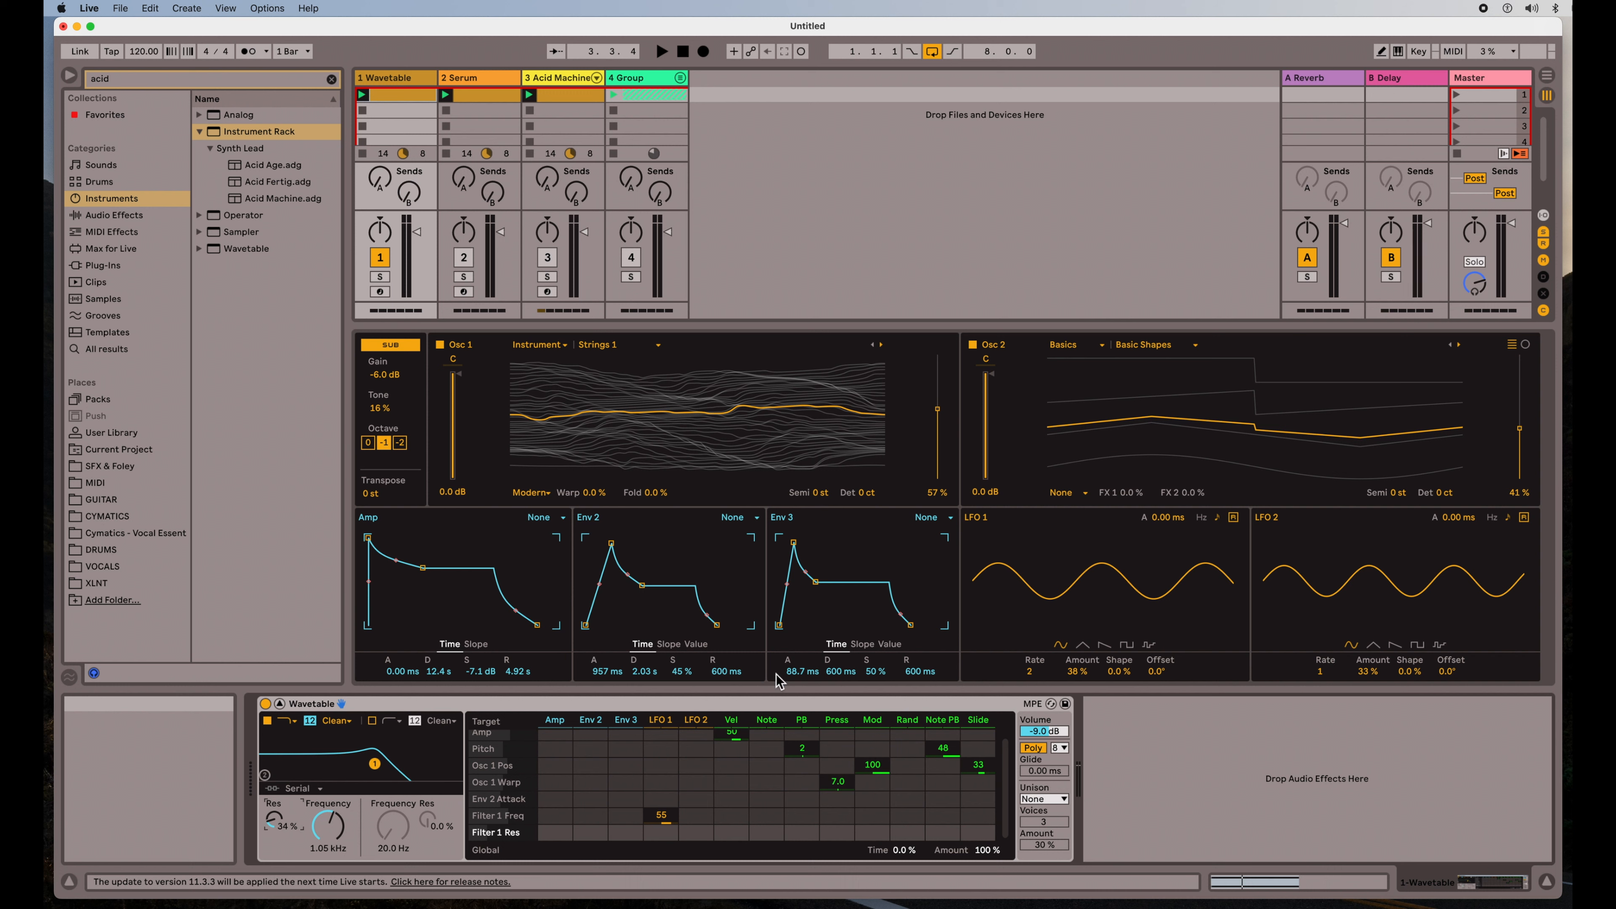
mouse_move(633, 727)
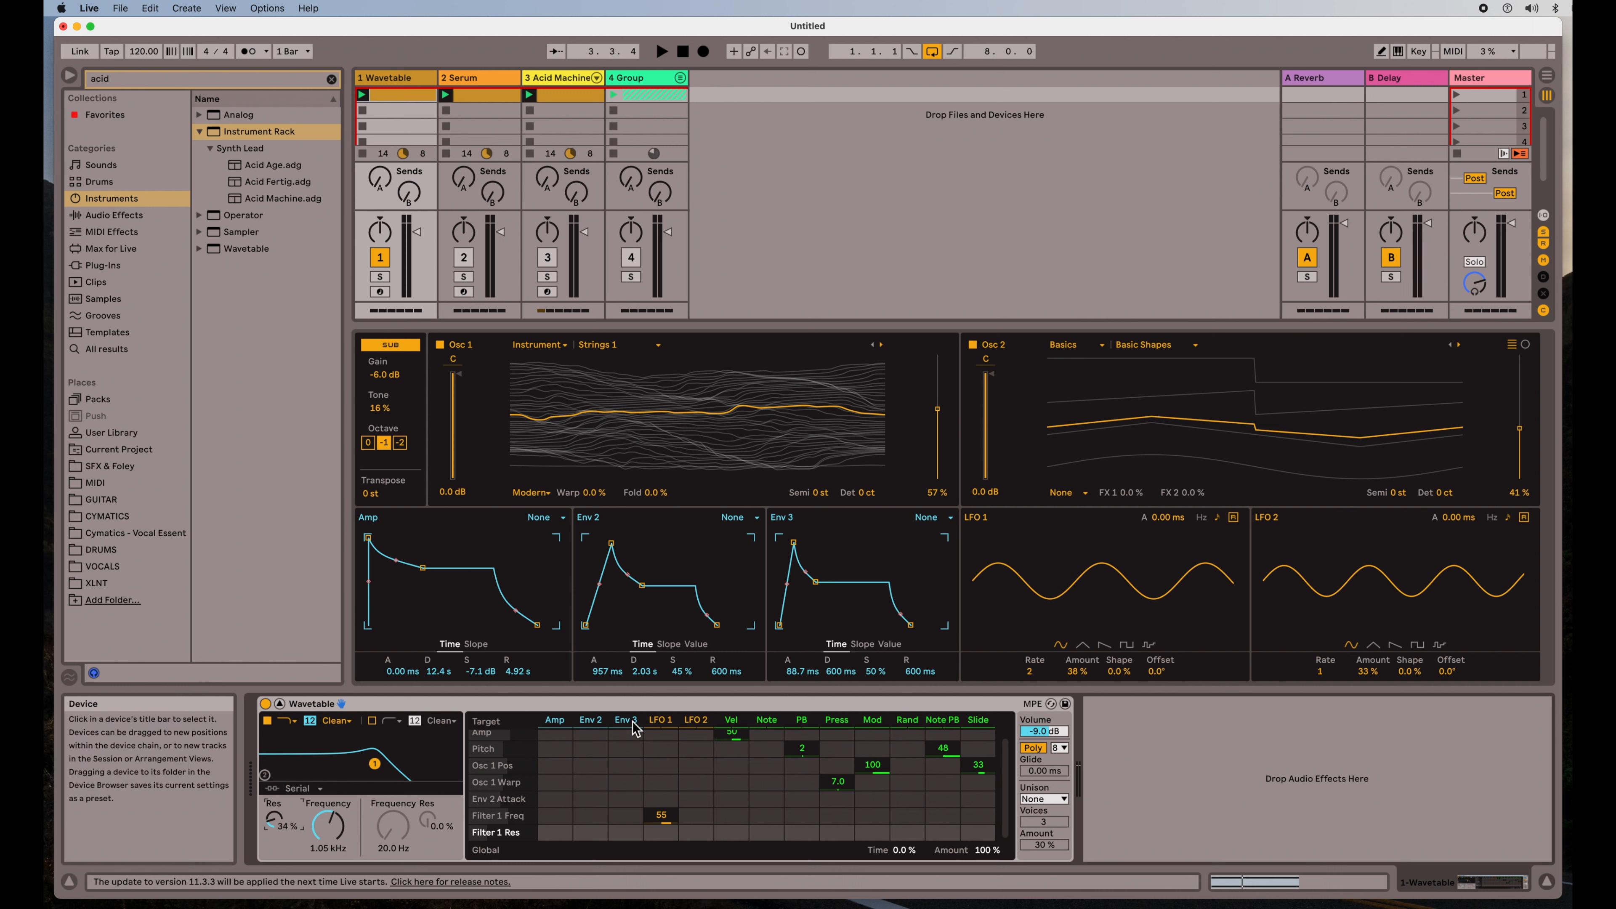
left_click(625, 816)
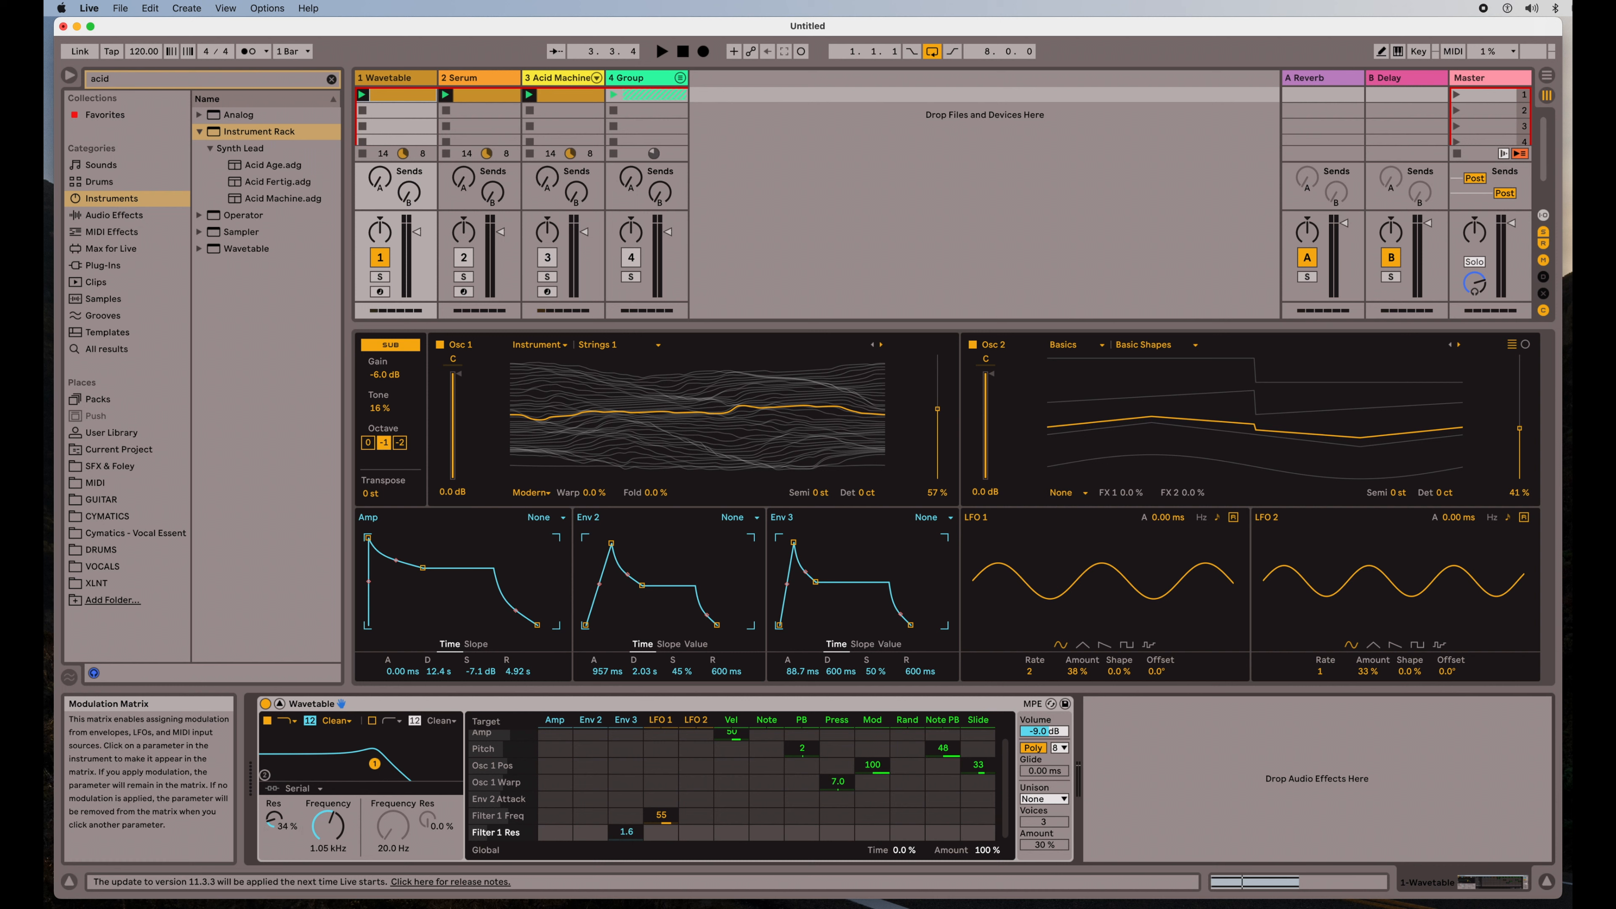
left_click(663, 51)
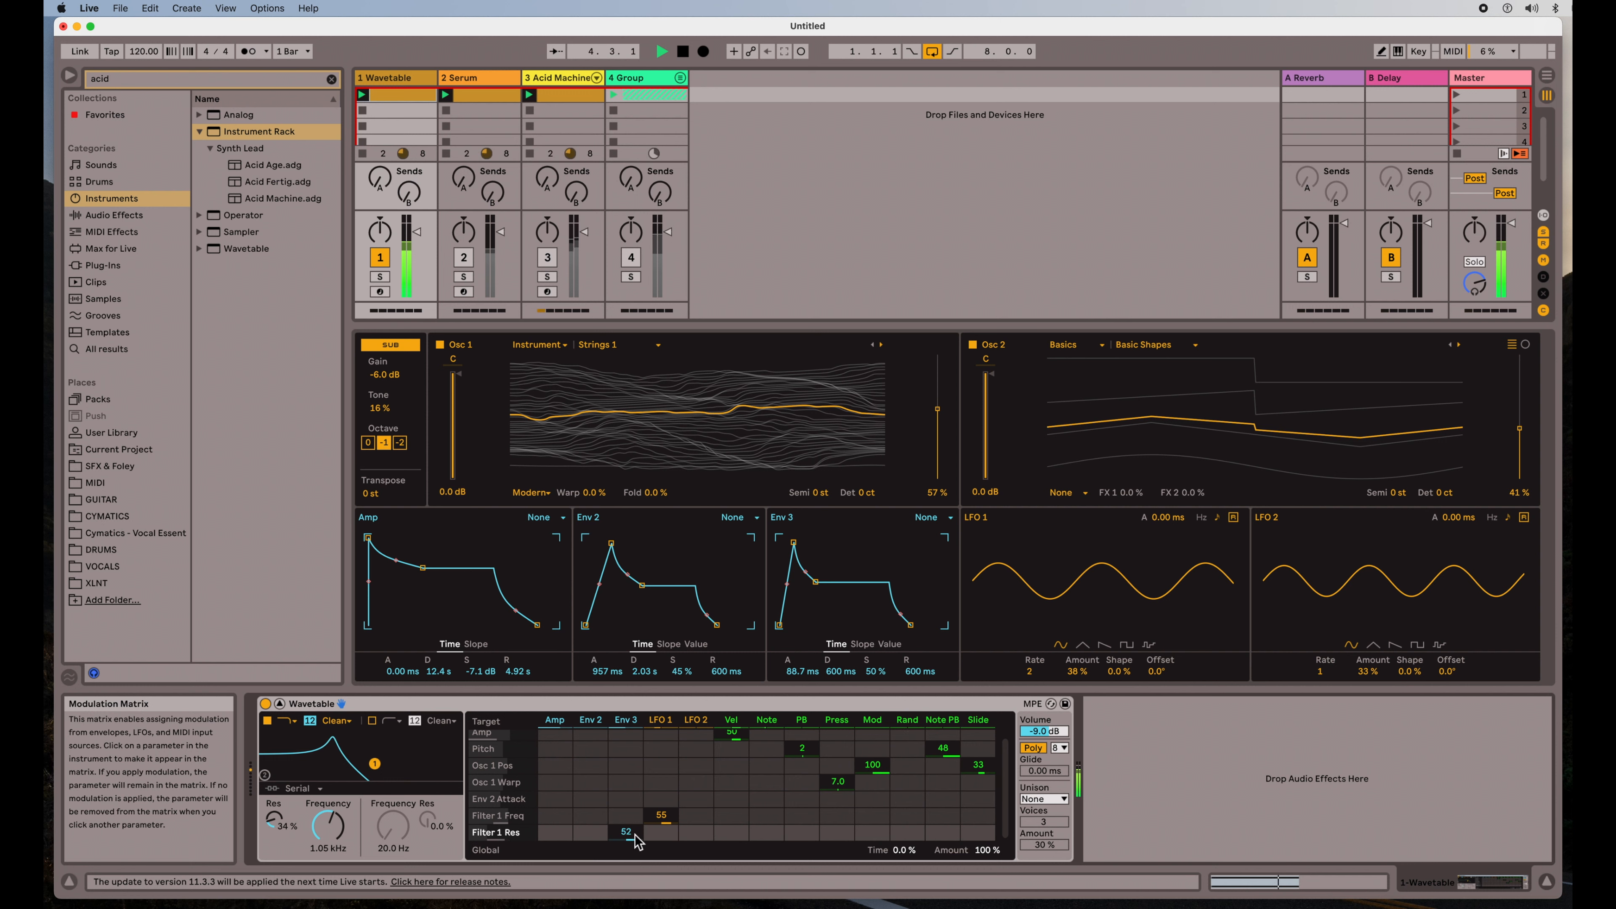
left_click_drag(633, 835, 633, 742)
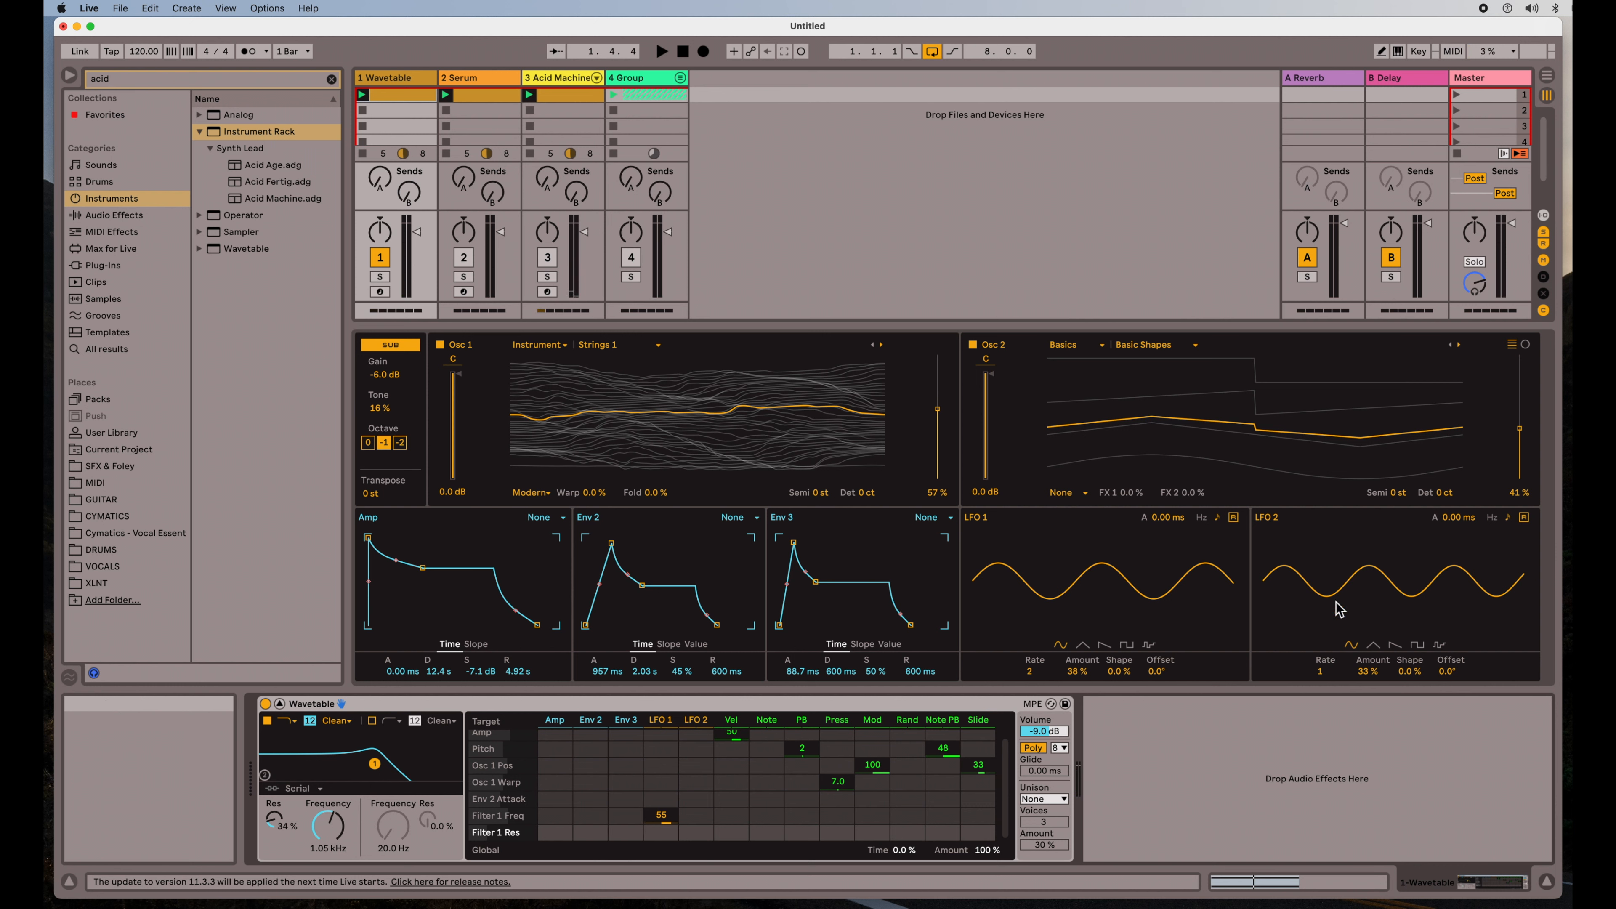
mouse_move(1338, 601)
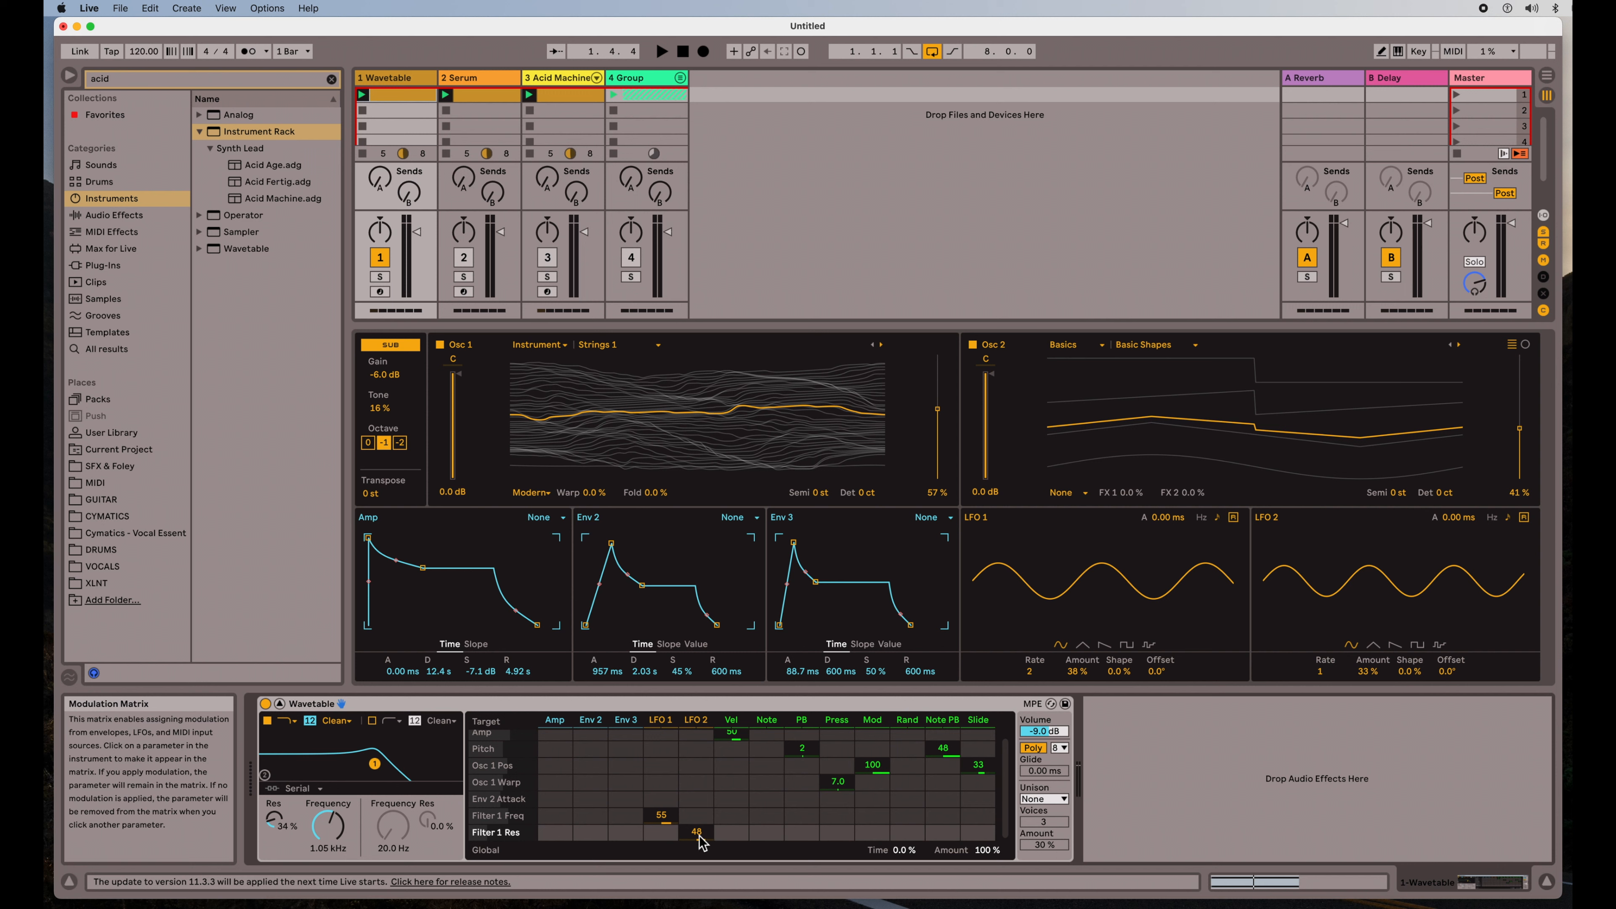
- Route LFO 2 to Filter 1 Res at 100 and give LFO 2 a square wave
left_click(662, 50)
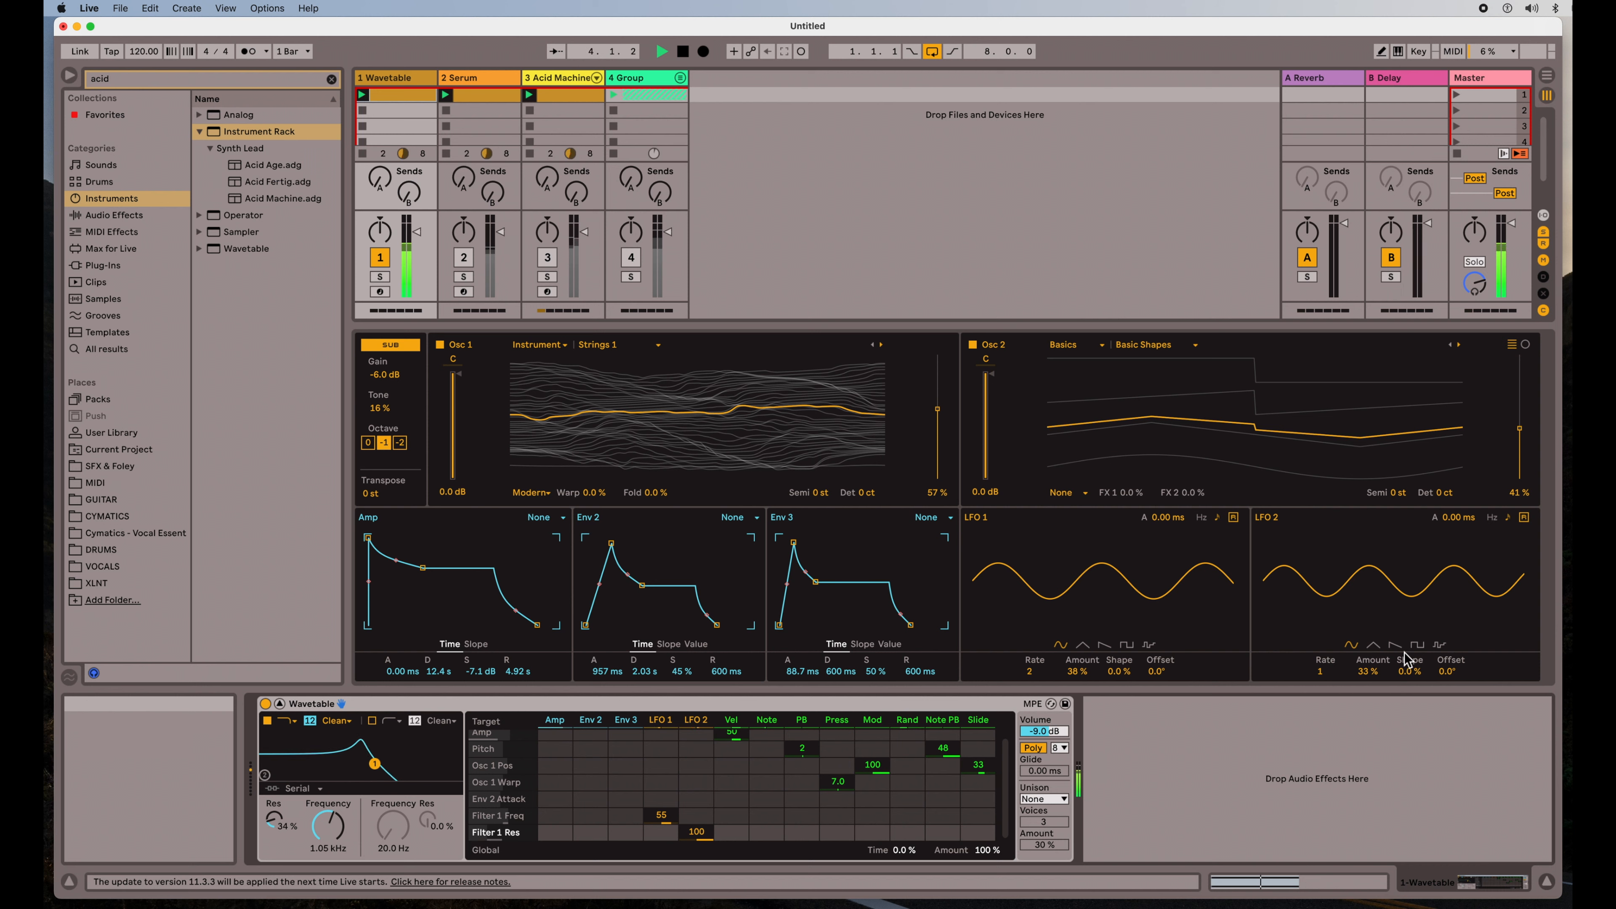
left_click(1417, 646)
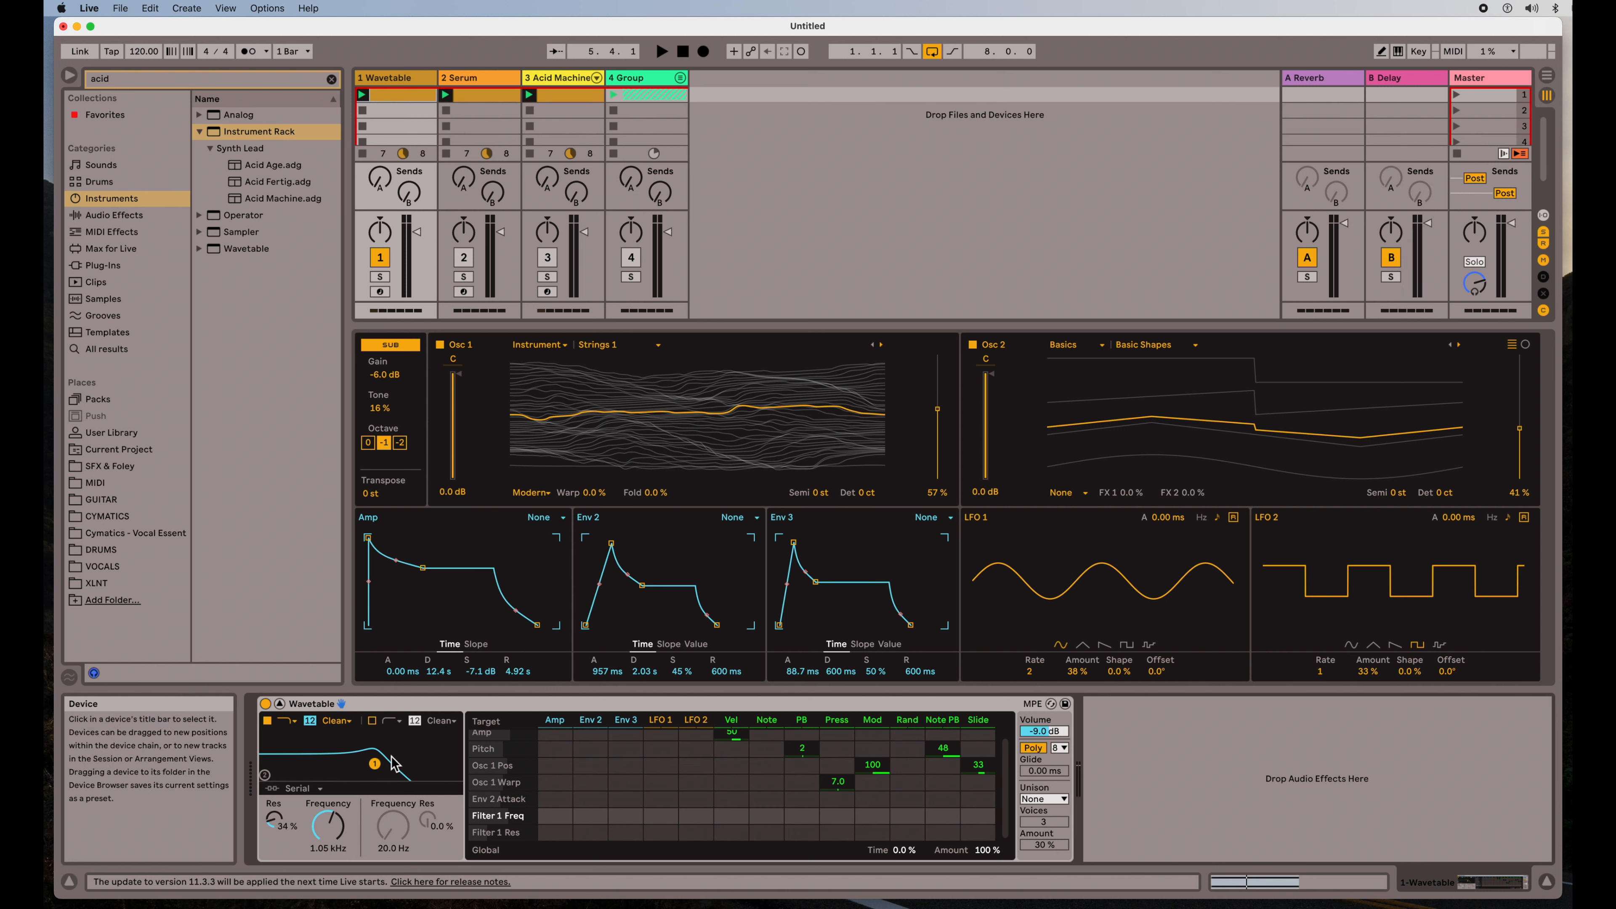
- Route LFO 1, then Env 2, to Osc 1 Pos and set Env 2's attack to 832 ms
left_click(556, 814)
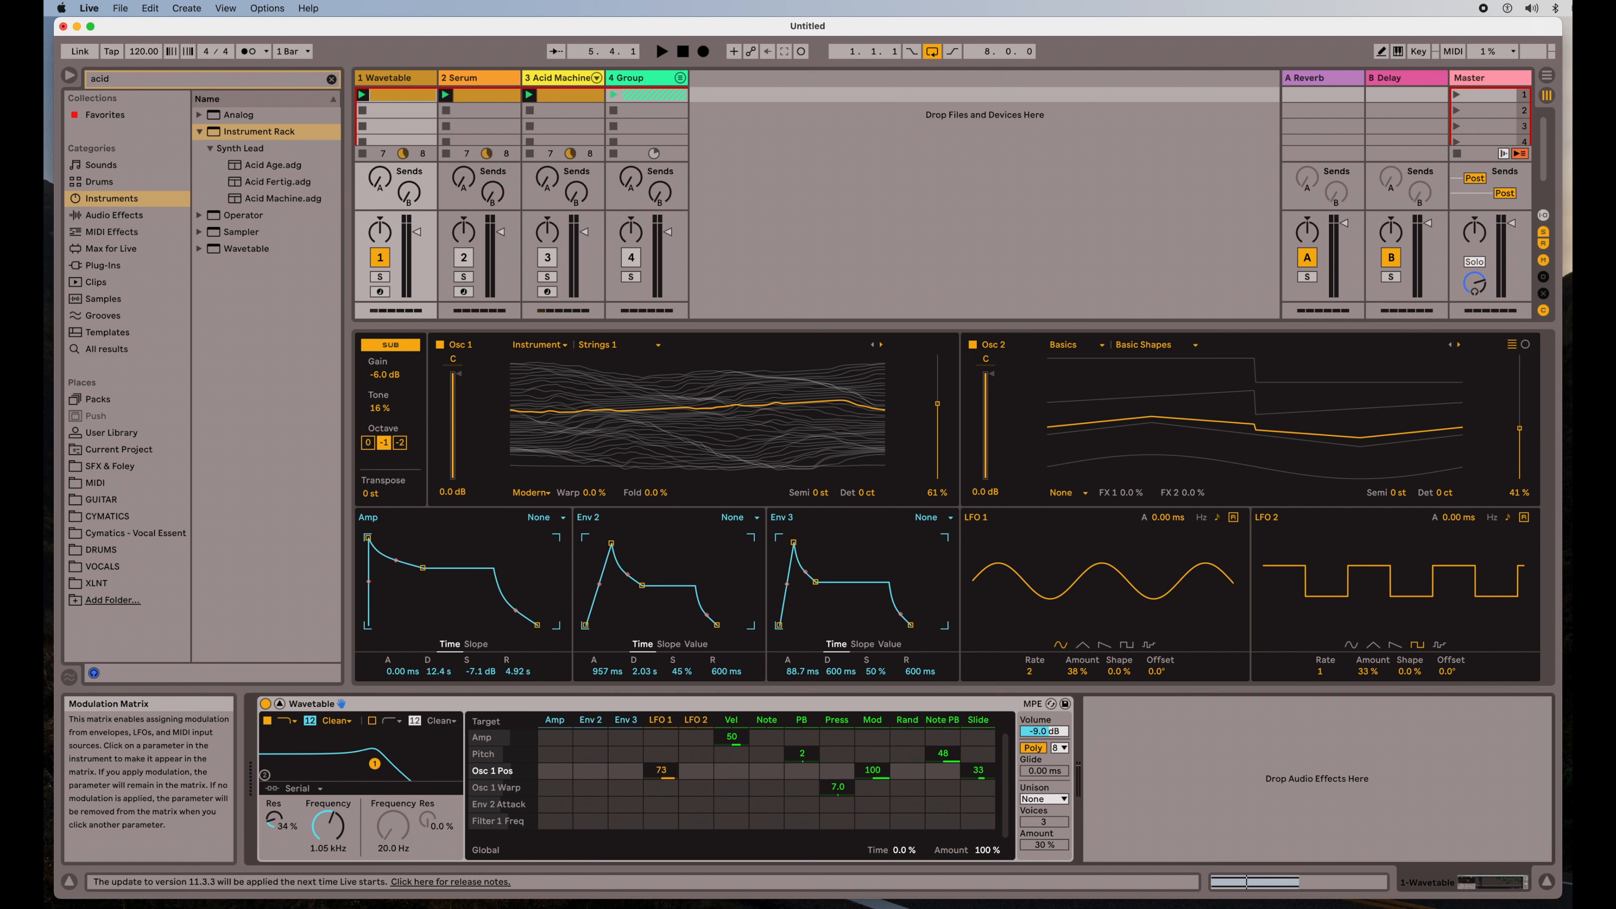
left_click(663, 52)
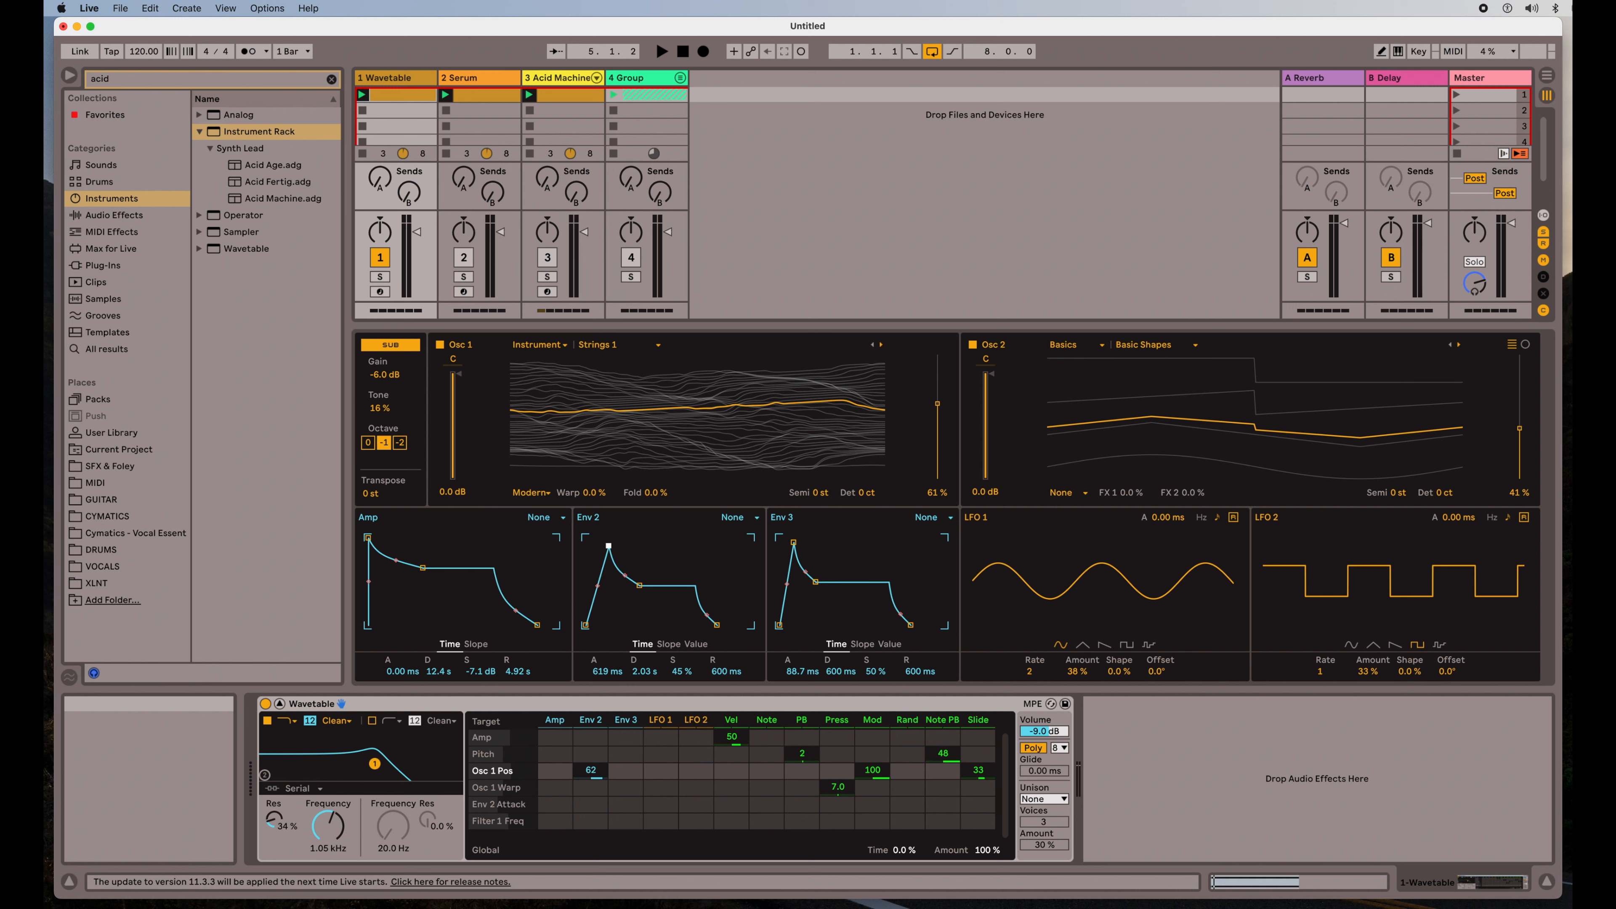
left_click_drag(608, 546, 639, 586)
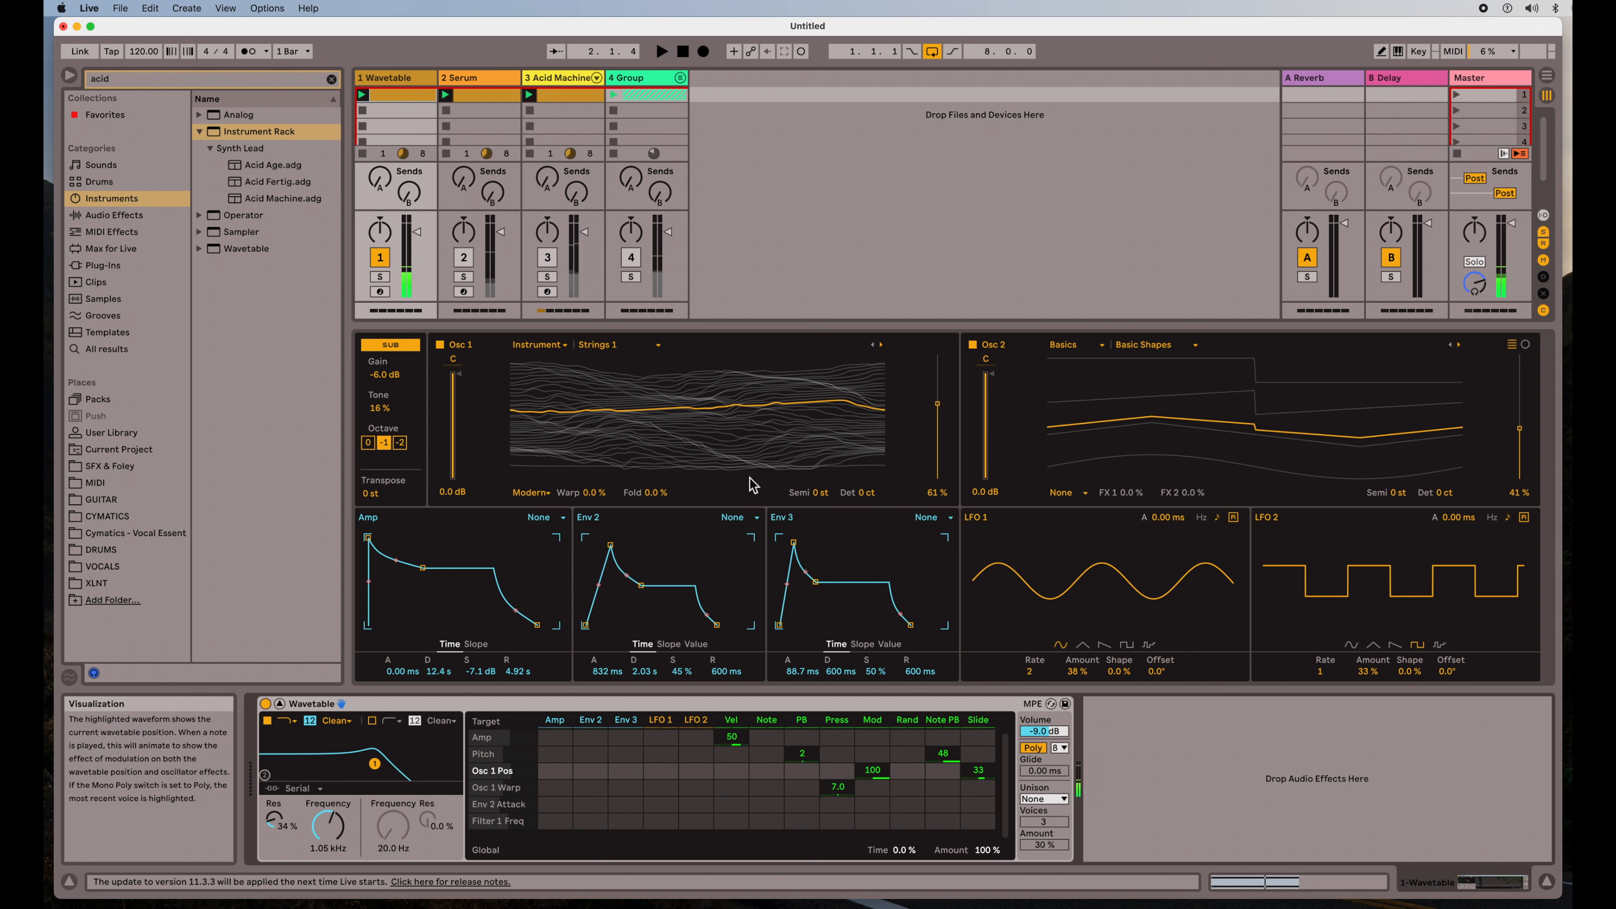
mouse_move(626, 417)
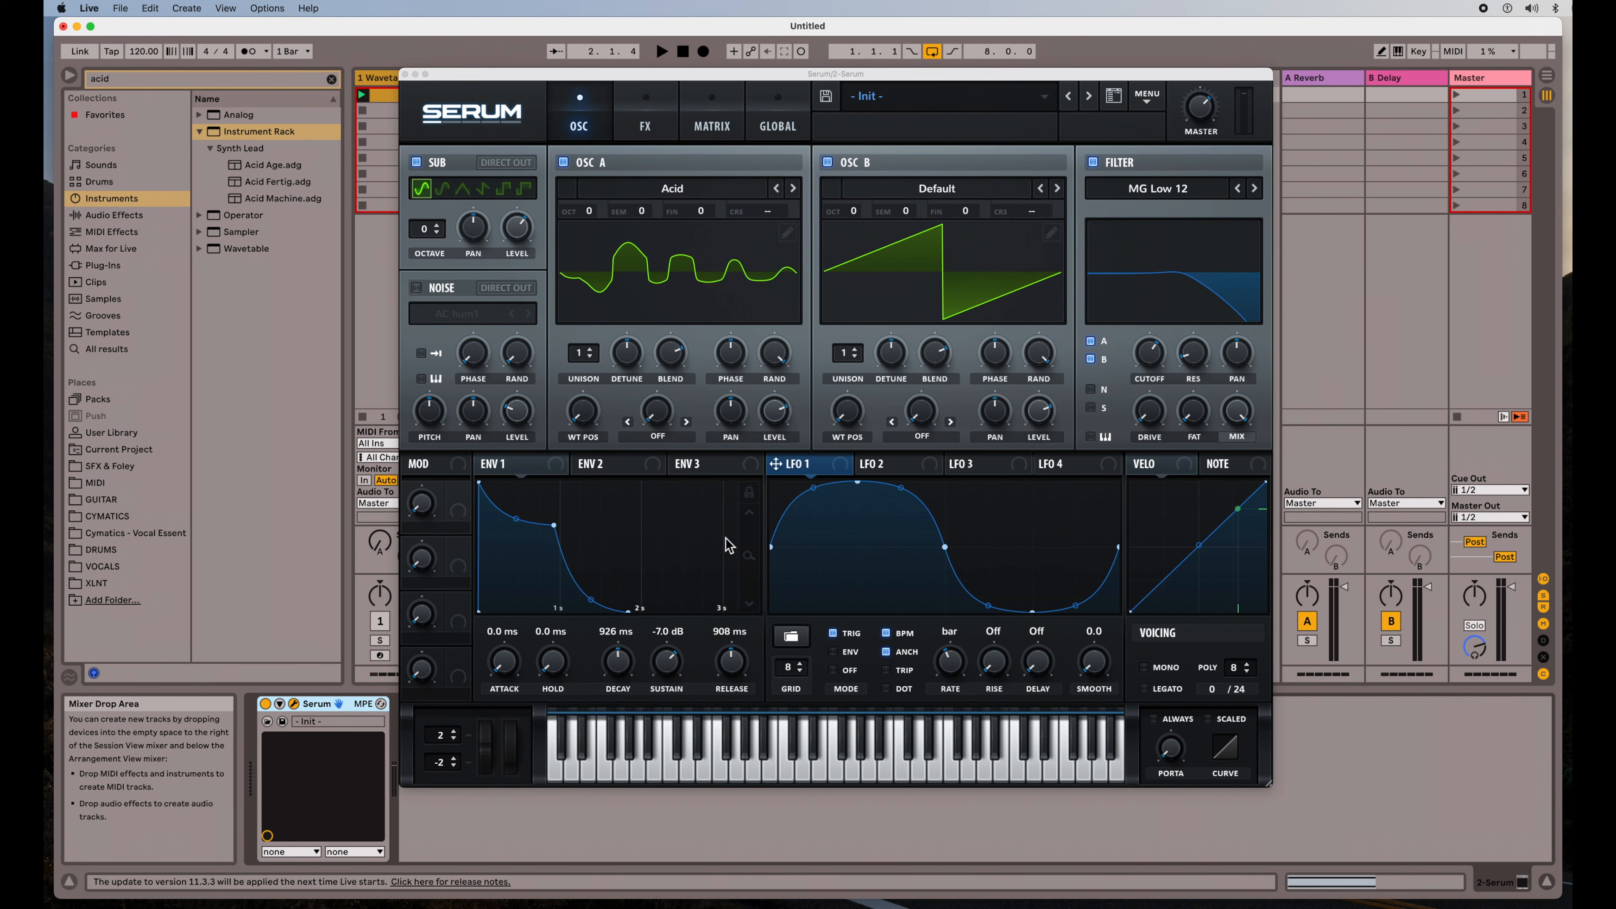
- Show the Serum plug-in window on track 2 and browse LFO 1's Basic shapes without changing it
left_click_drag(837, 73, 964, 129)
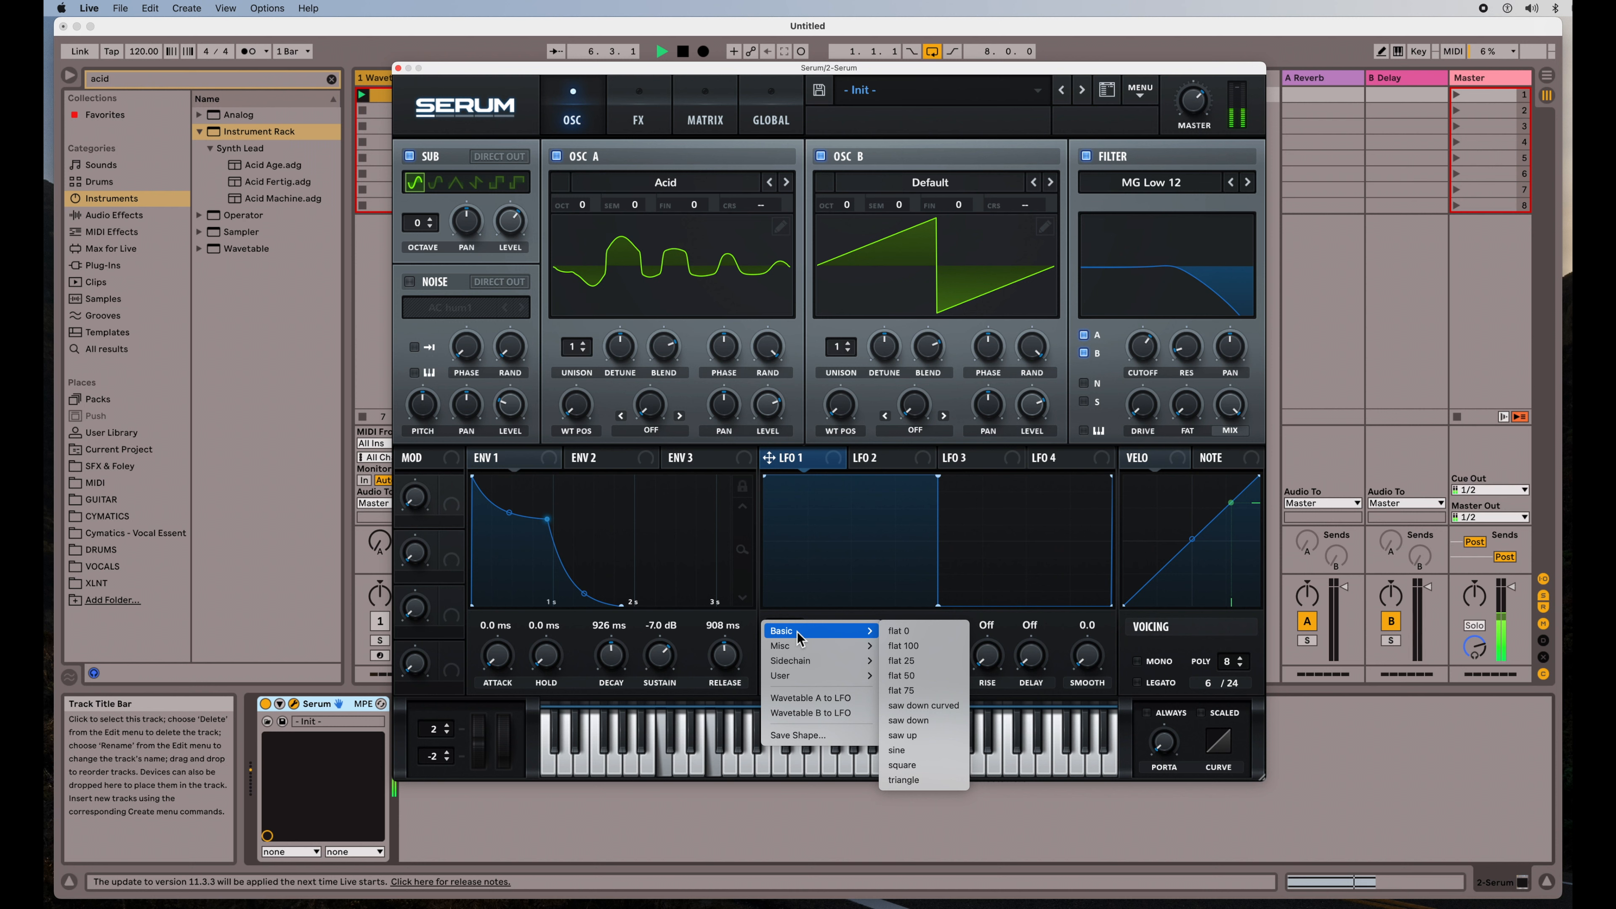
mouse_move(904, 735)
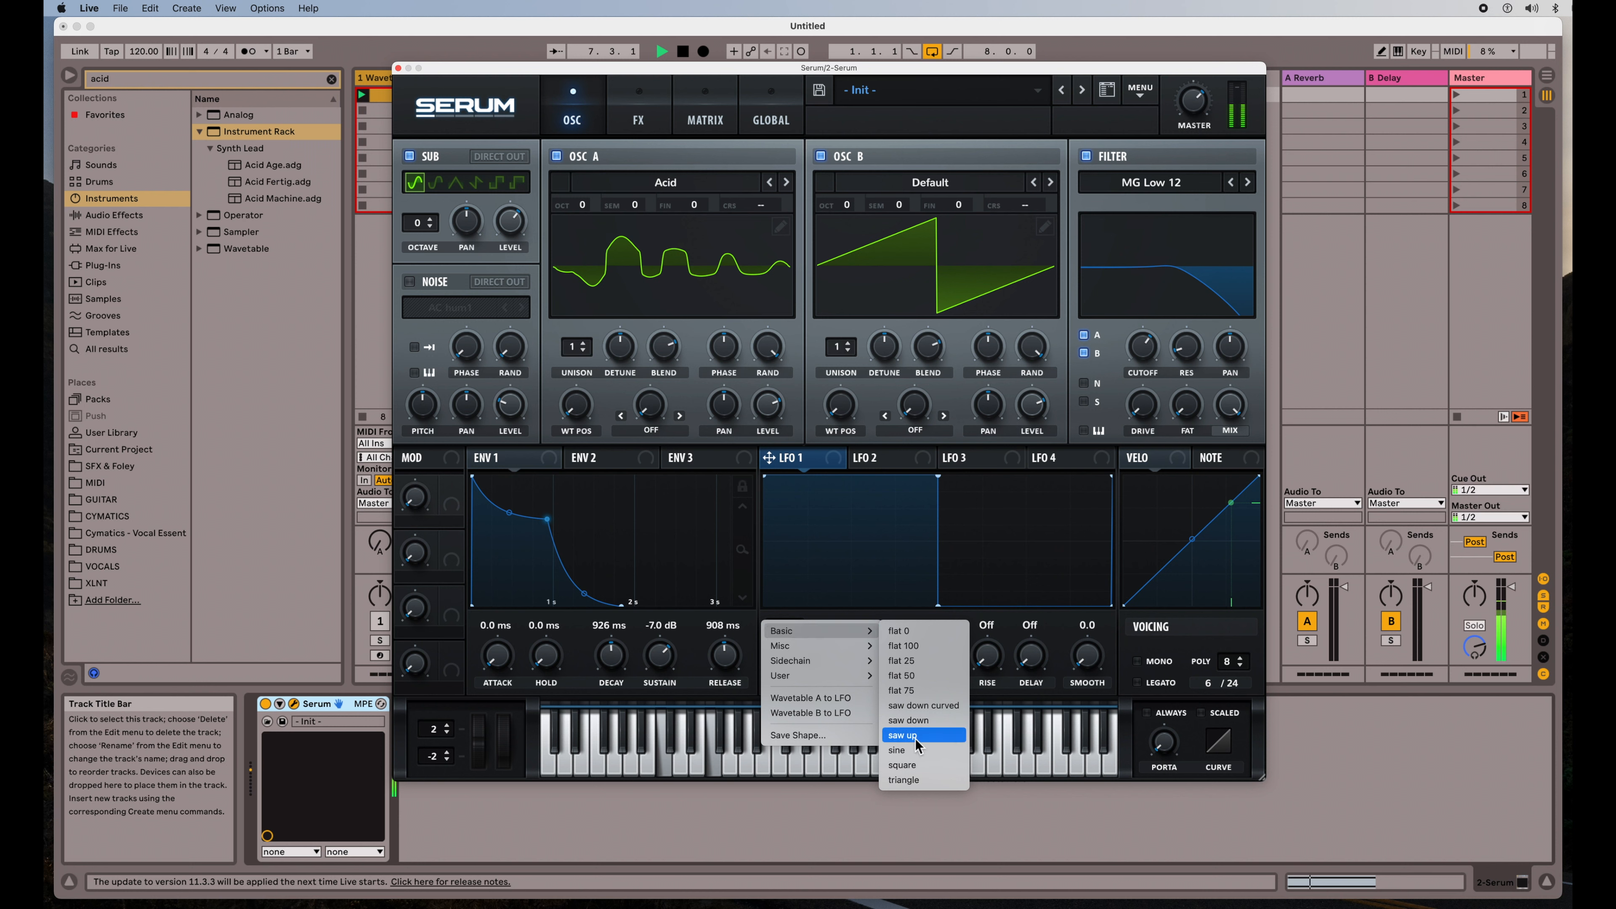
left_click(904, 735)
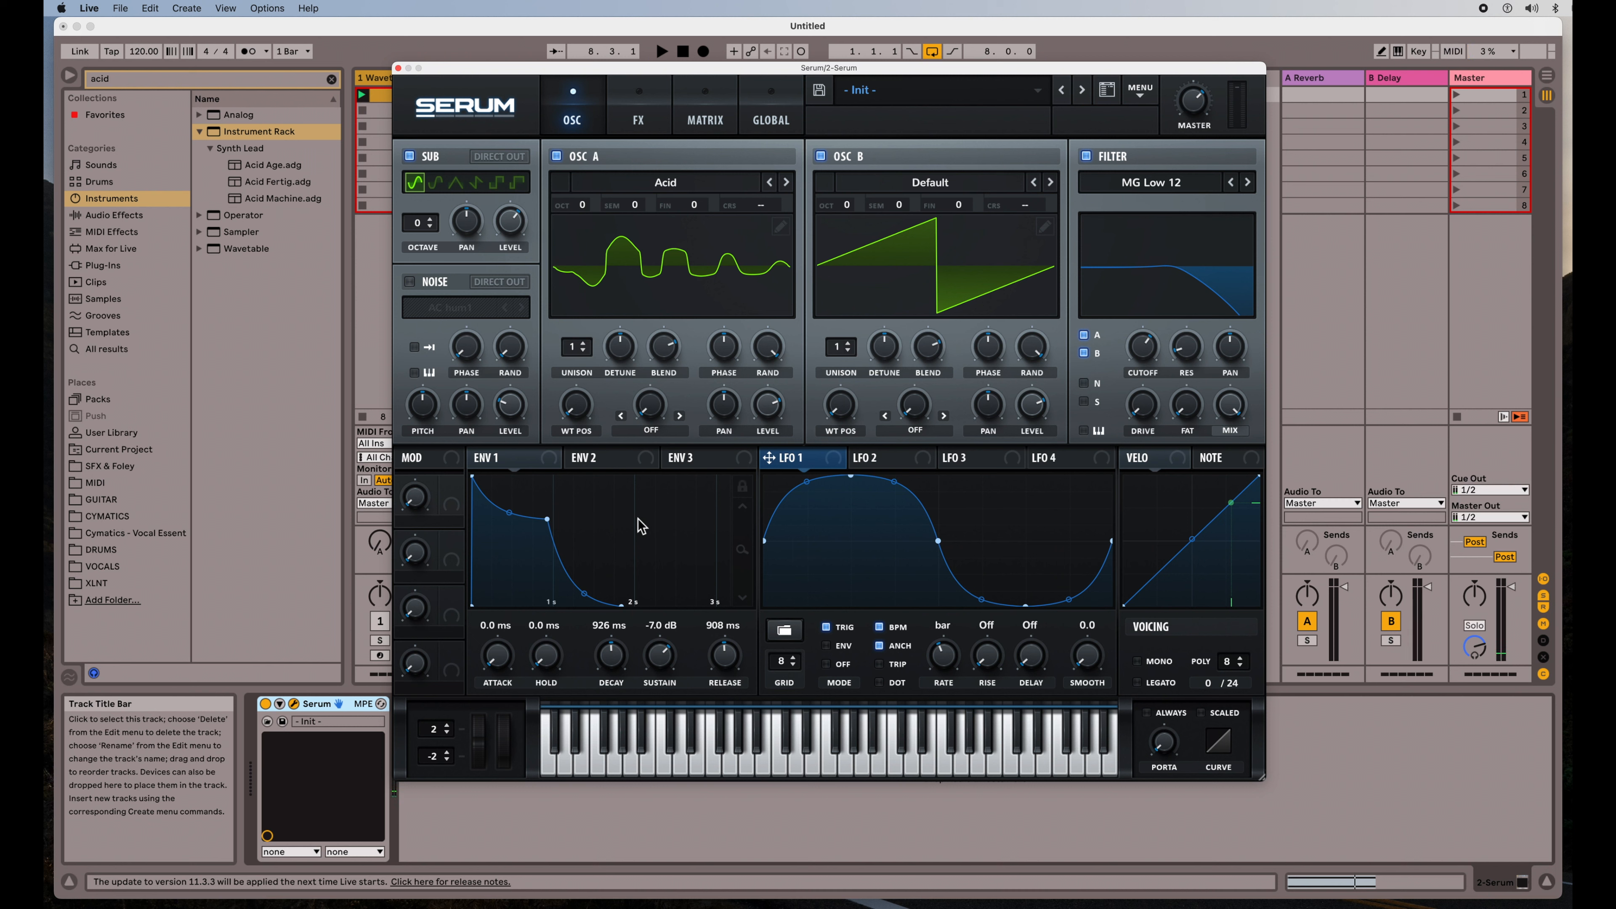
mouse_move(586, 518)
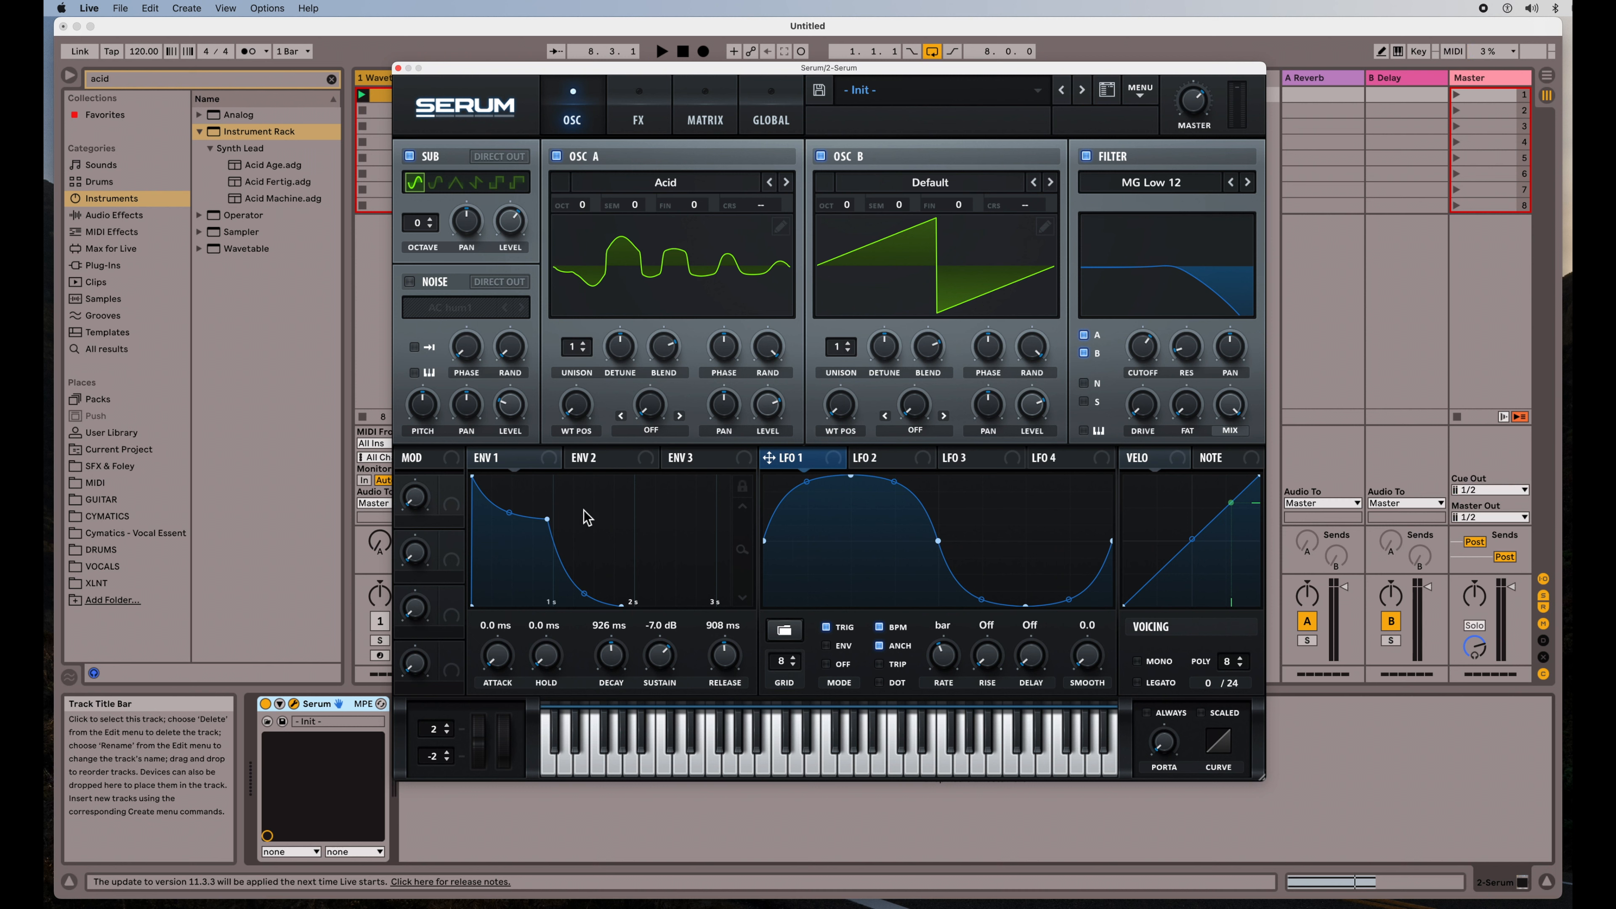
- Route Serum's Envelope 1 onto the filter Cutoff knob
left_click(486, 456)
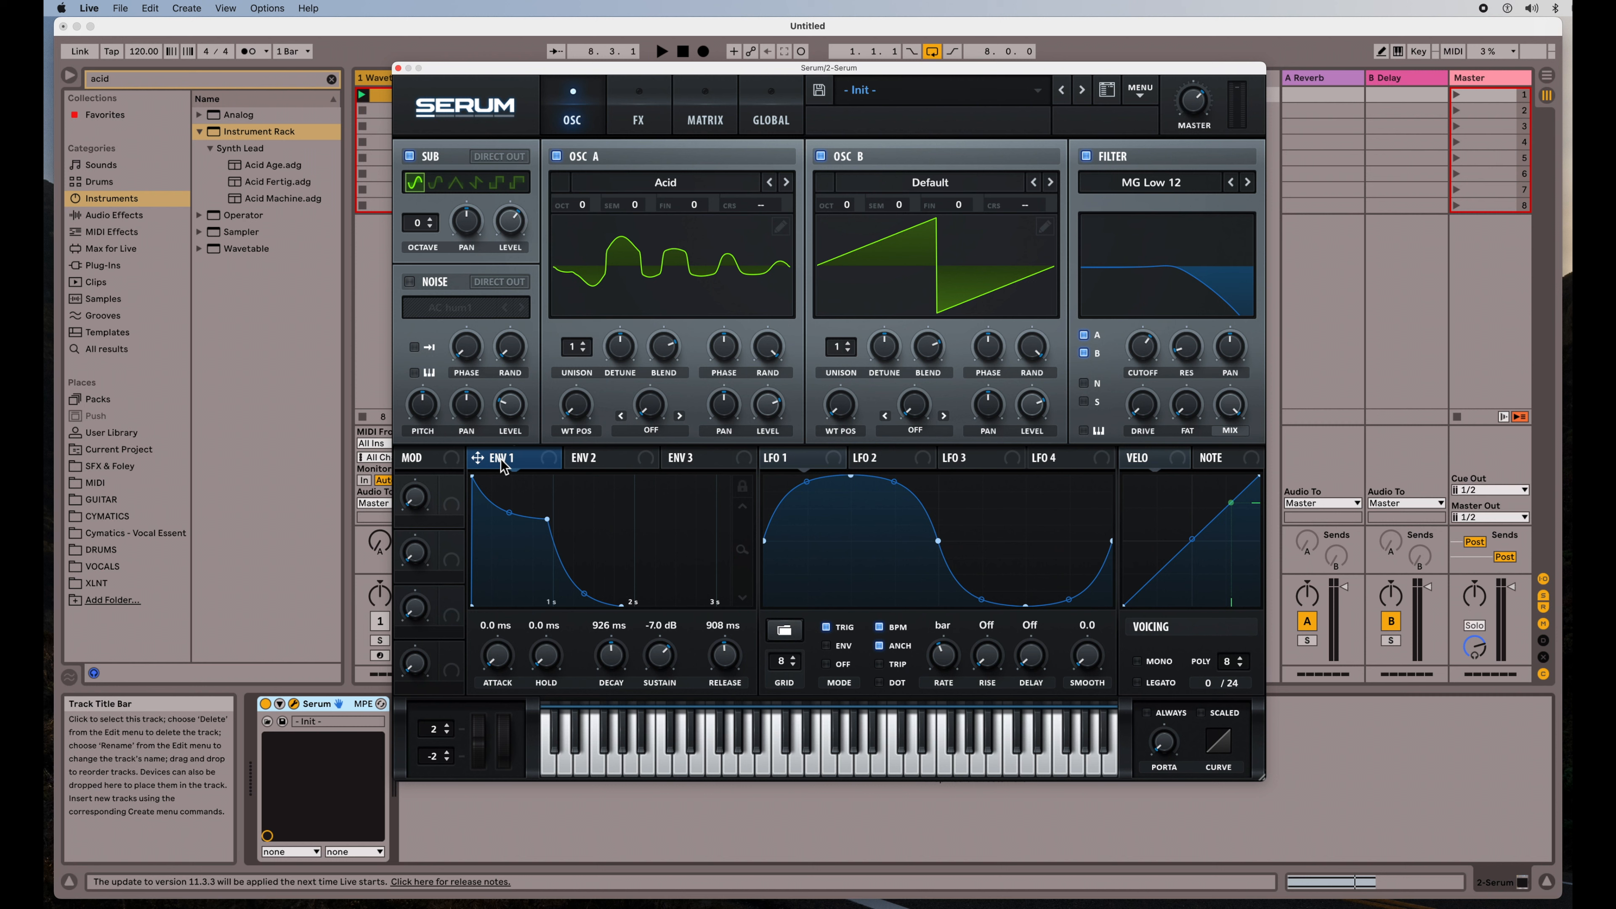
left_click(662, 51)
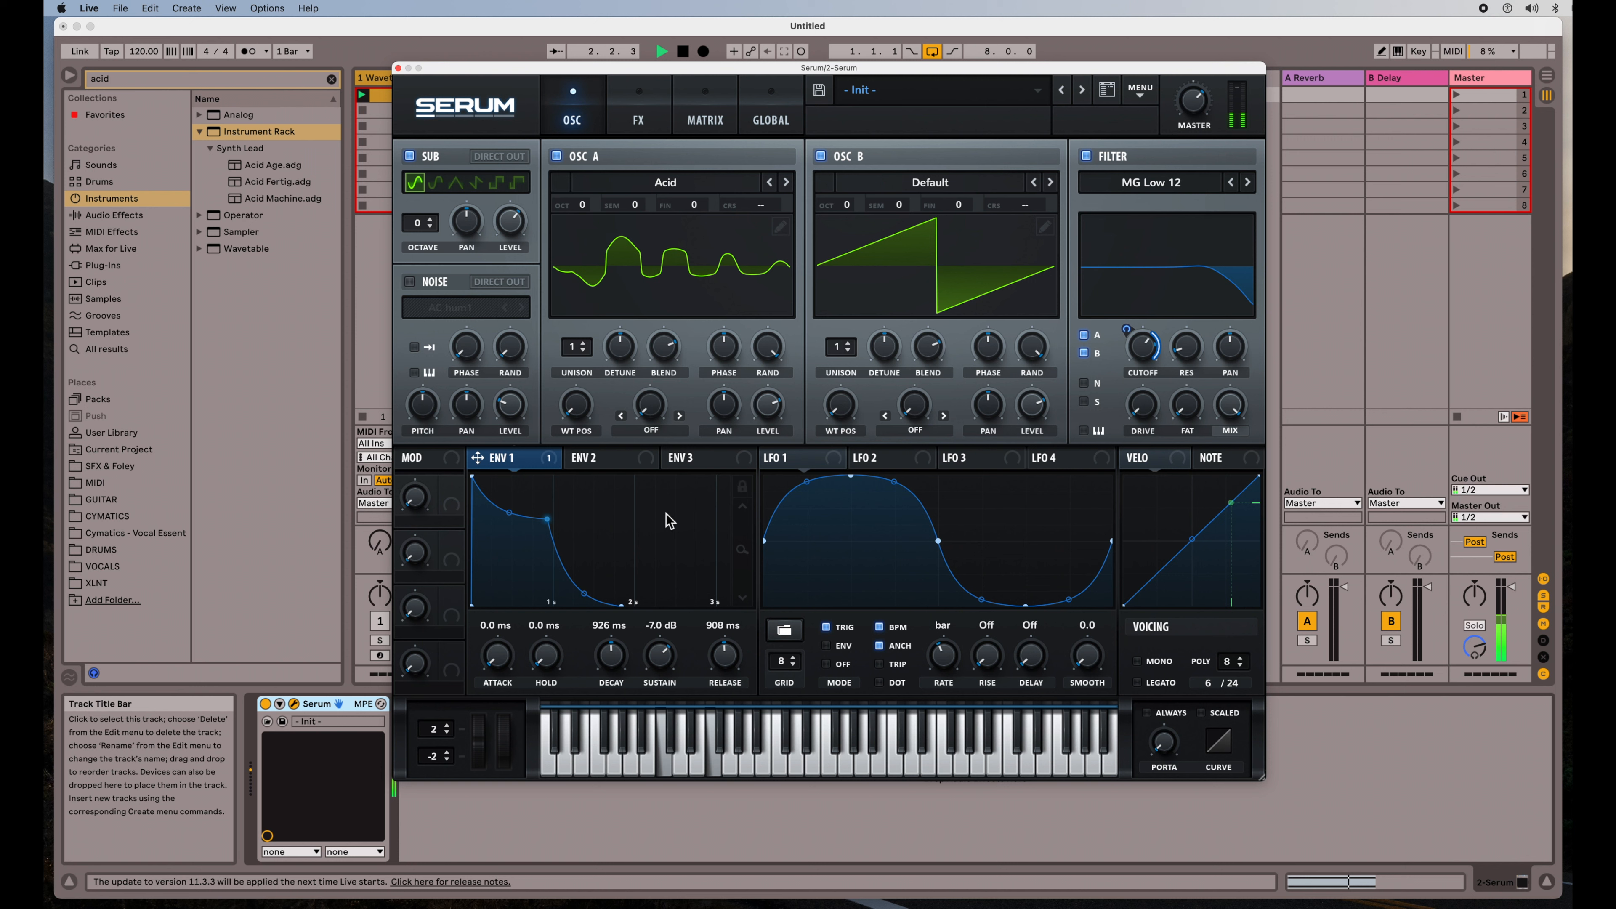
left_click_drag(1142, 348, 1143, 330)
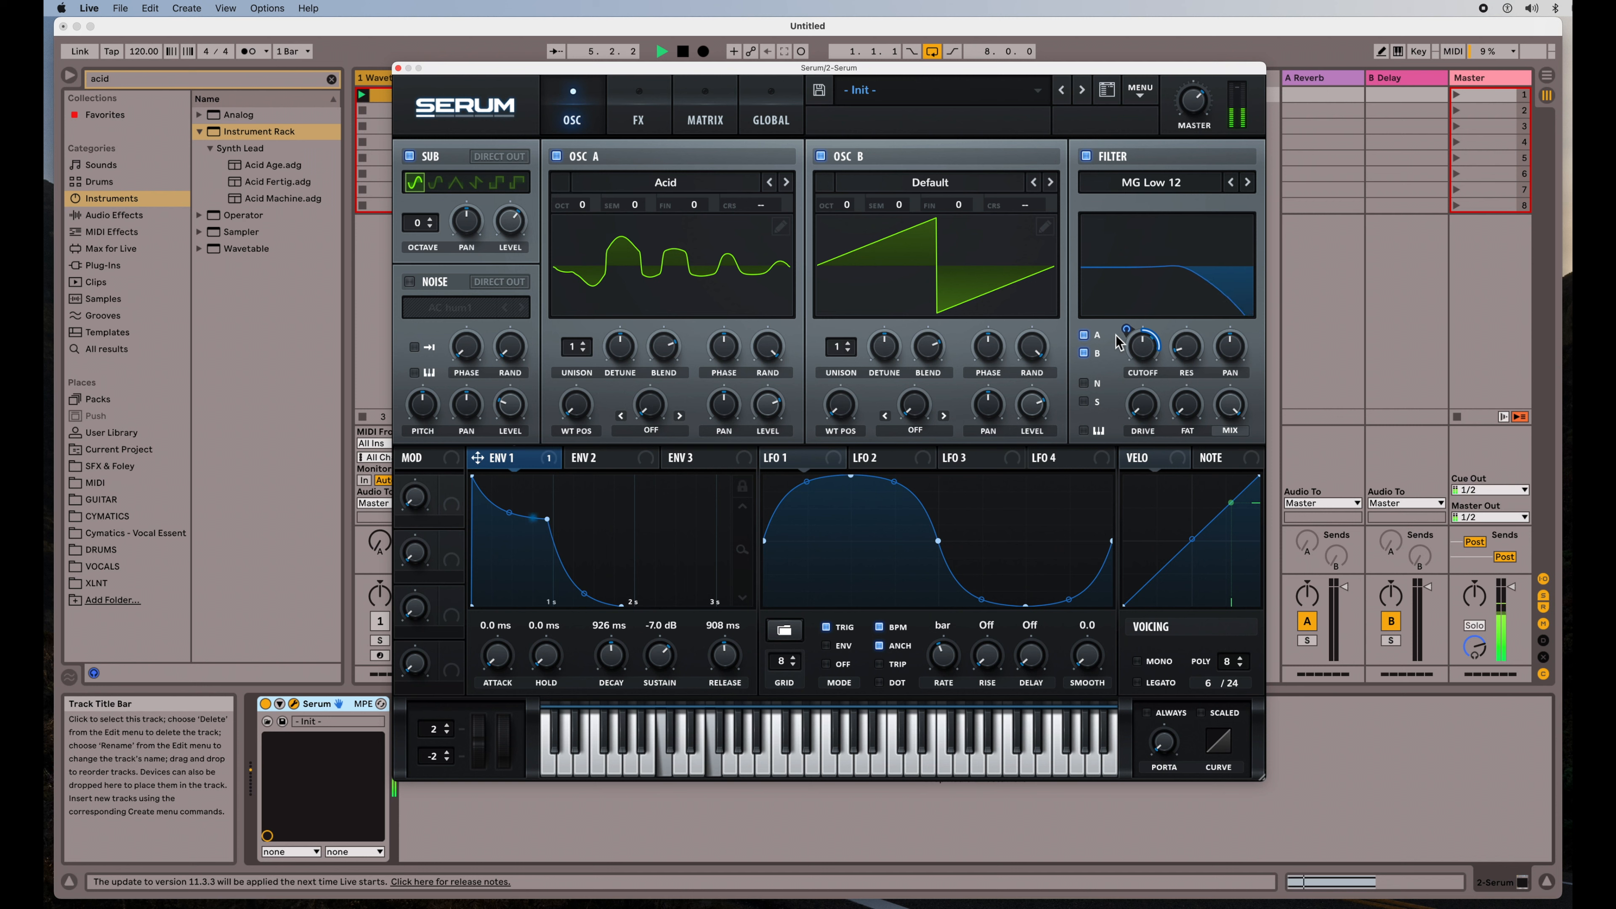
mouse_move(1142, 345)
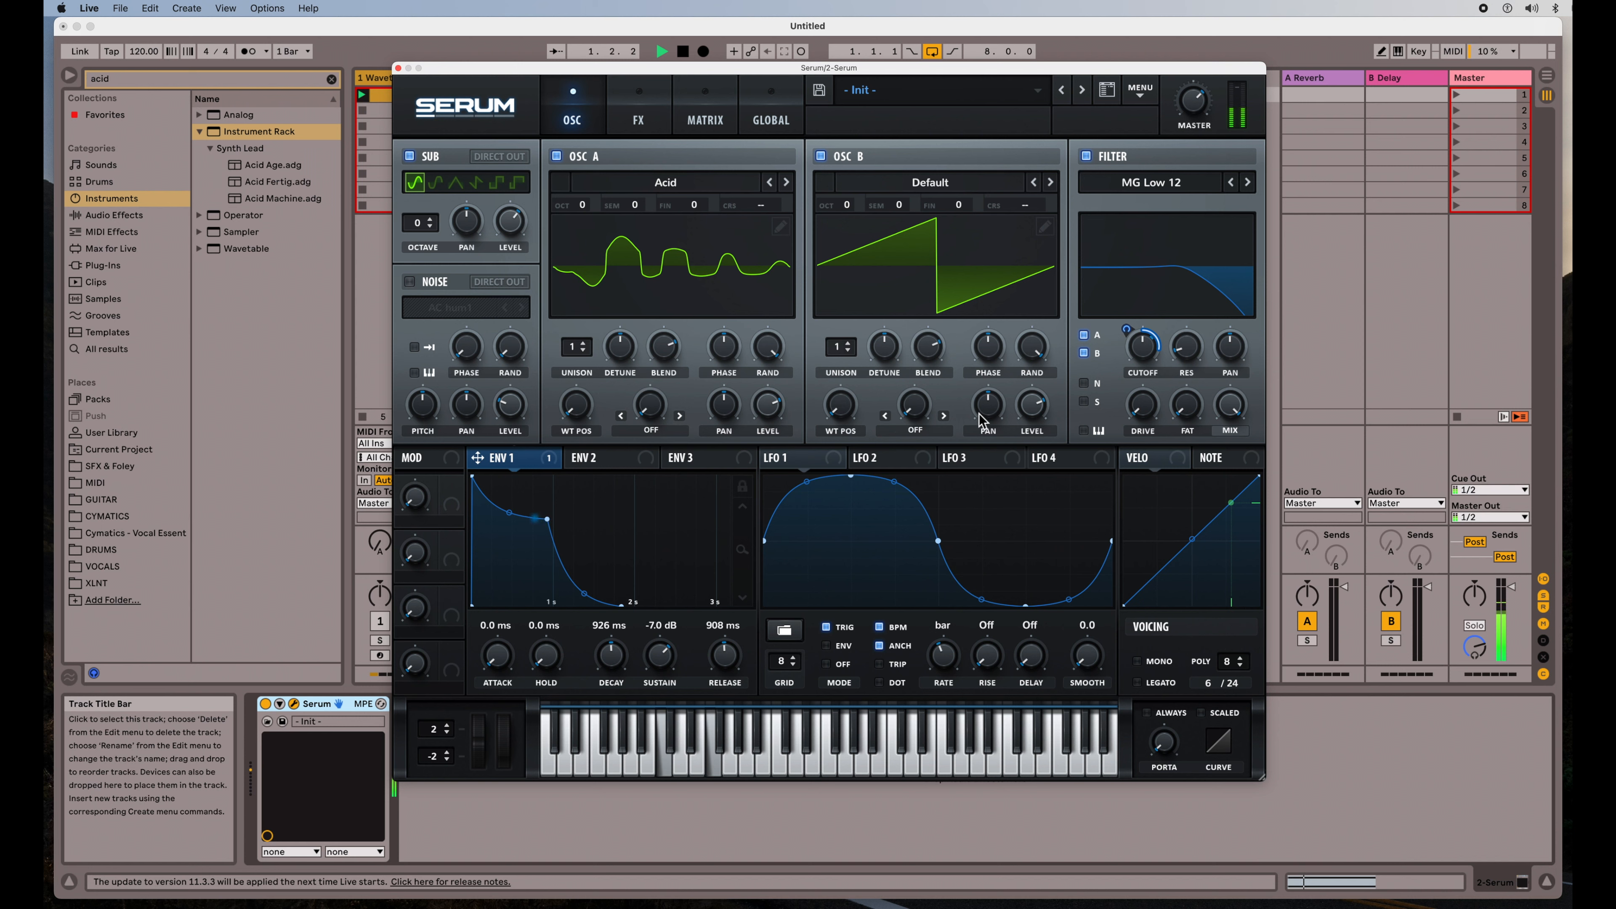
- Remove all modulators from Cutoff, route LFO 1 to it and set its modulation amount
right_click(1141, 342)
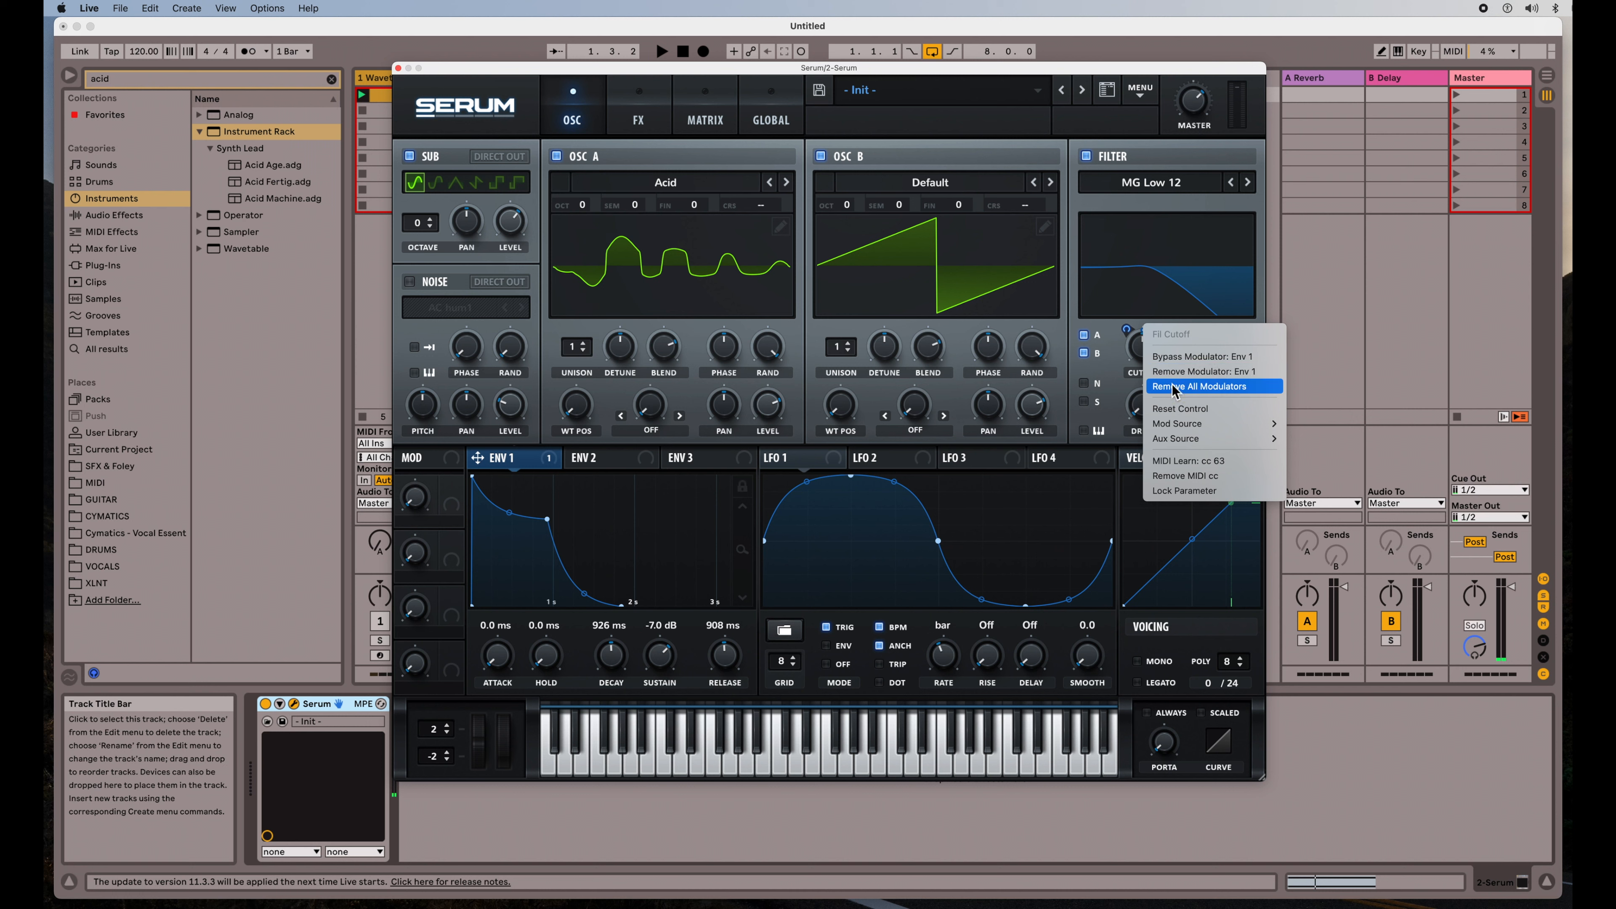
left_click(1203, 386)
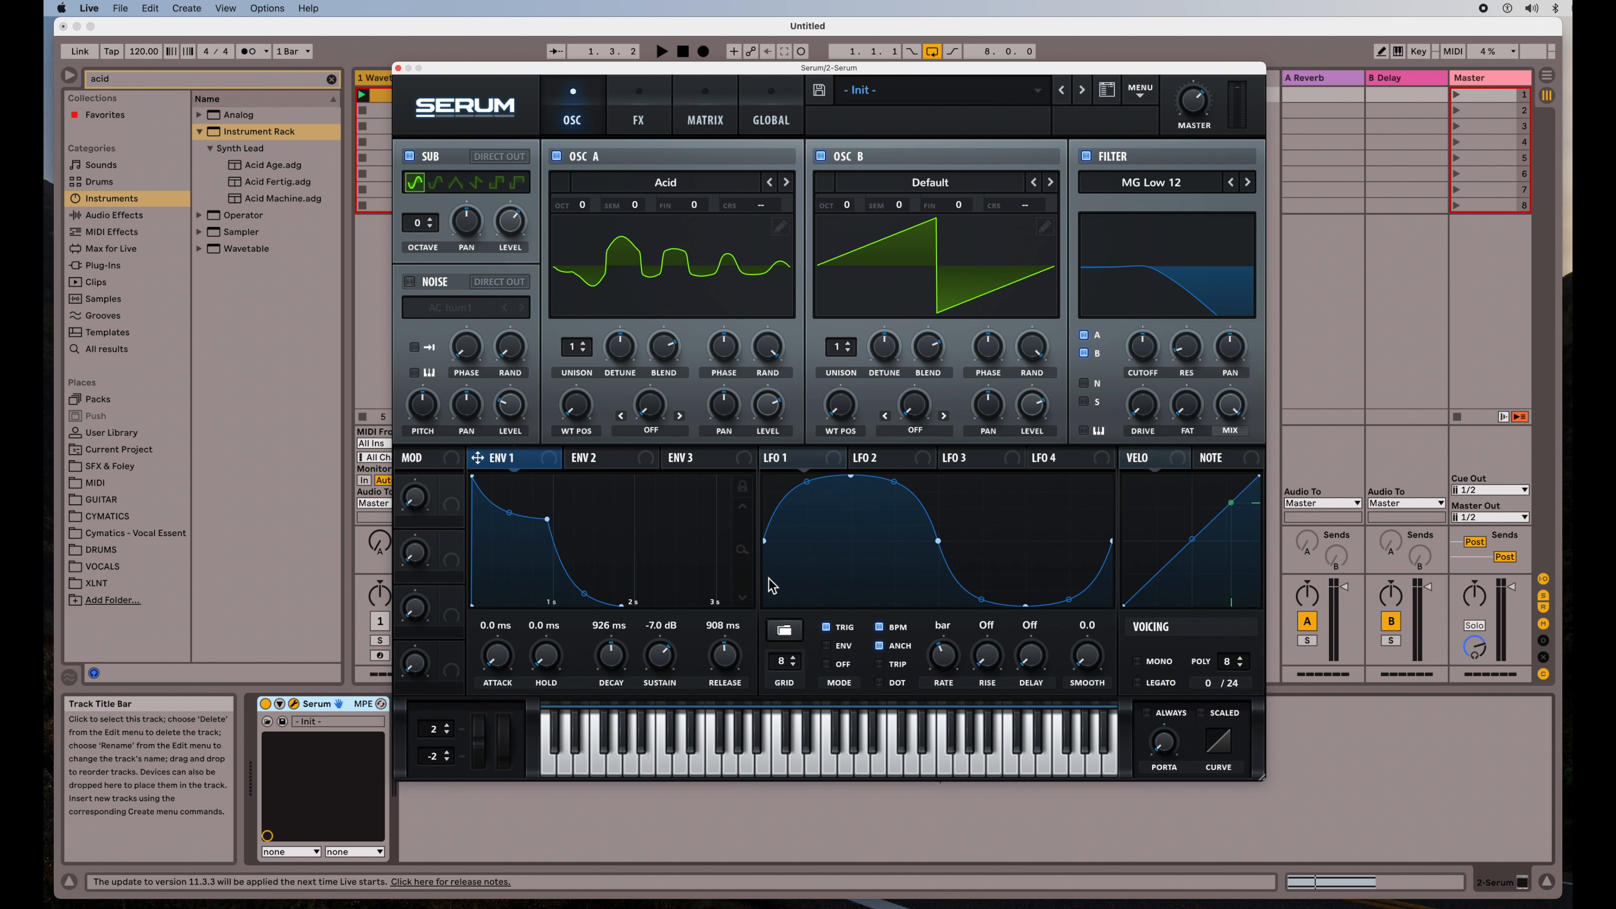
left_click(792, 458)
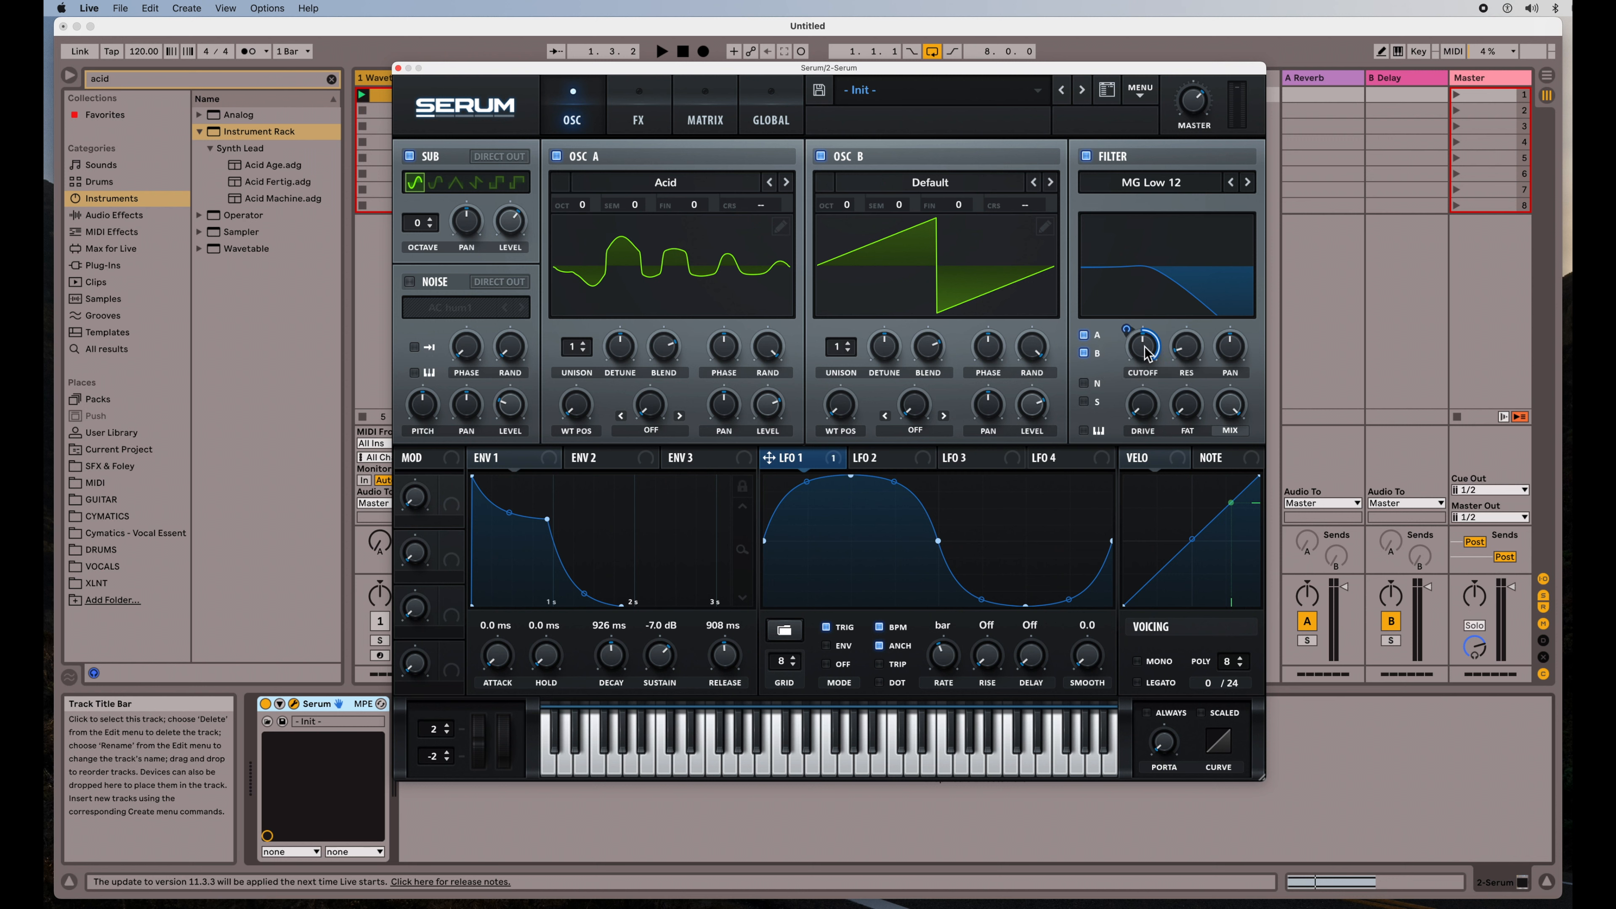
left_click(661, 52)
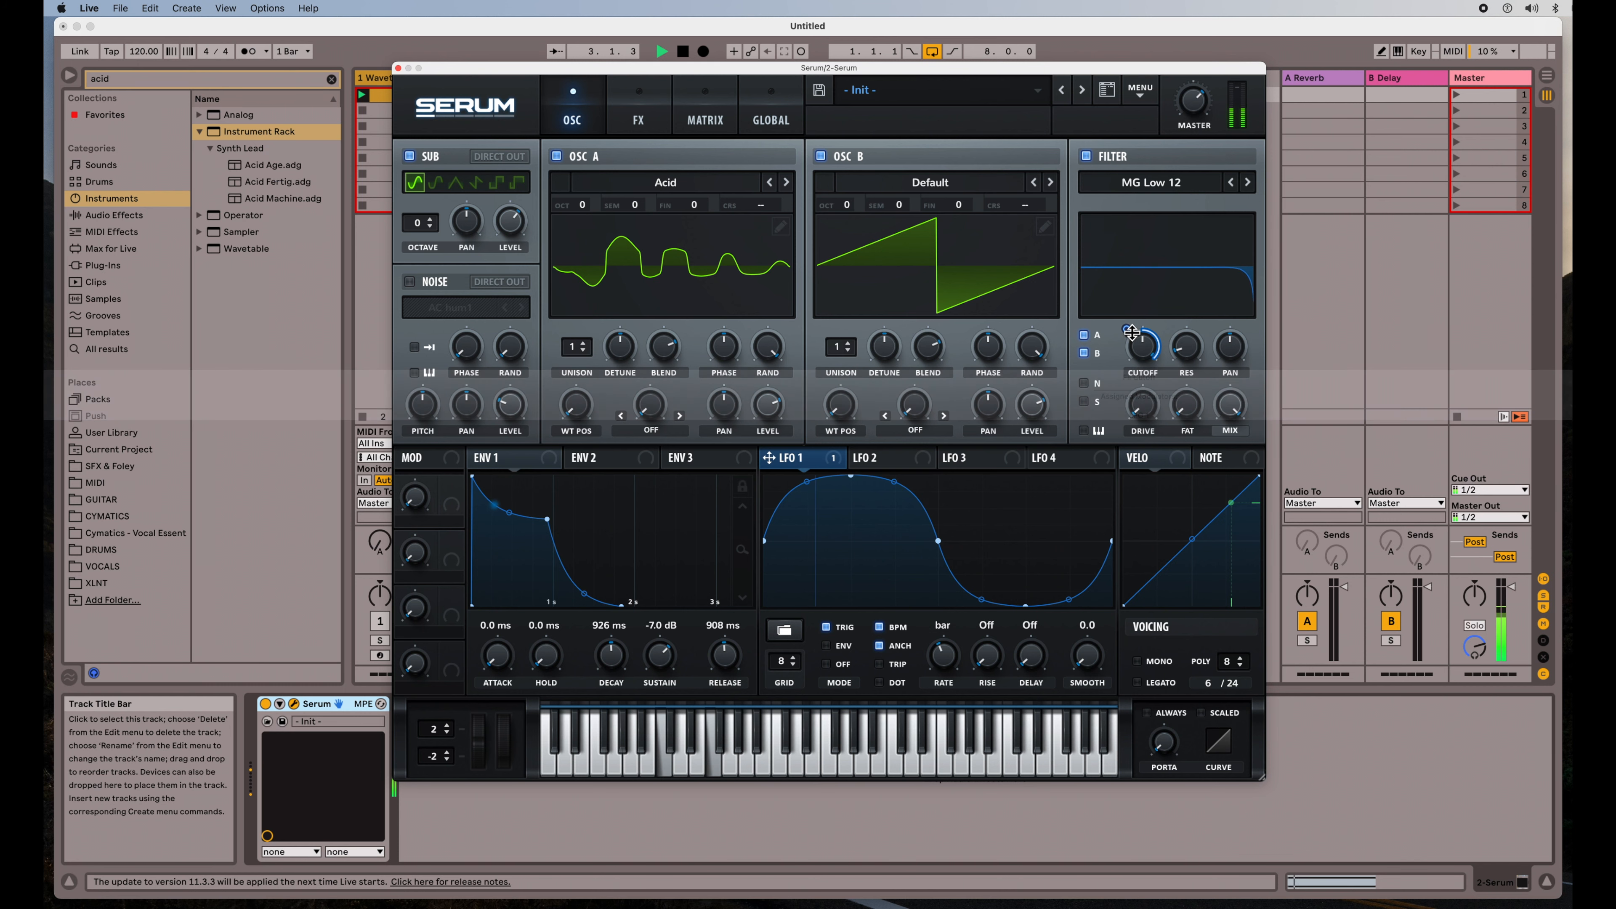
left_click_drag(1131, 331, 1131, 345)
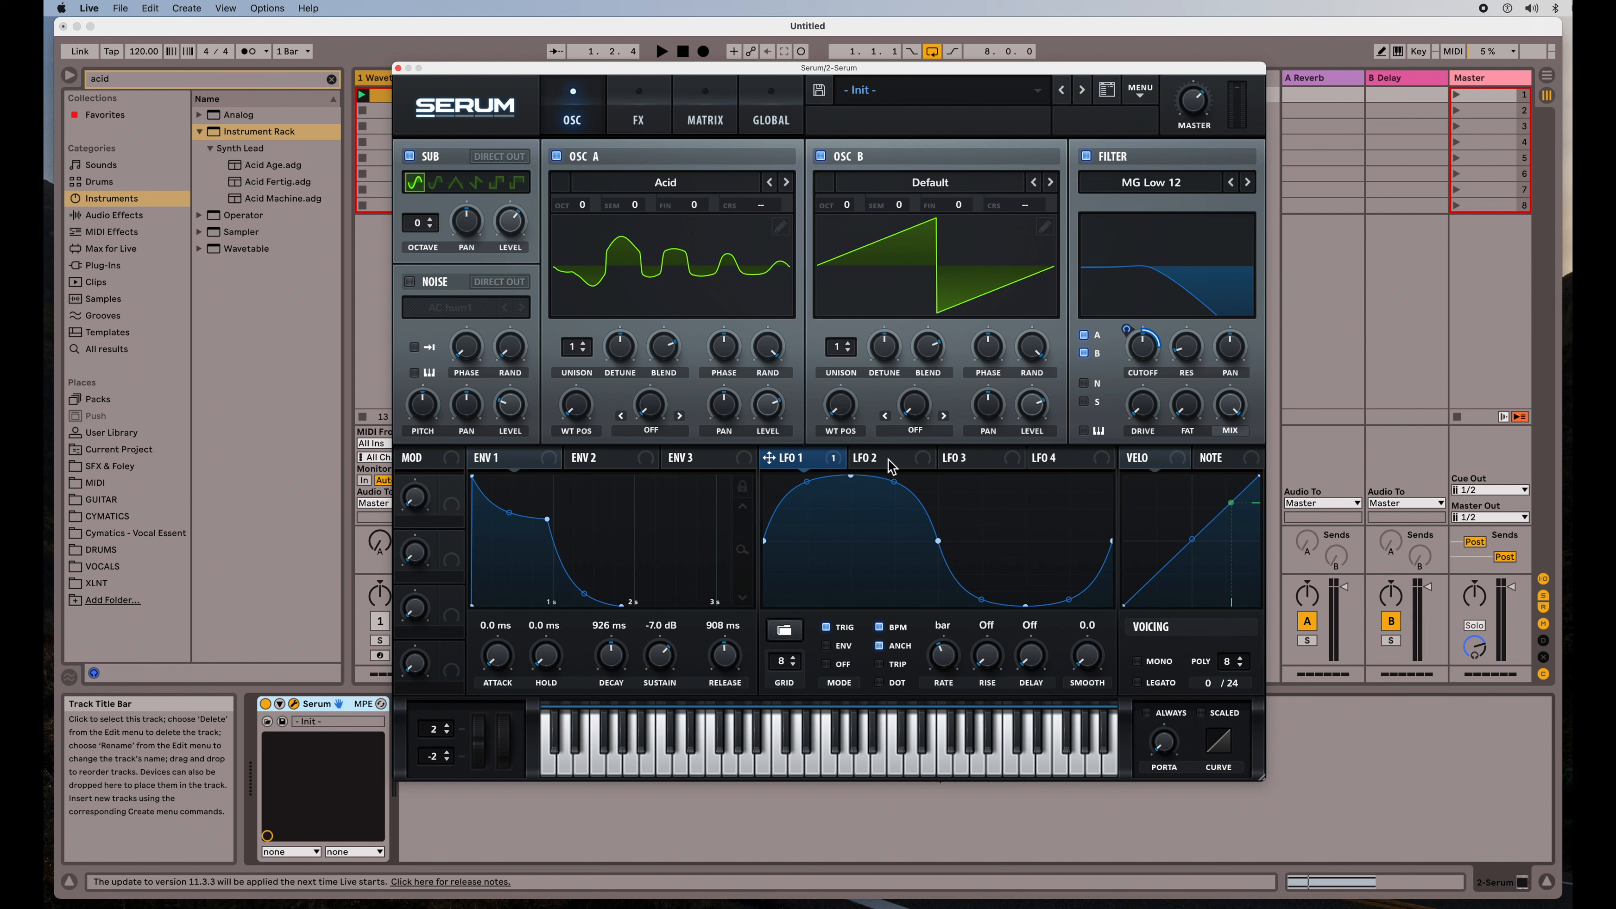
- Route LFO 2 to the filter RES knob at amount 90 and slow its rate to 2 bar
left_click(864, 458)
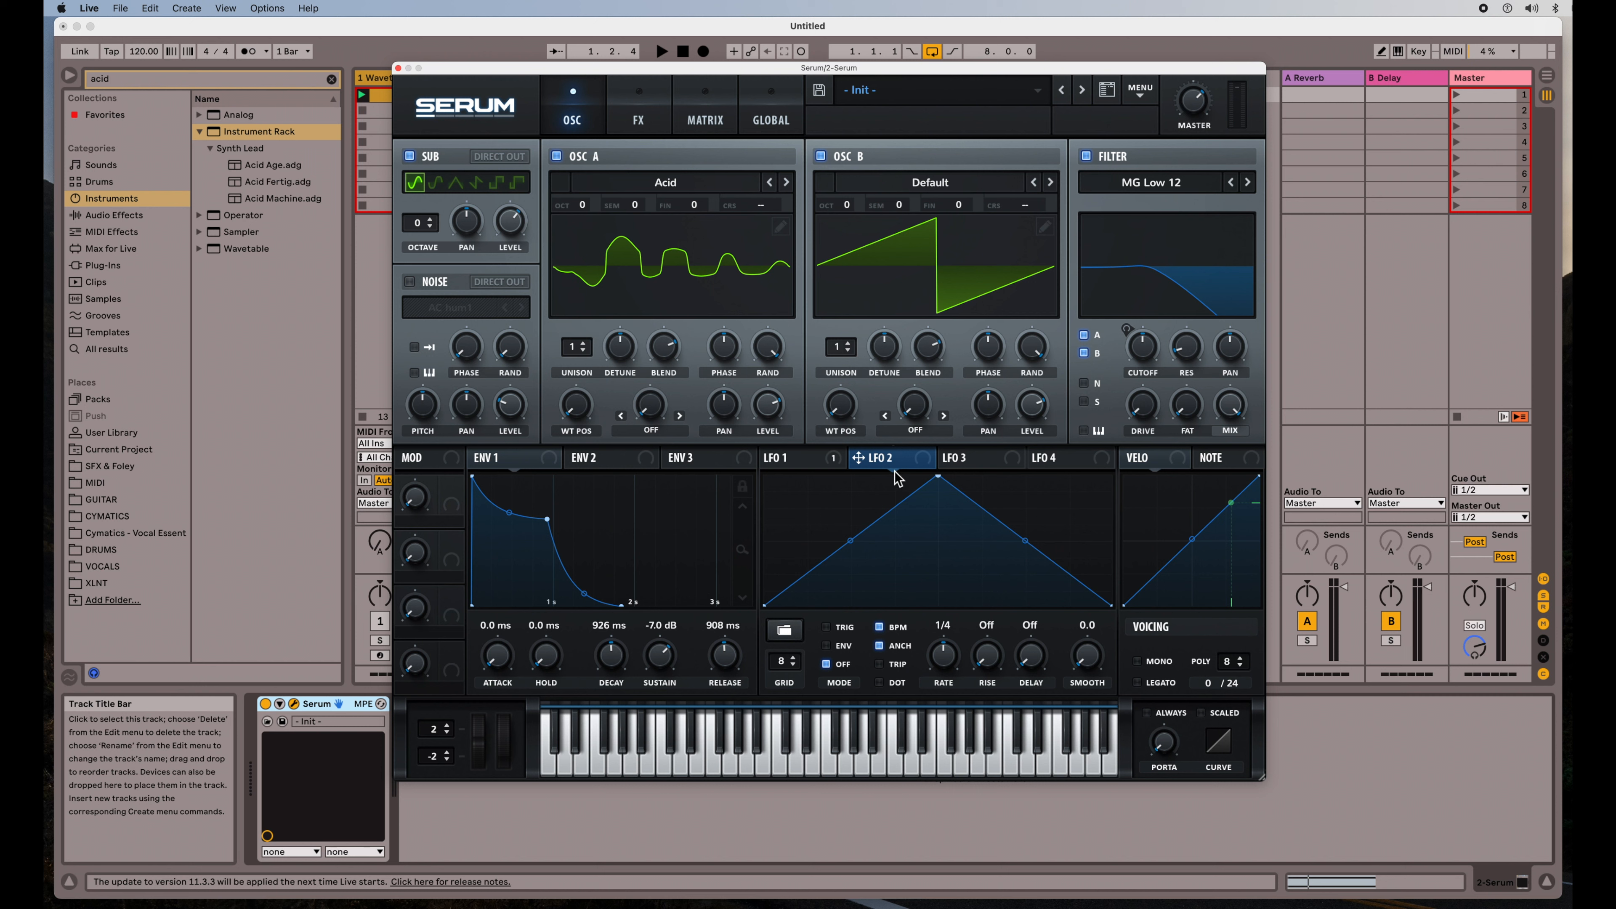
mouse_move(891, 468)
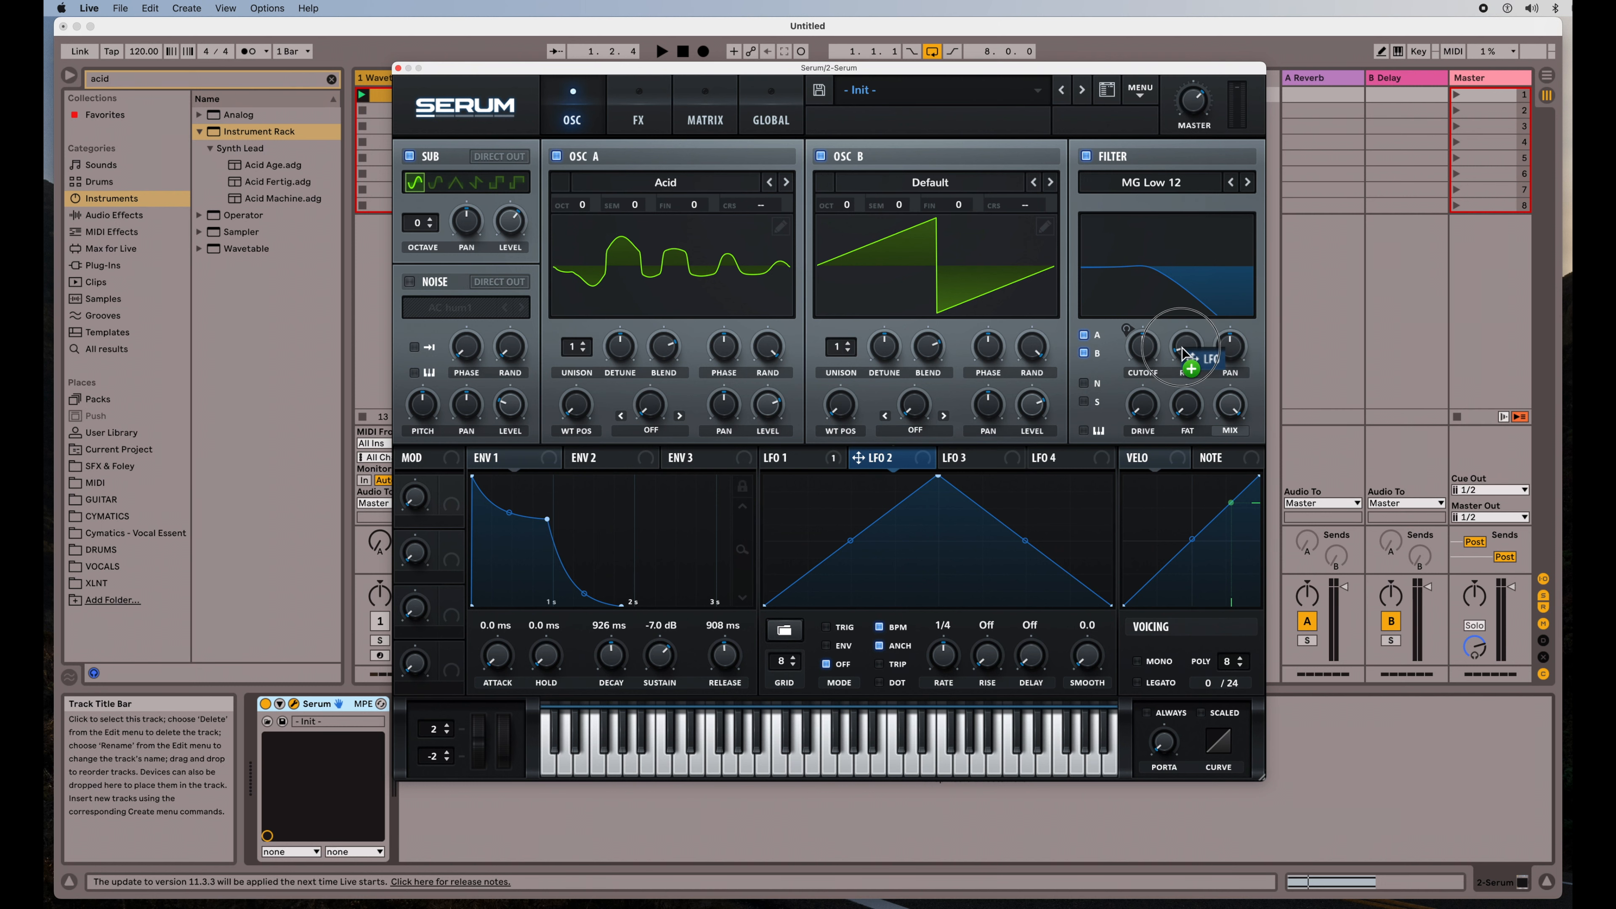
left_click_drag(1191, 368, 1188, 349)
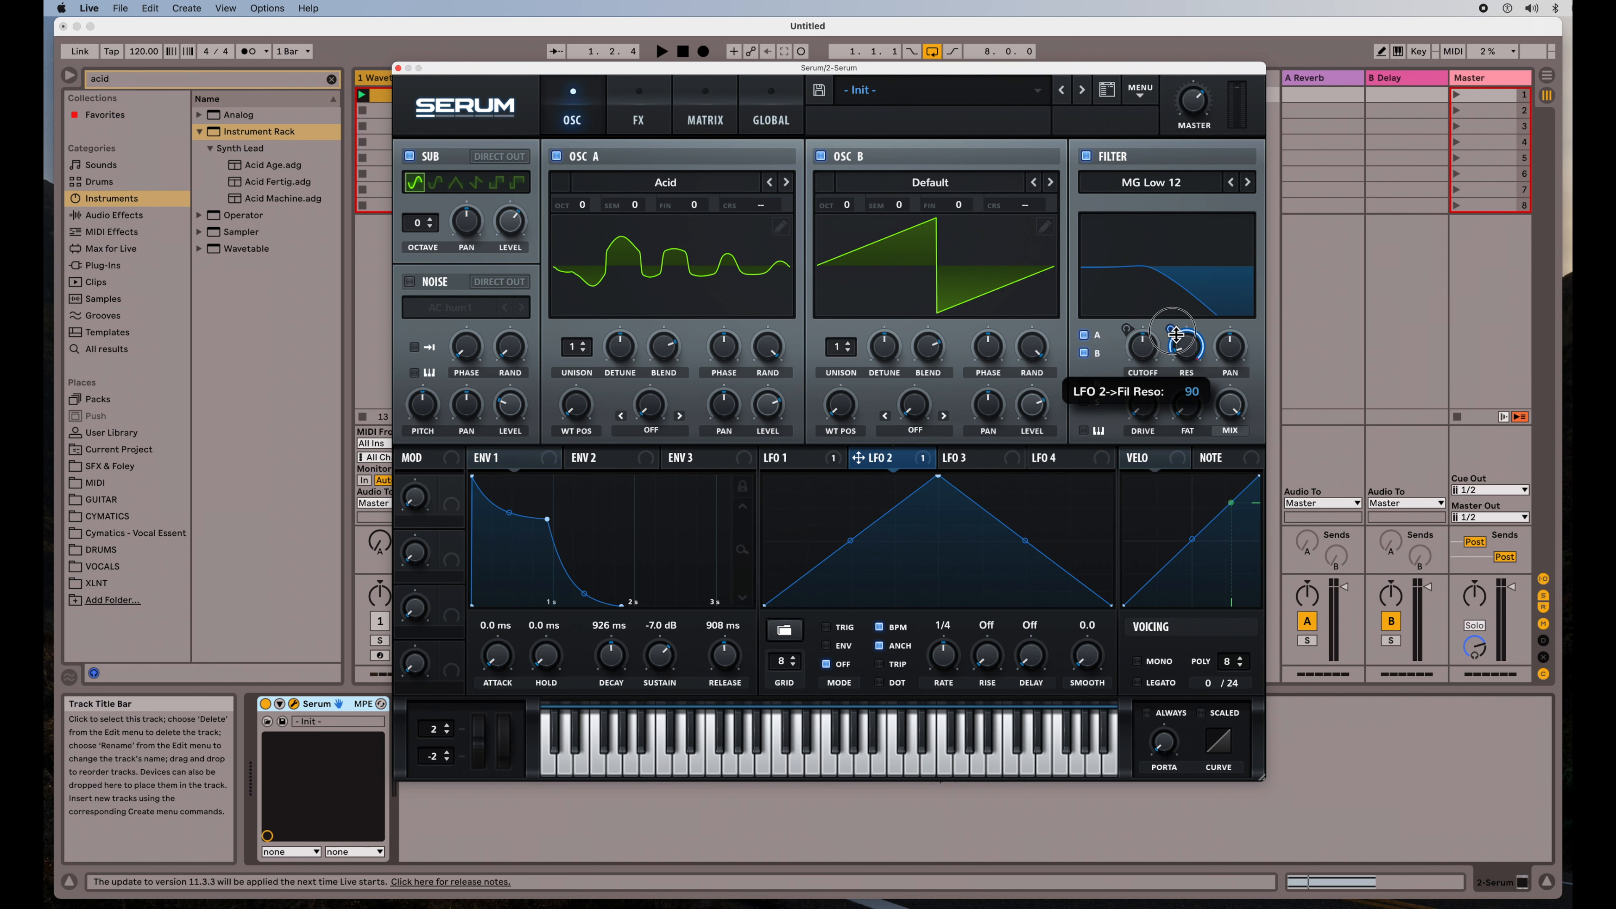
left_click_drag(1185, 340, 1186, 376)
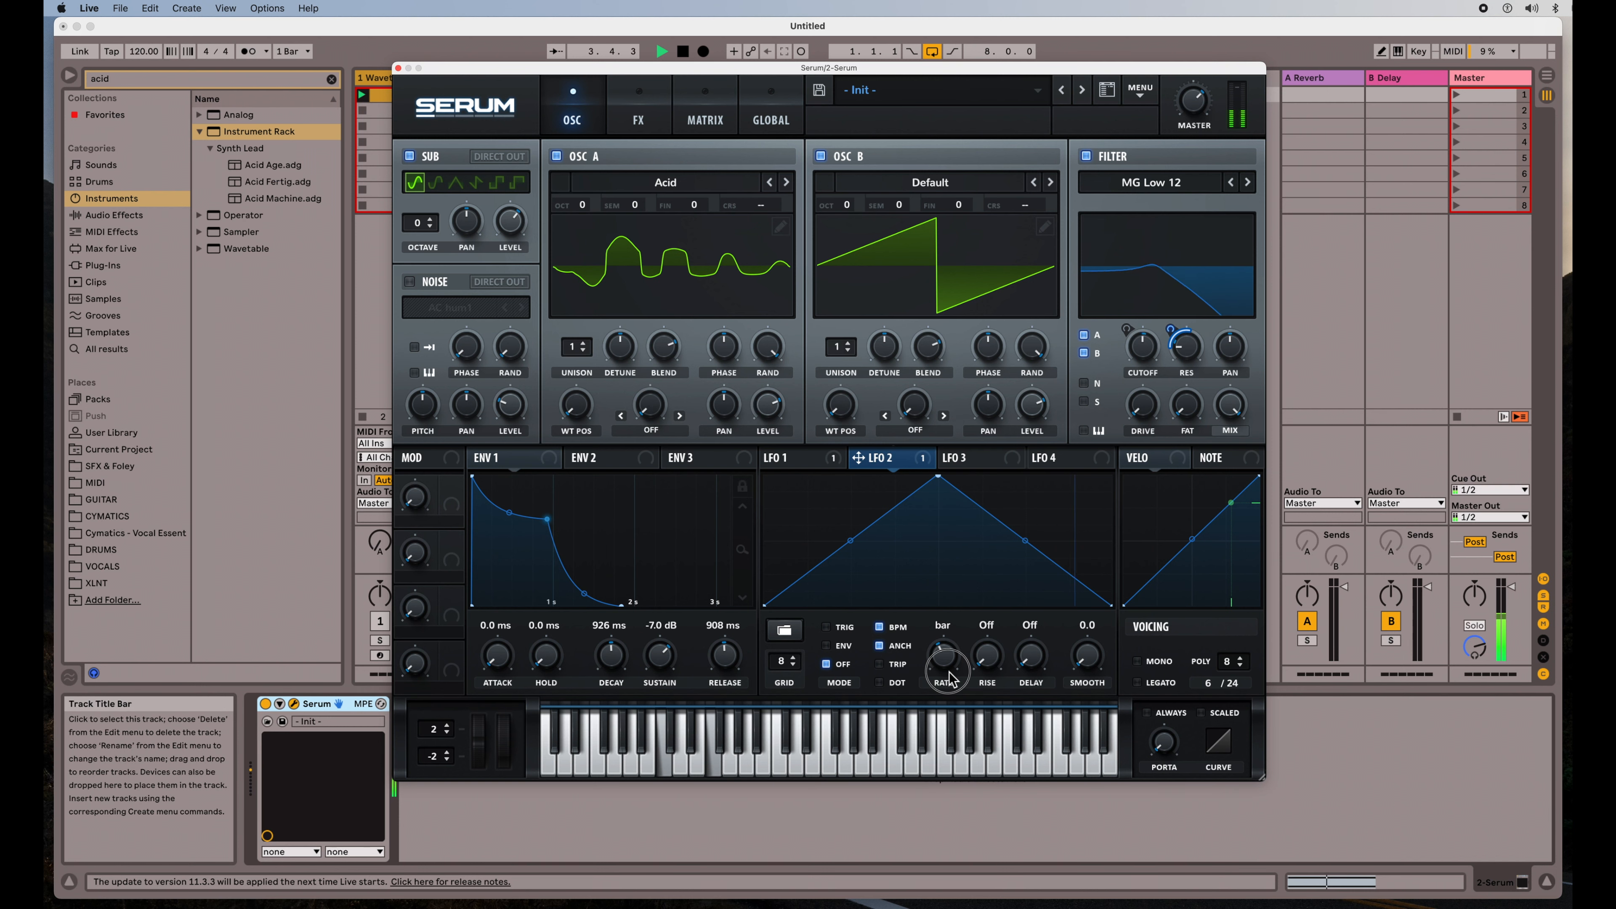
left_click_drag(945, 655, 946, 645)
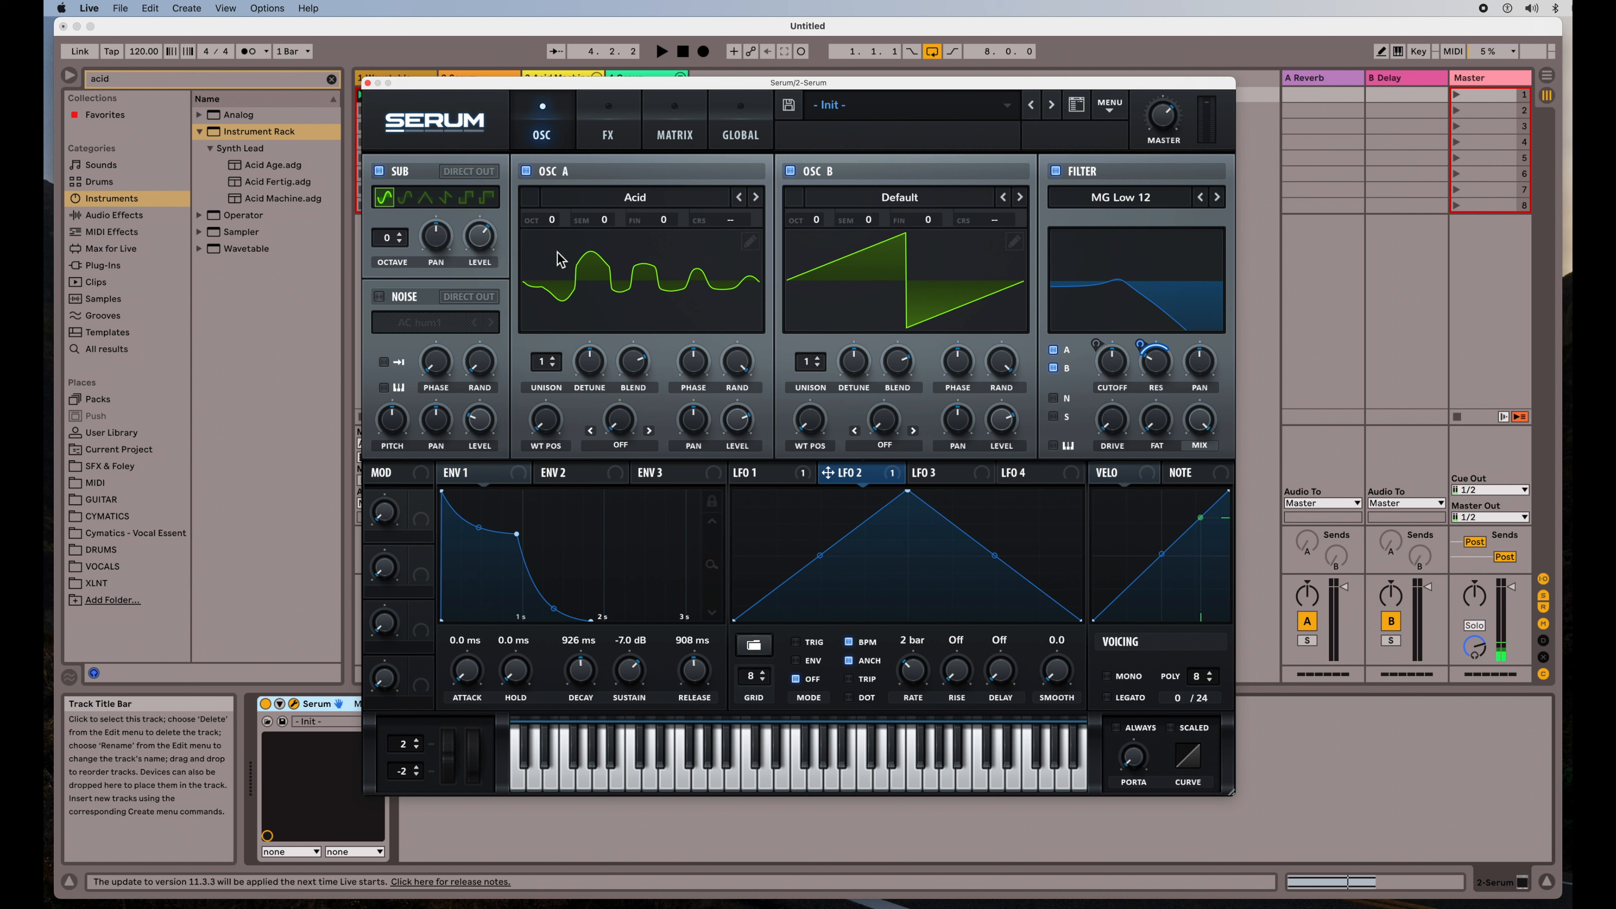
mouse_move(853, 556)
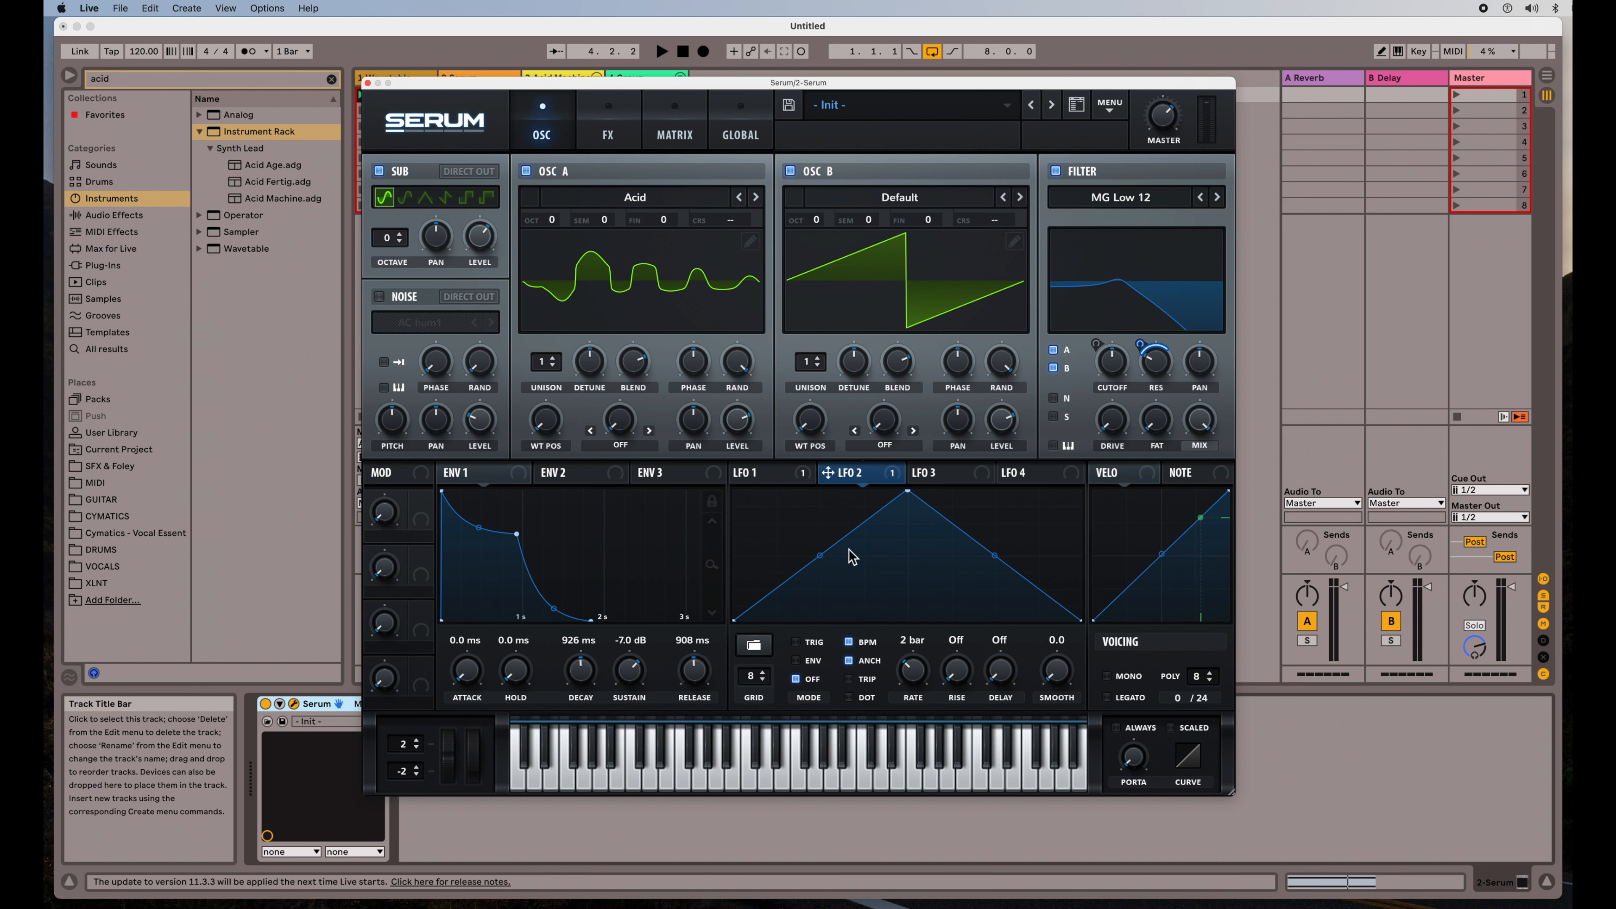
mouse_move(786, 485)
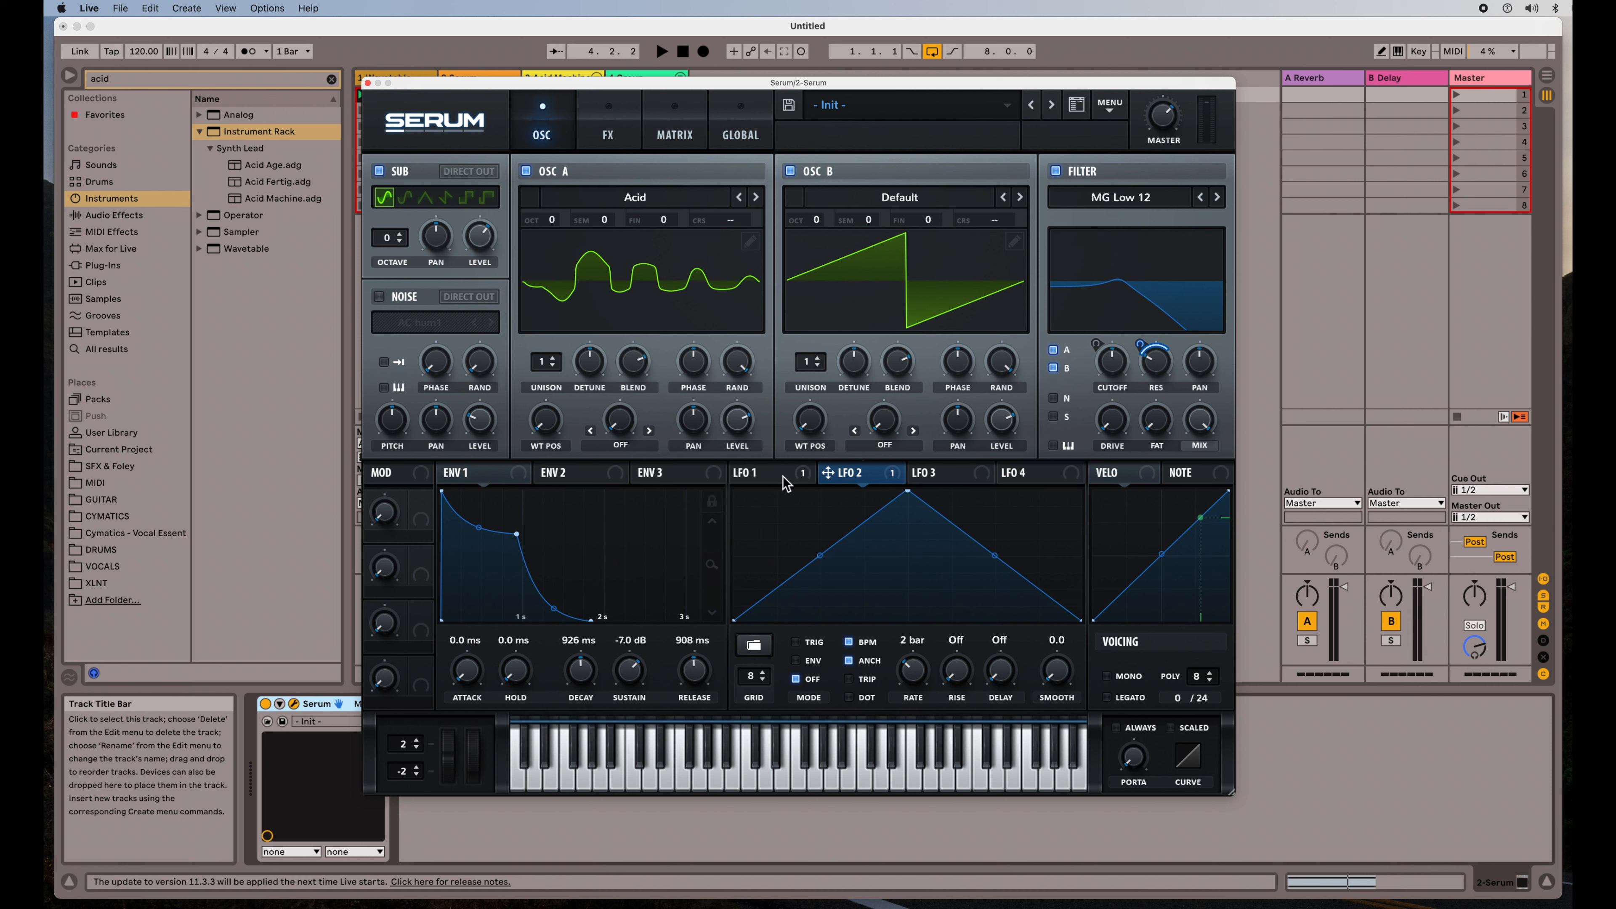
mouse_move(868, 576)
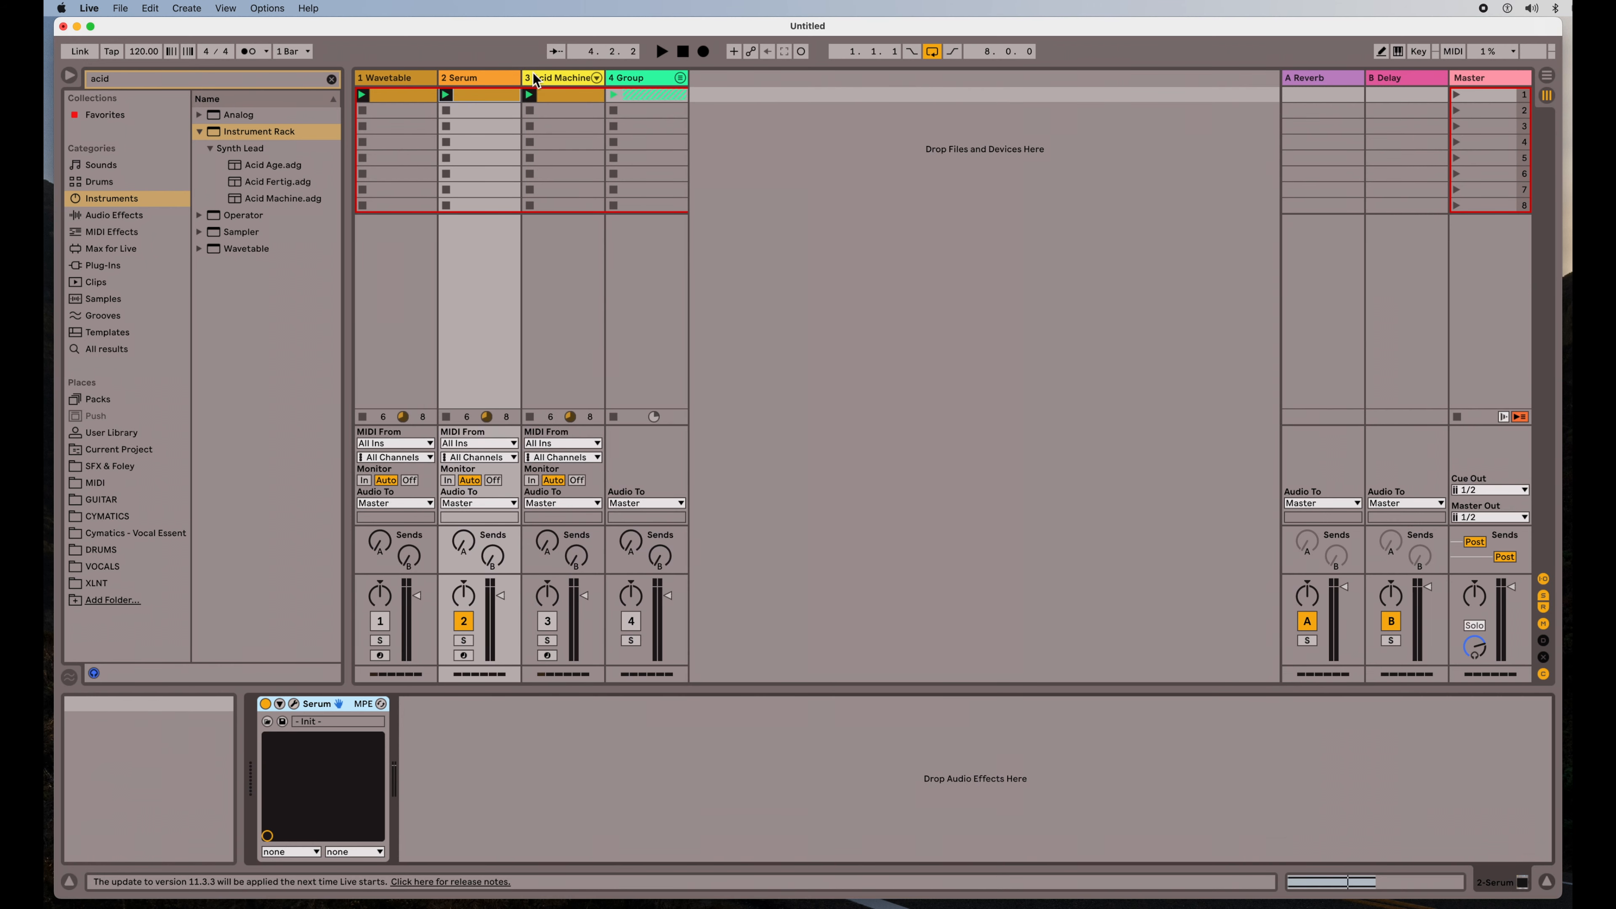
- Select the 3 Acid Machine track to show its Envelope MIDI, Acid Machine and CV LFO devices
left_click(561, 77)
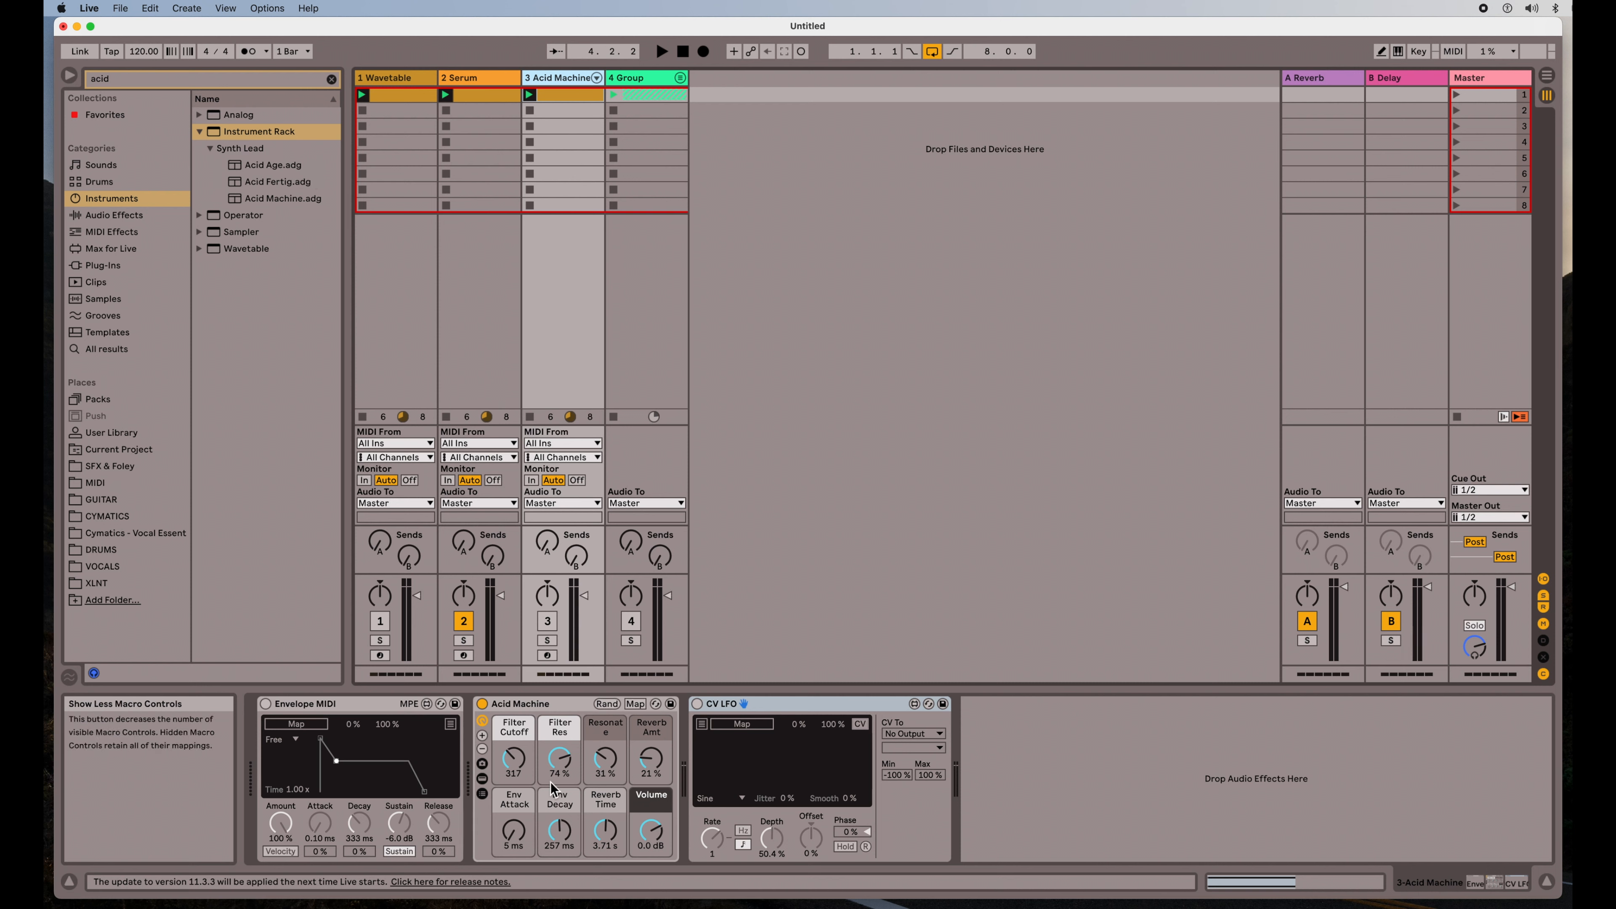
mouse_move(560, 735)
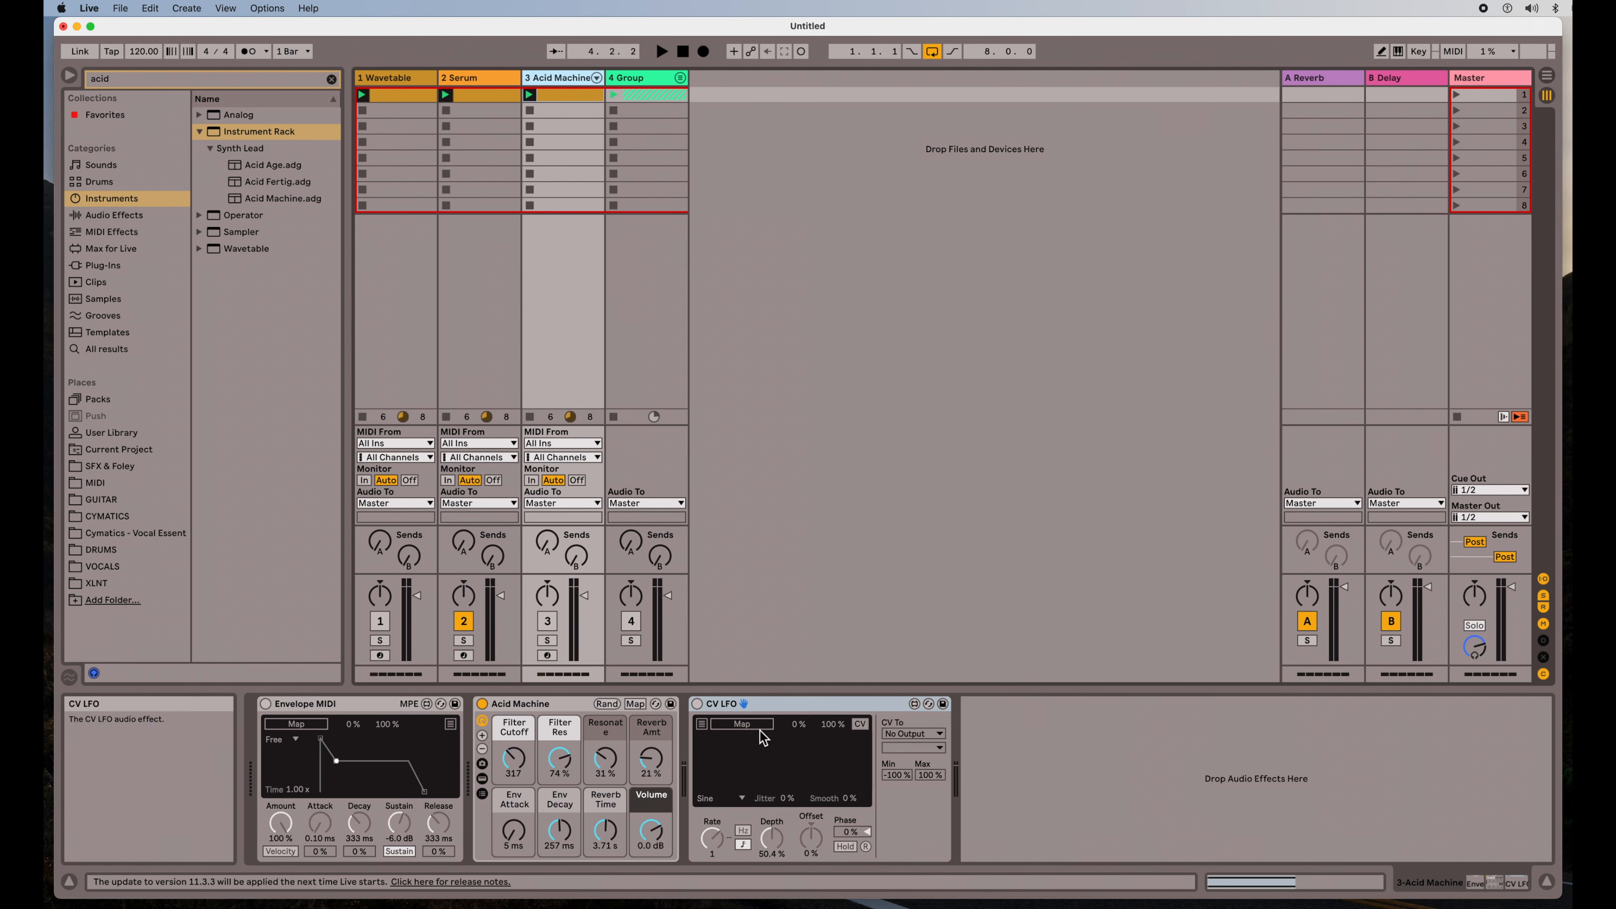
mouse_move(696, 720)
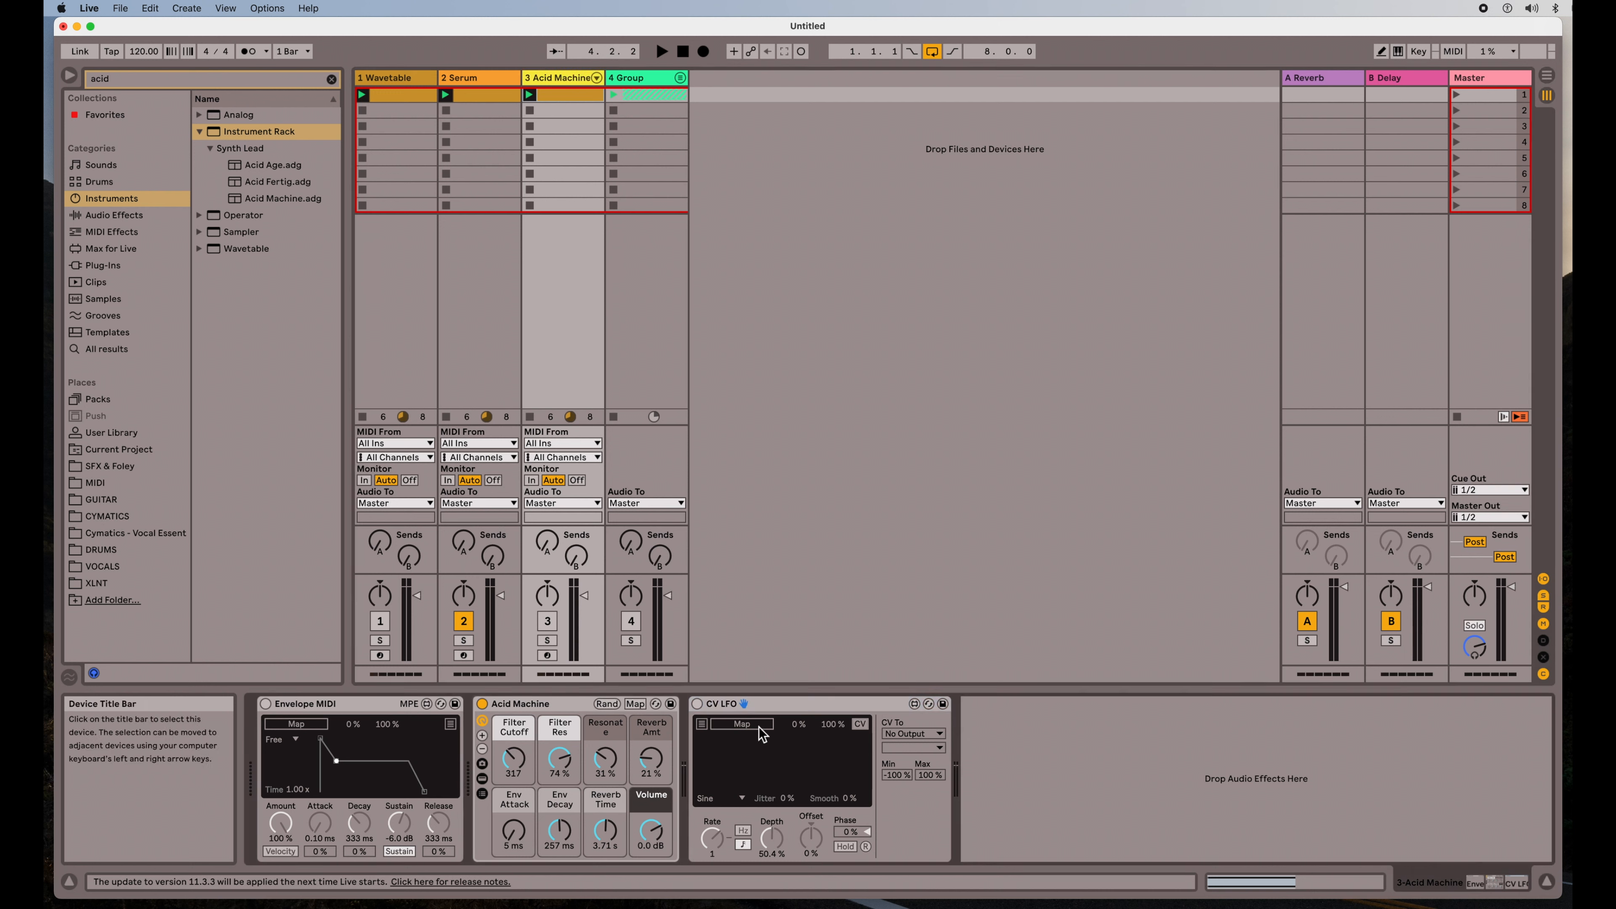
- Enable the CV LFO at rate 2 and tweak Acid Machine's filter cutoff and resonance knobs
left_click(698, 704)
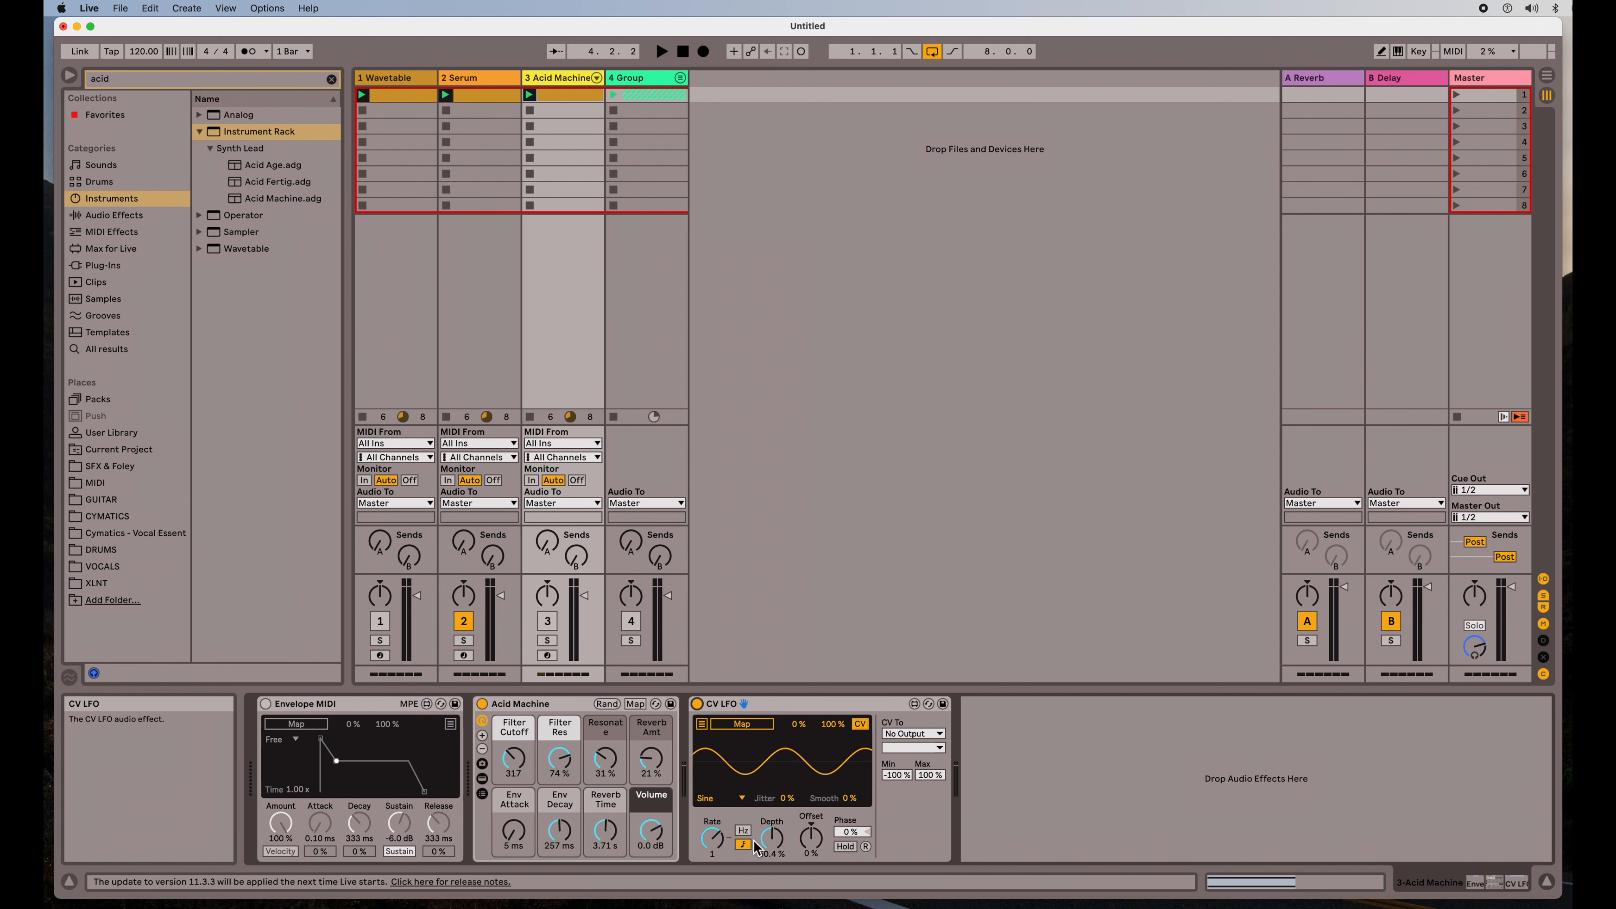
left_click_drag(712, 838, 711, 855)
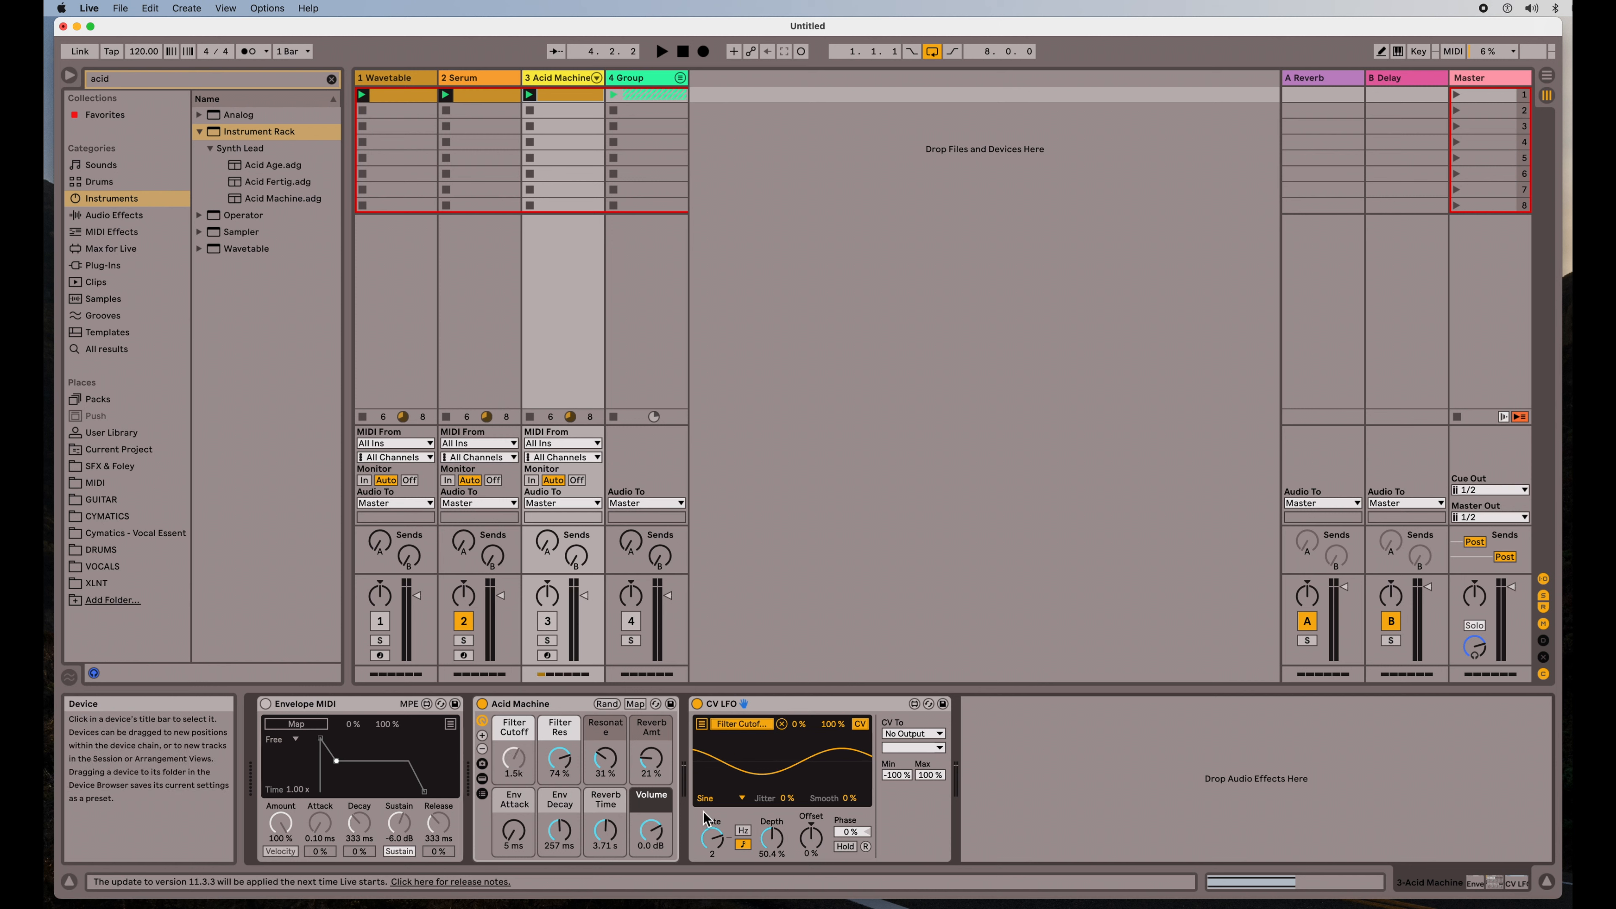
left_click_drag(513, 761, 513, 768)
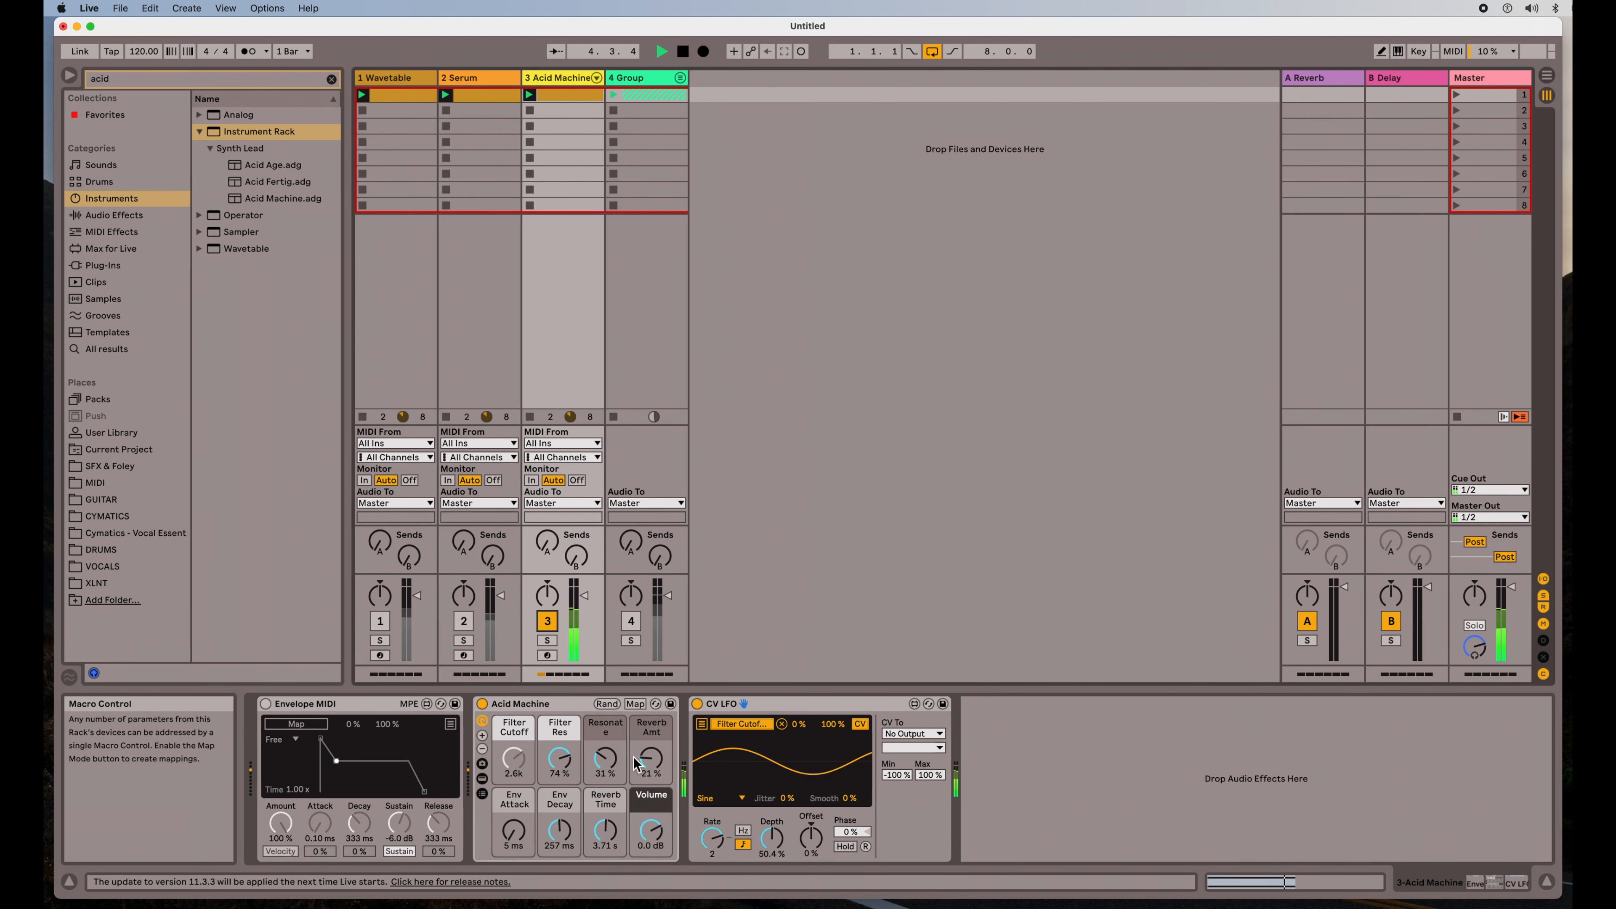
left_click_drag(560, 761, 560, 753)
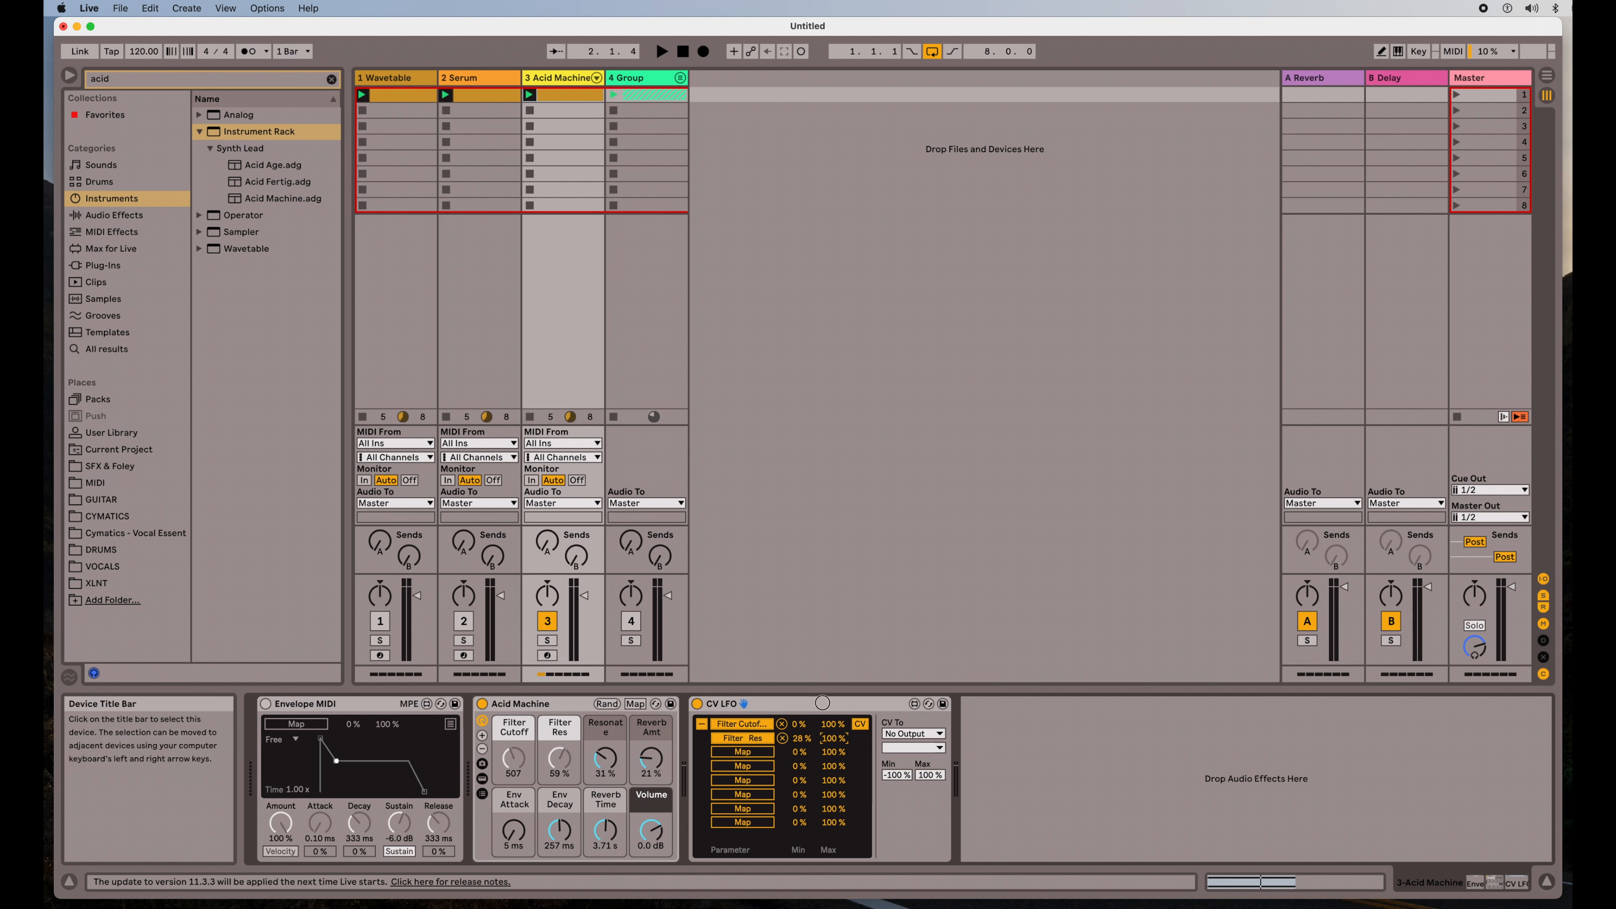
- Narrow the resonance sweep to 28–80%, nudge the cutoff and lower LFO depth to 46.5%
left_click_drag(559, 759, 565, 748)
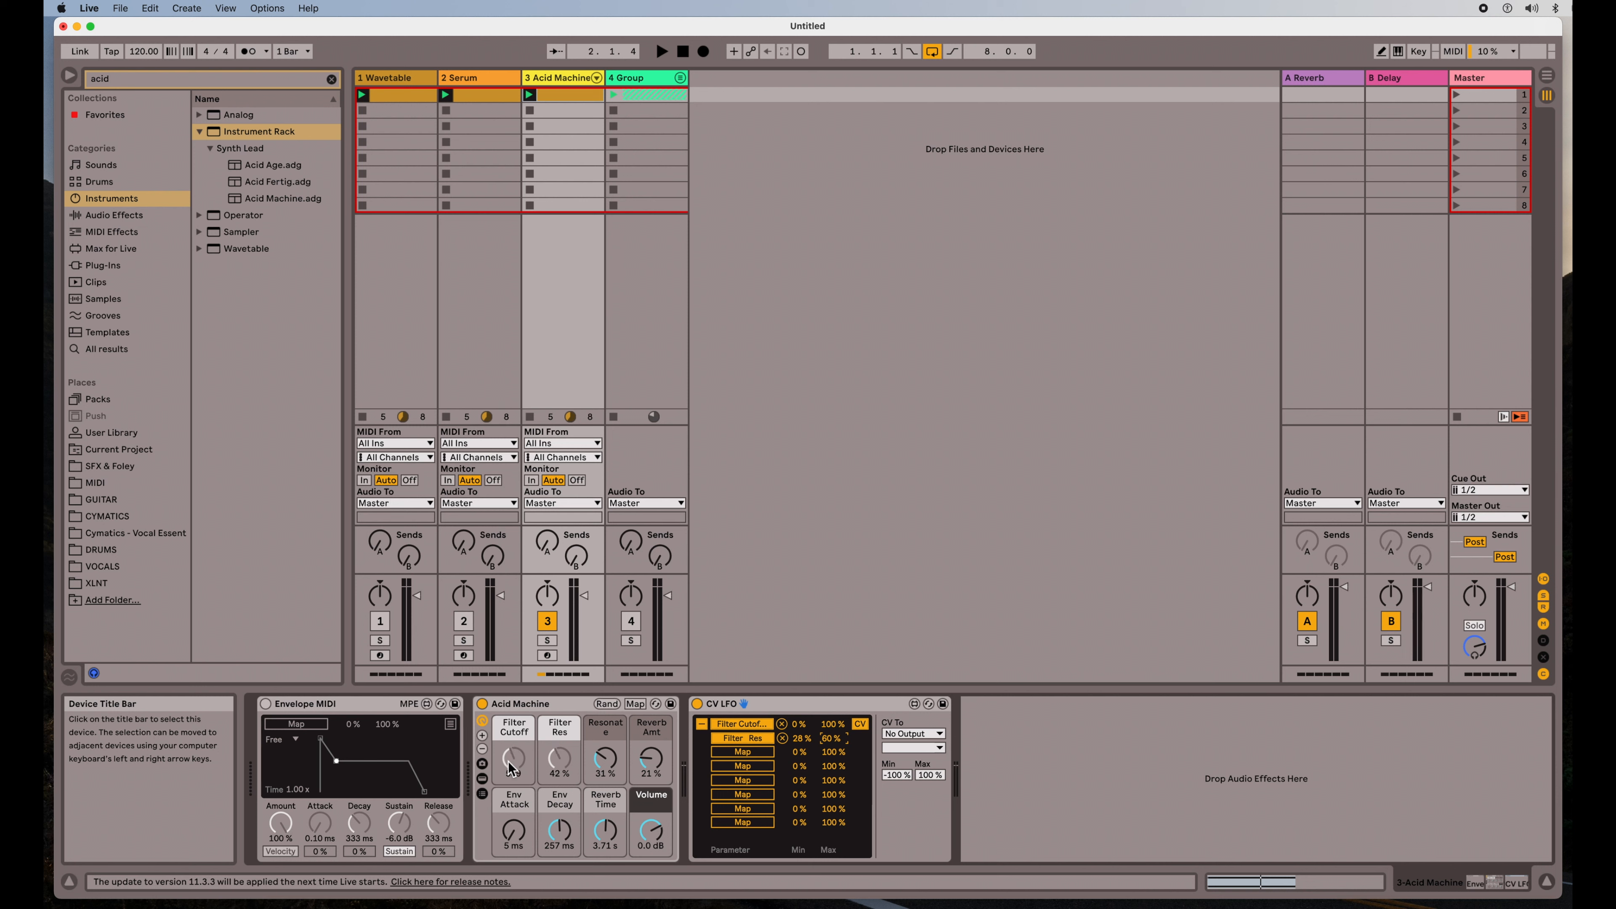
left_click_drag(514, 761, 513, 743)
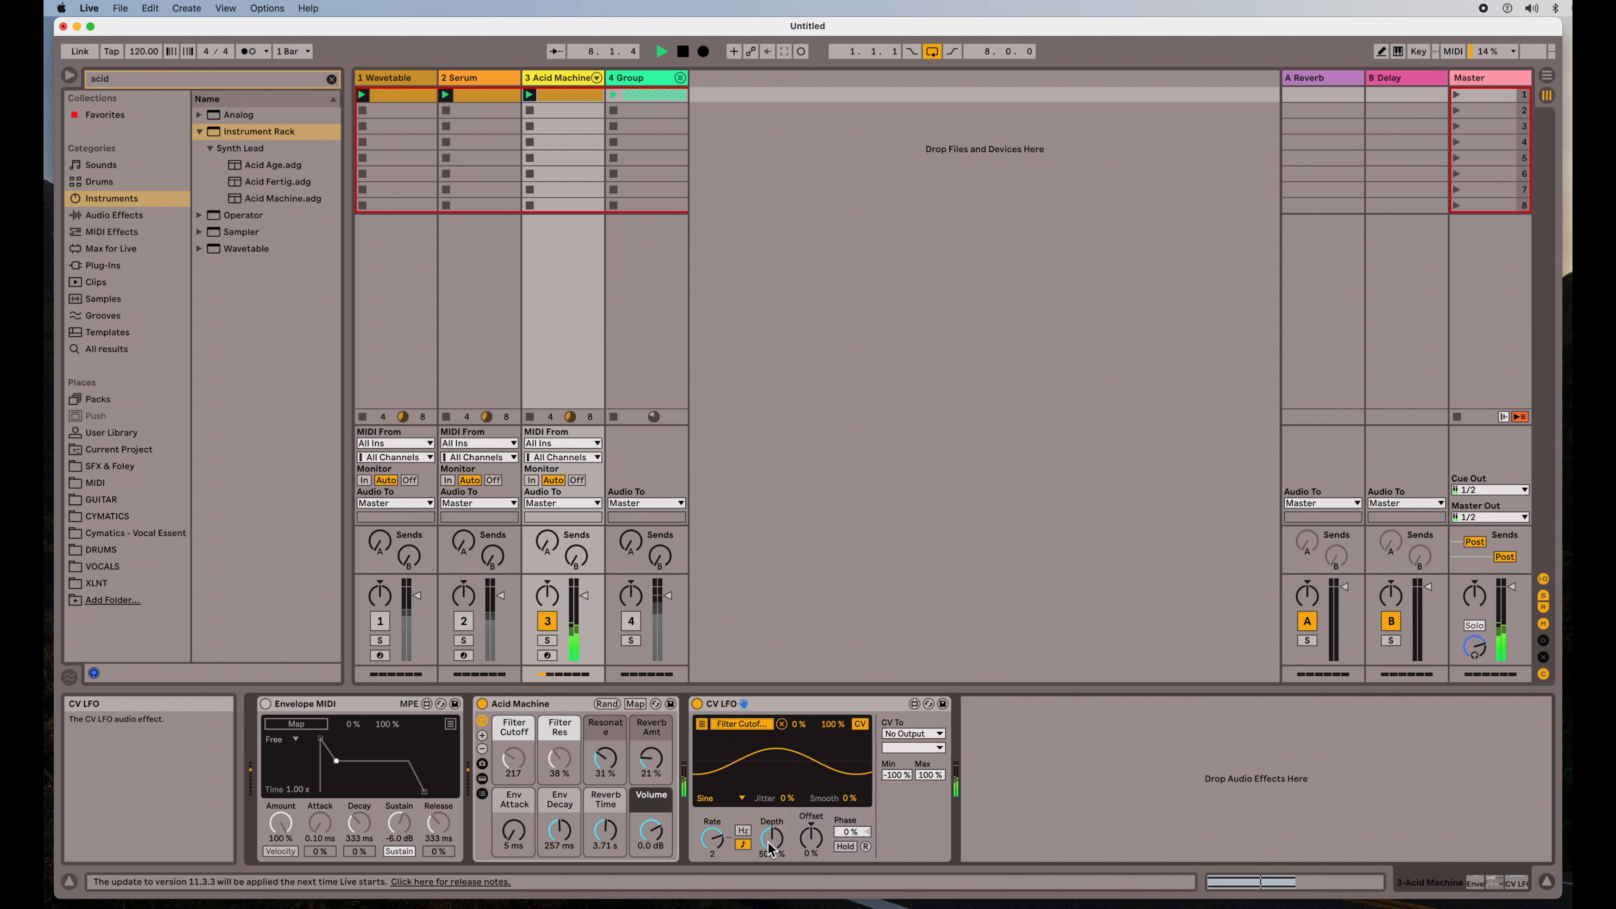
left_click_drag(772, 840, 772, 819)
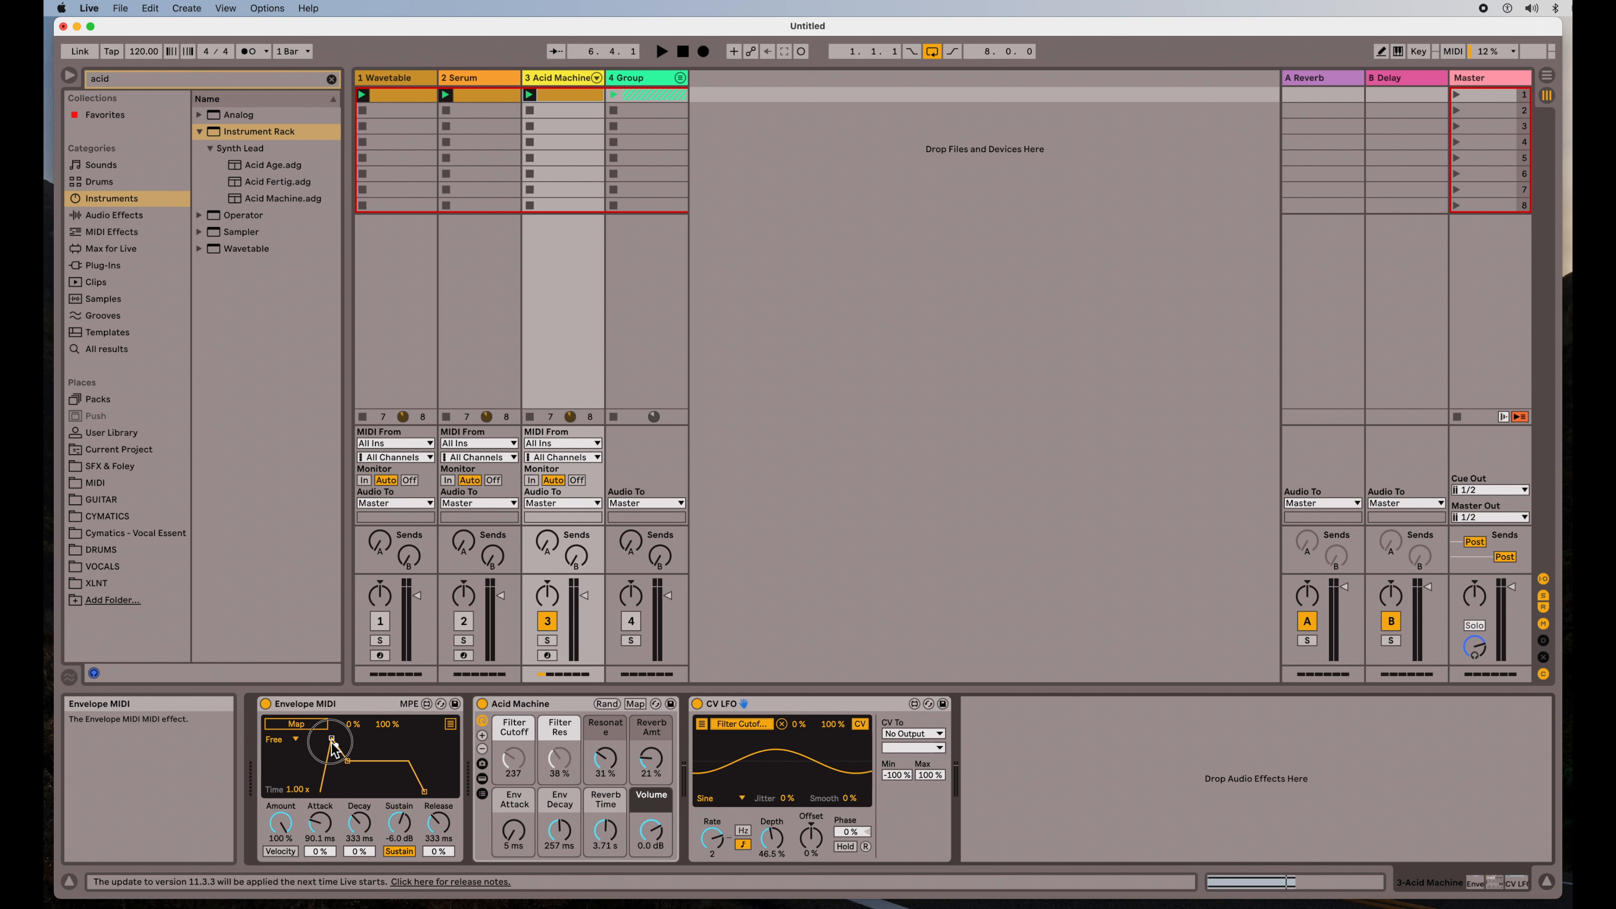
- Lengthen the MIDI envelope's attack to 90.1 ms and adjust the mapped Env Attack macro
left_click_drag(332, 743, 322, 758)
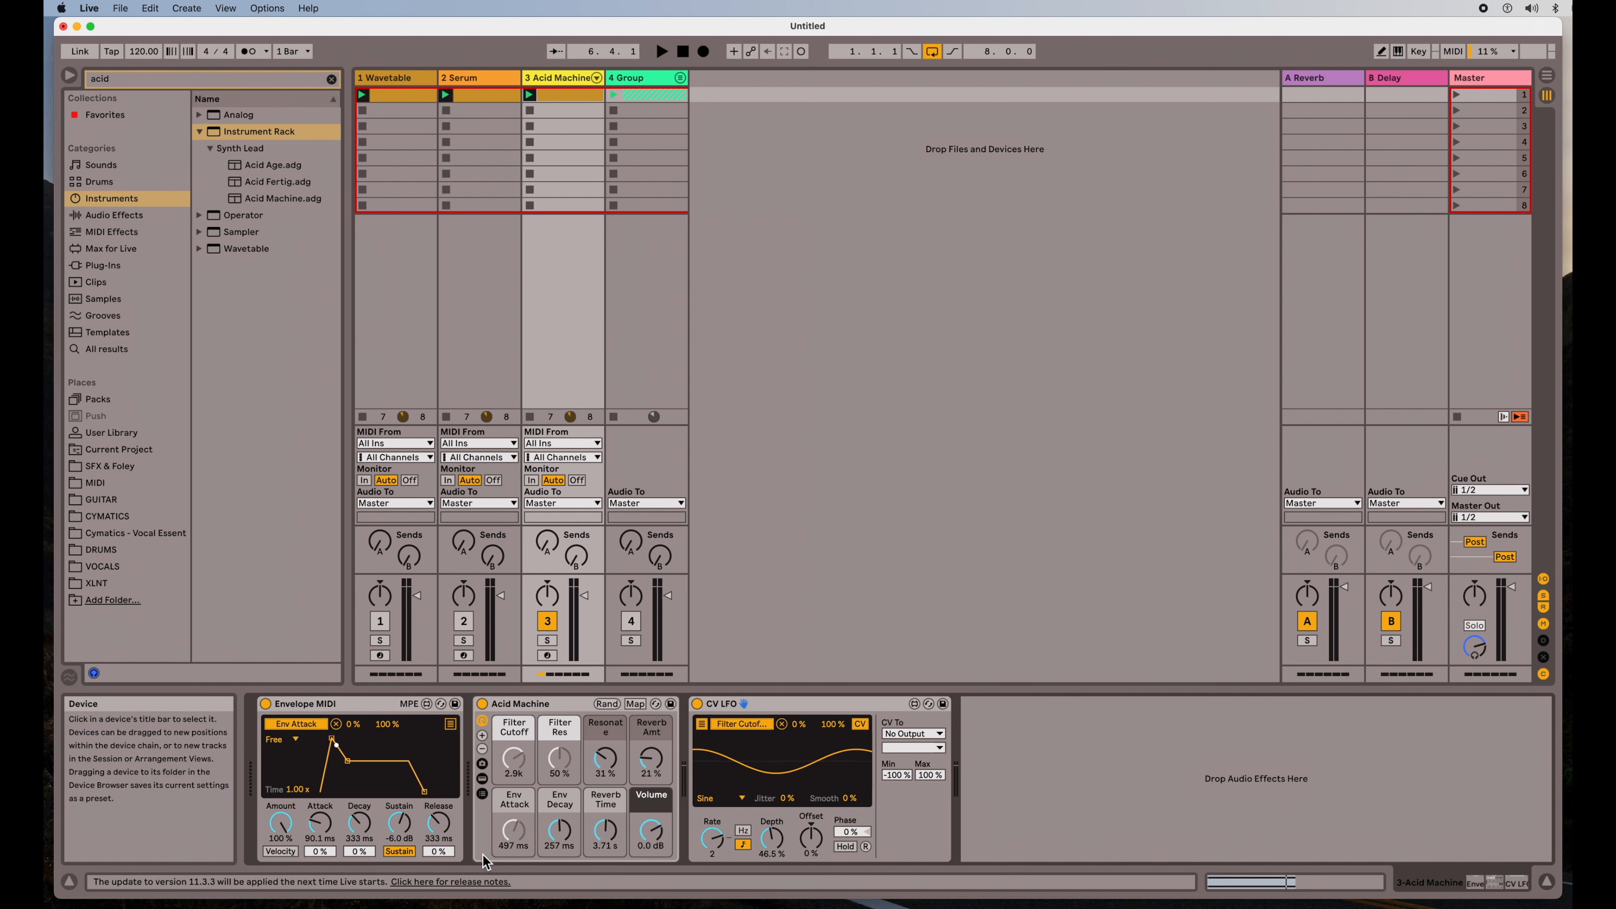
left_click_drag(512, 837, 513, 831)
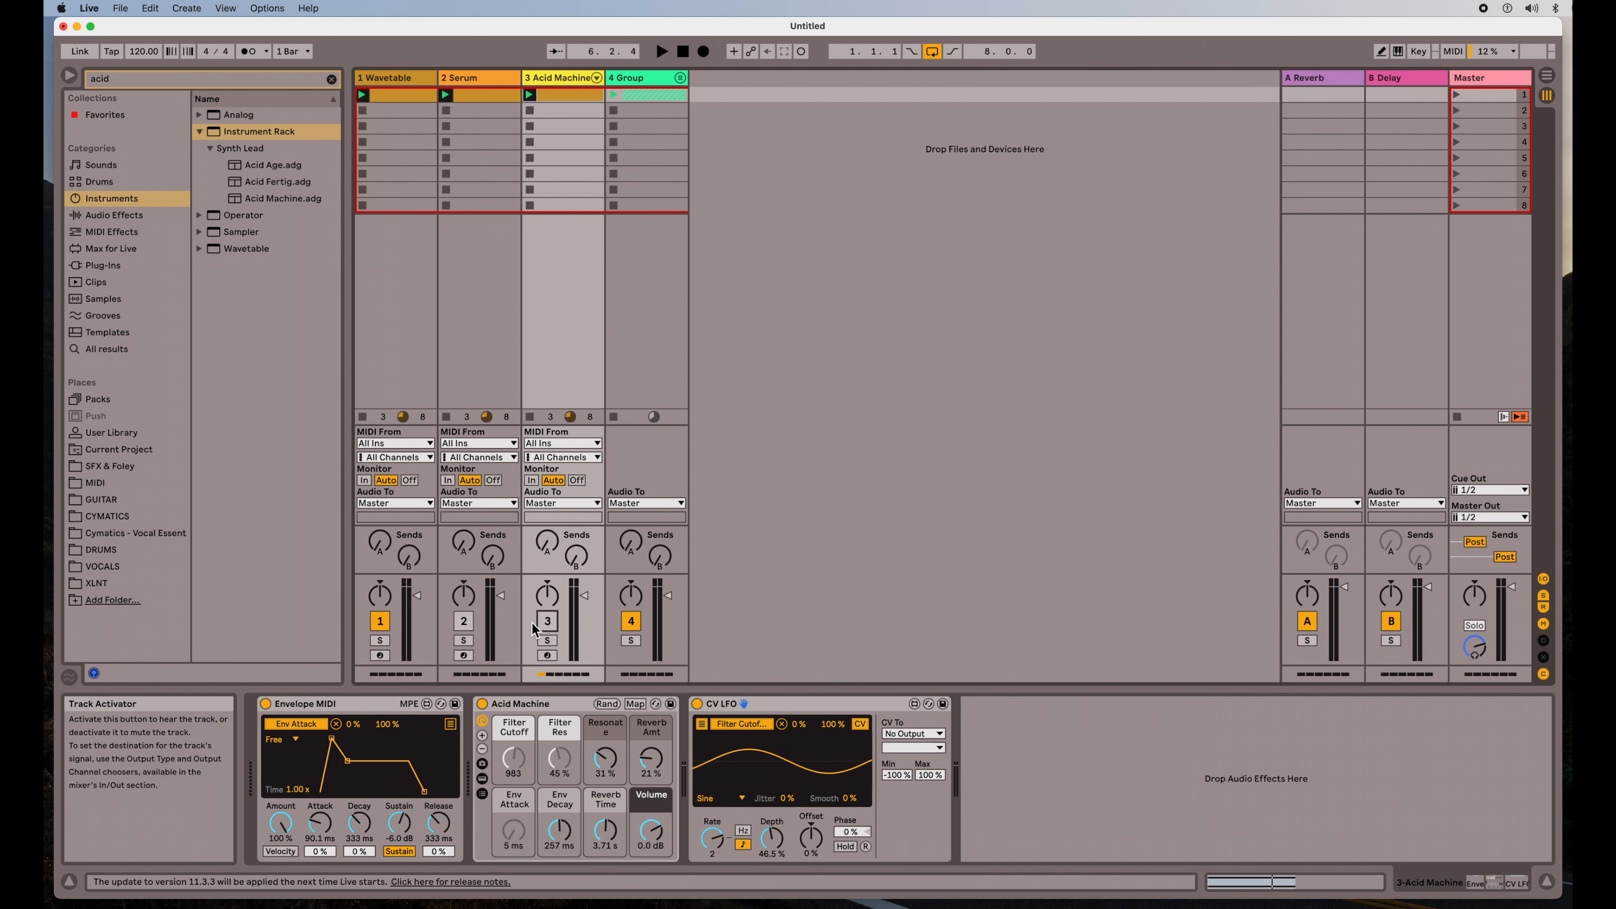
- Mute Acid Machine, stop playback and bring the Serum plug-in window back into view
left_click(463, 621)
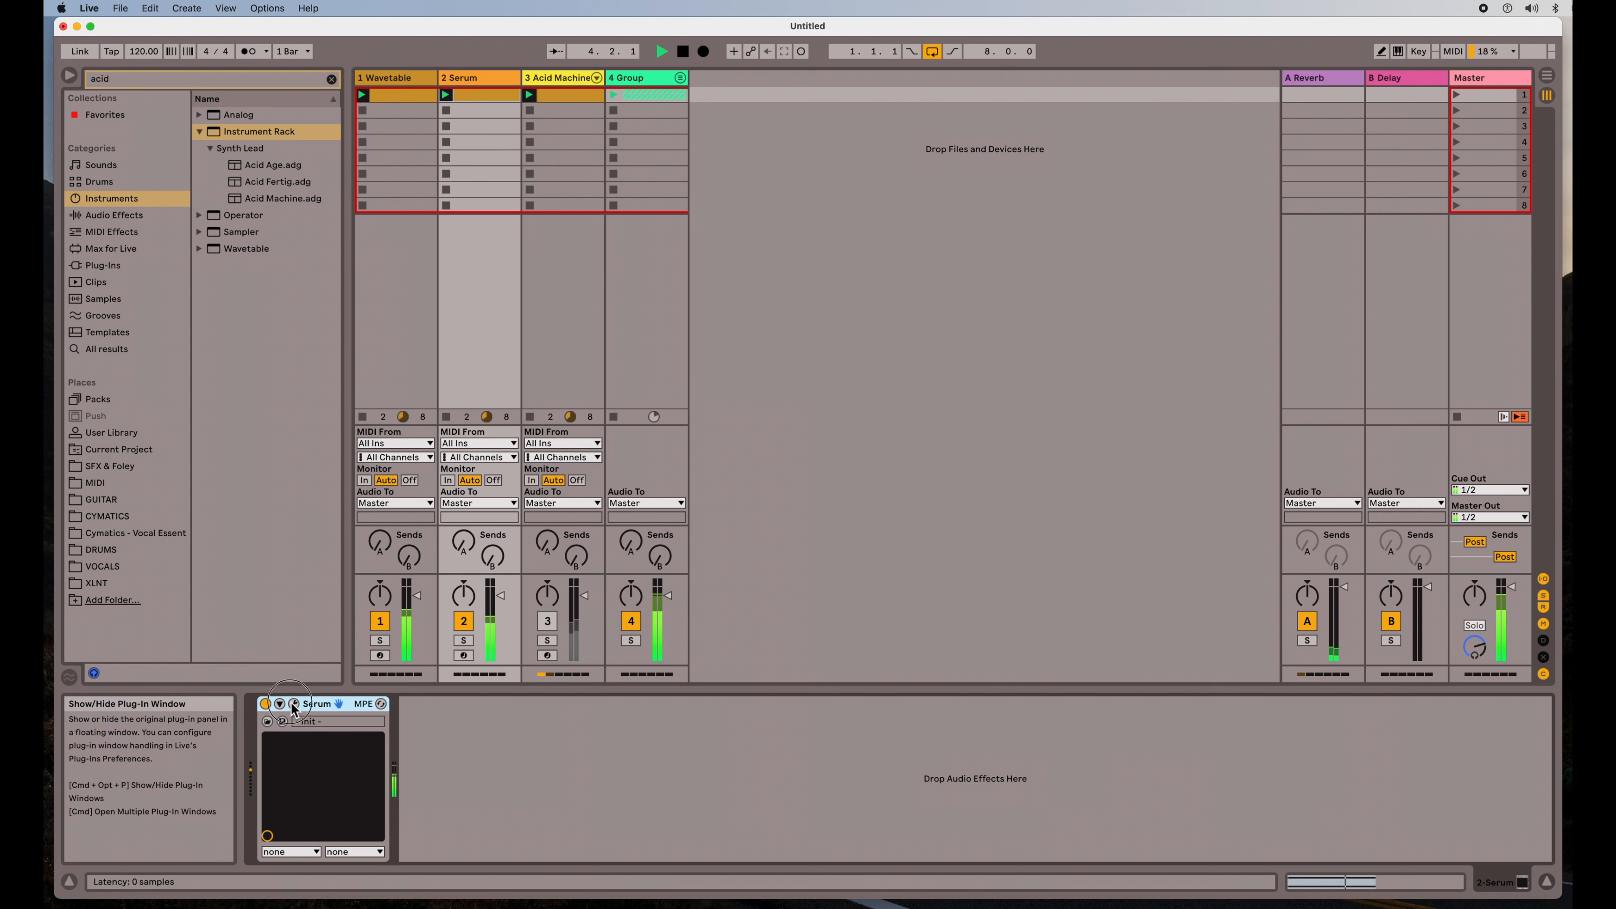
left_click(294, 704)
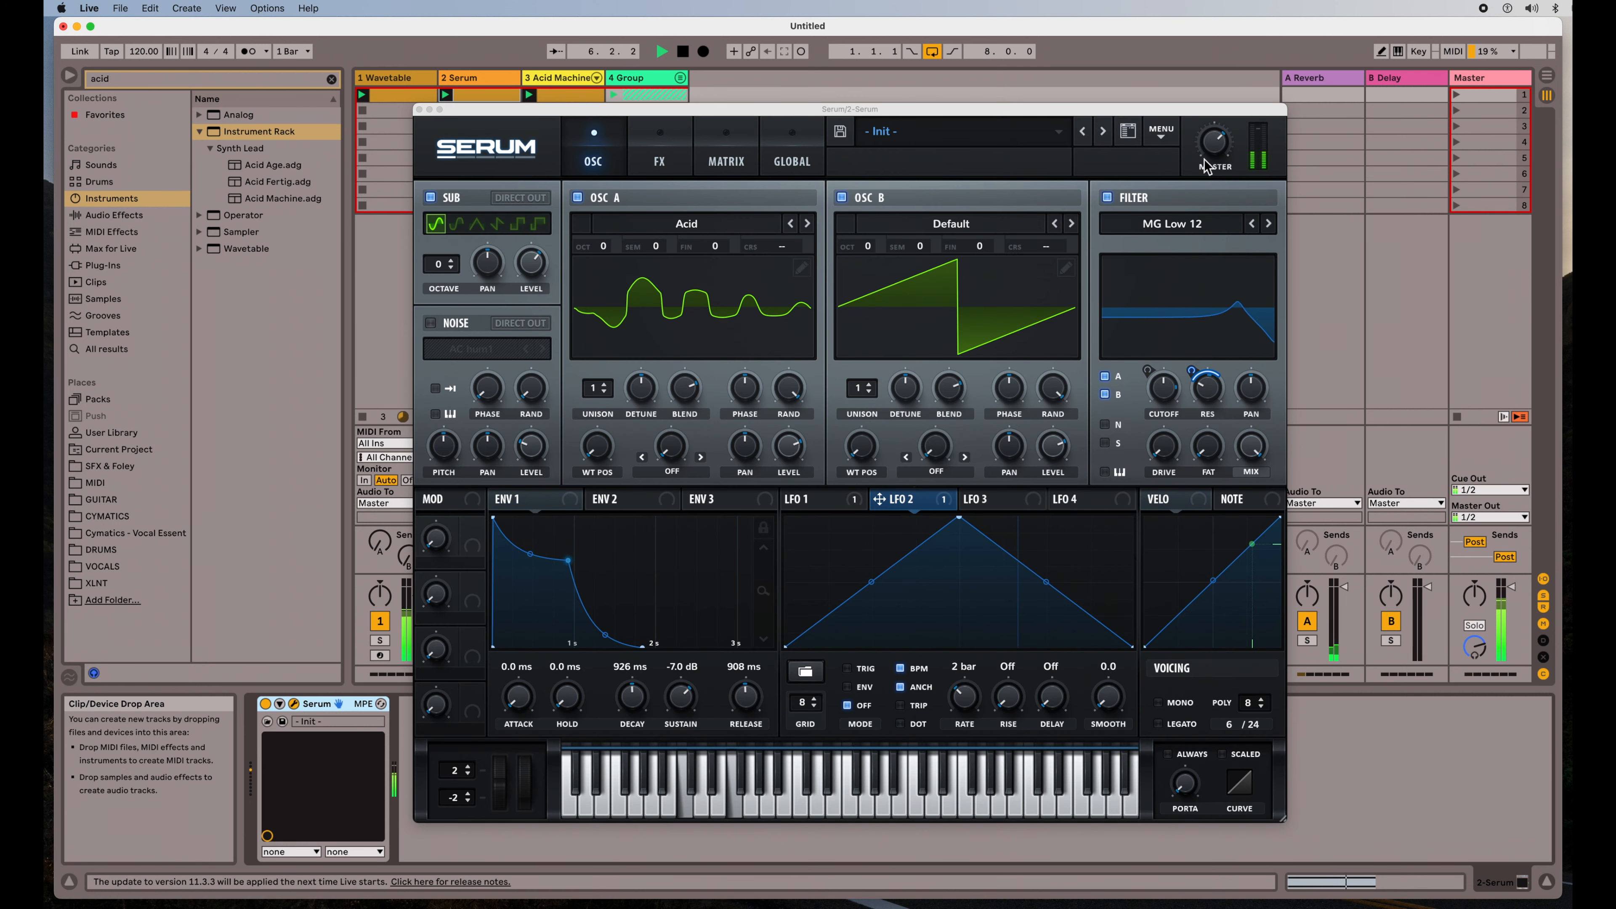
left_click_drag(808, 108, 969, 174)
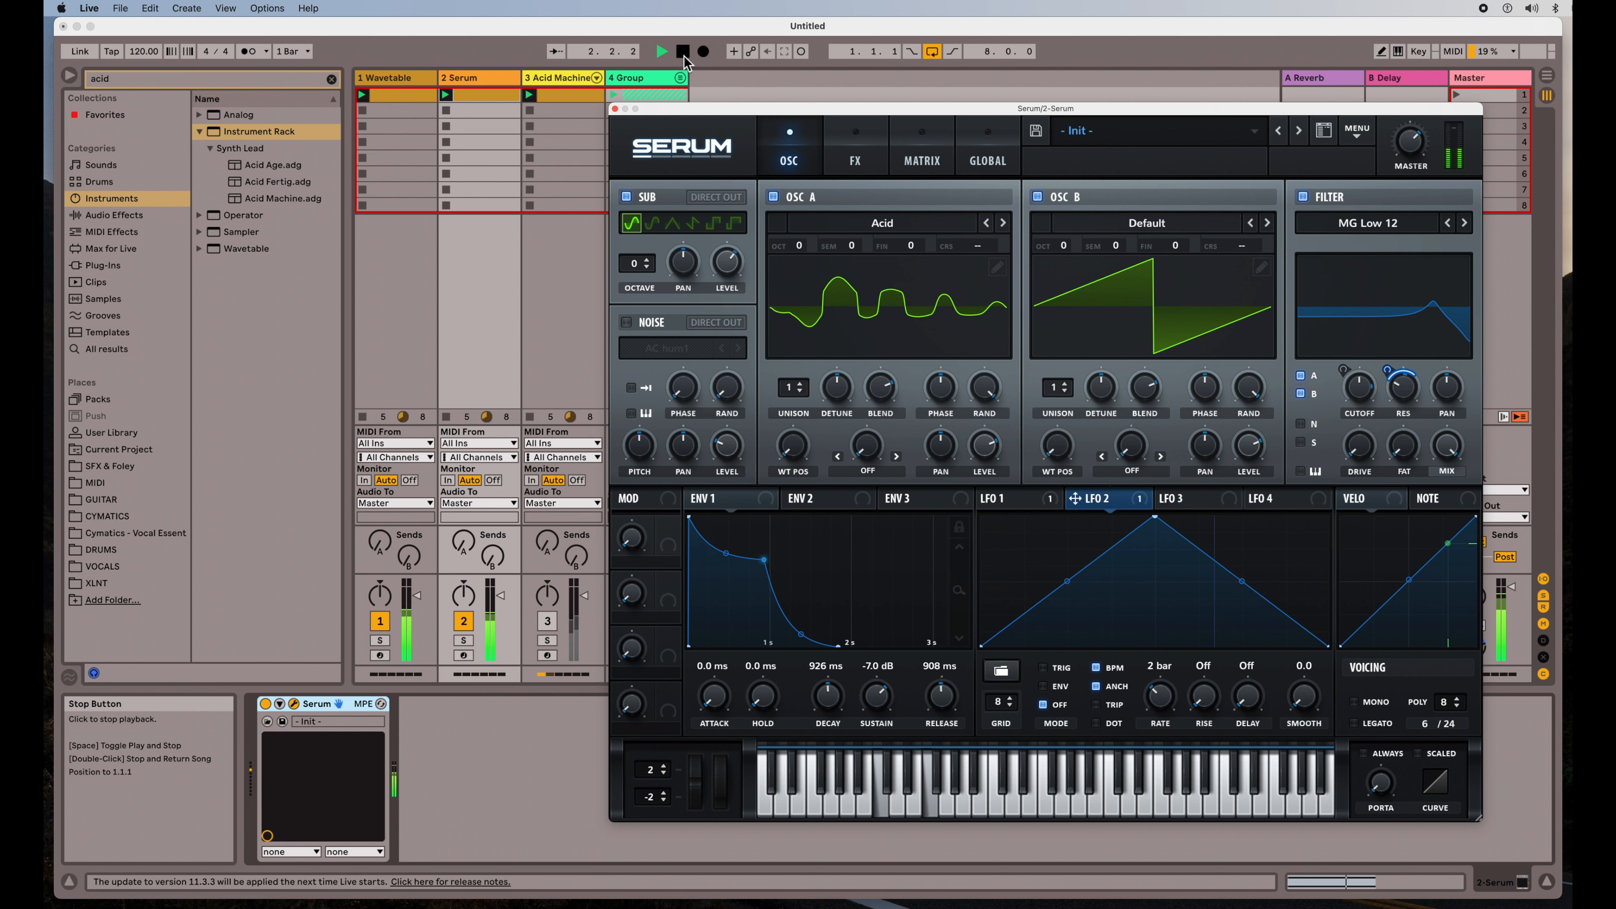
left_click(703, 51)
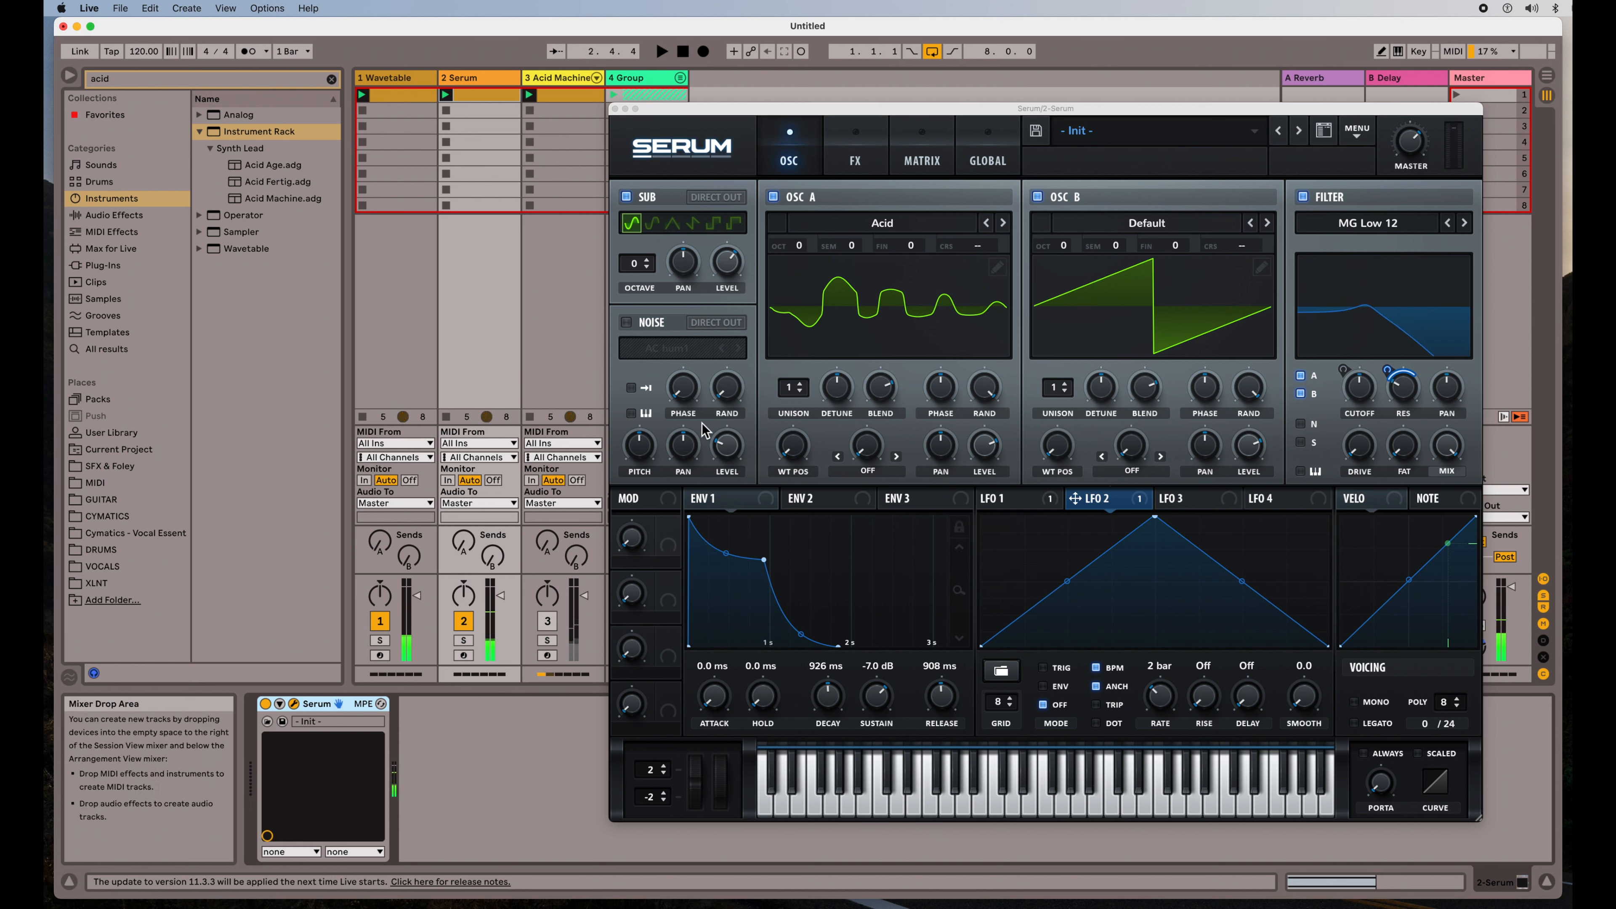
left_click_drag(1044, 107, 804, 83)
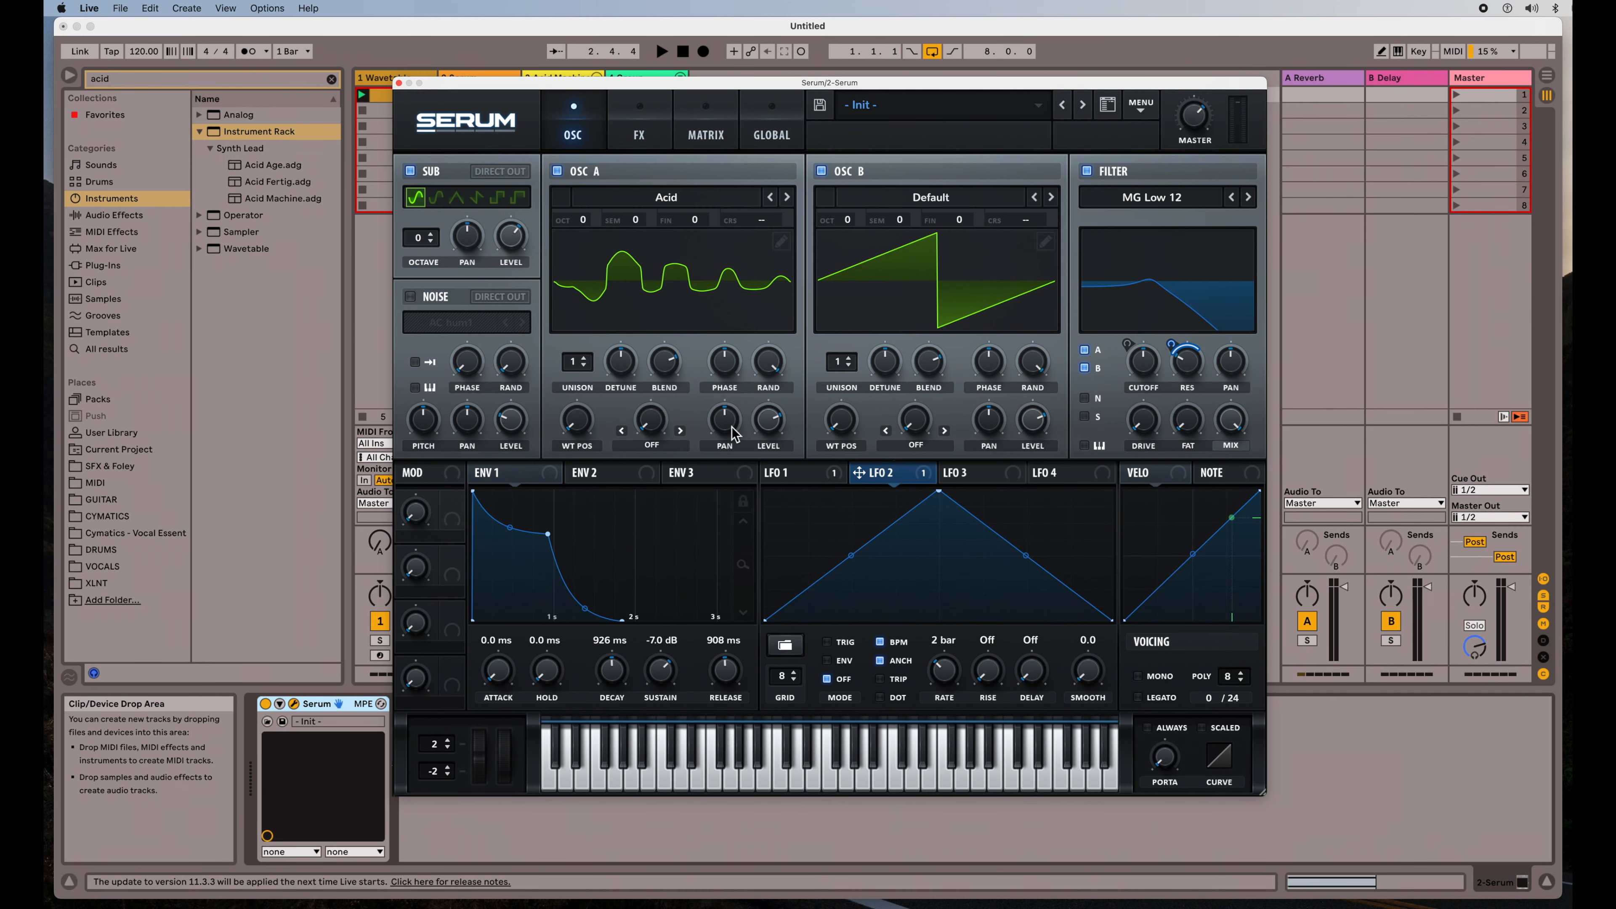
mouse_move(629, 579)
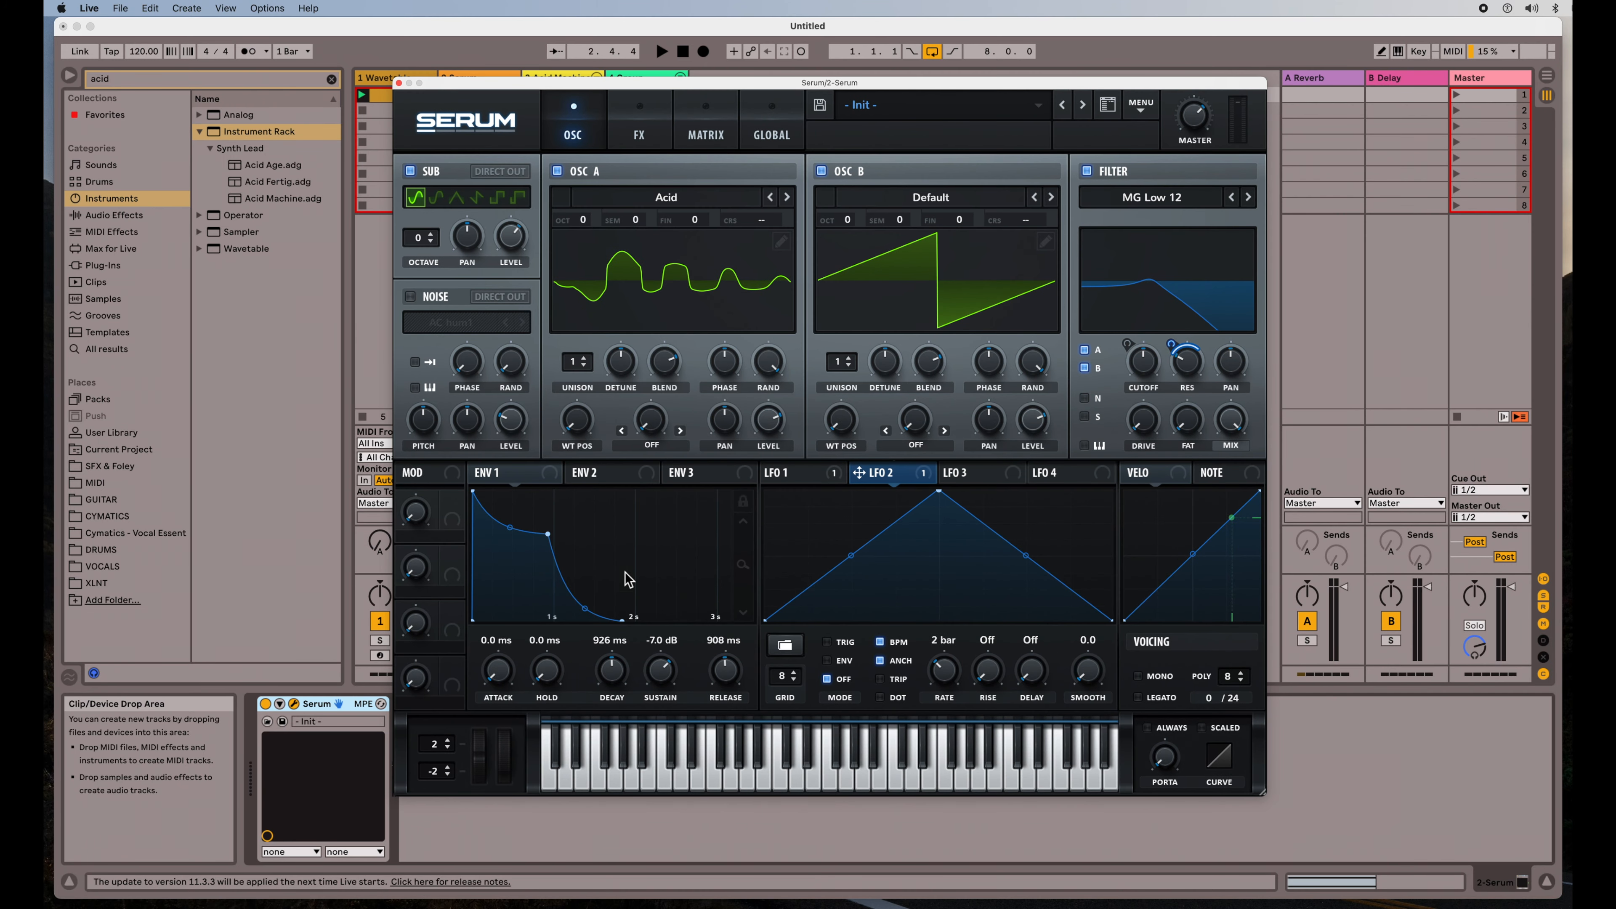